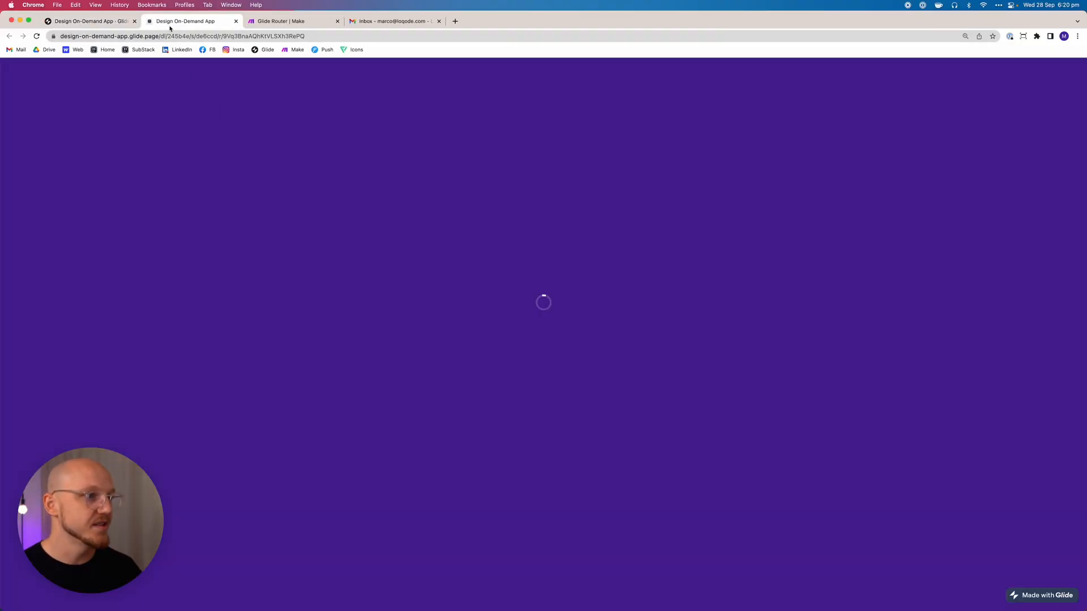
mouse_move(172, 23)
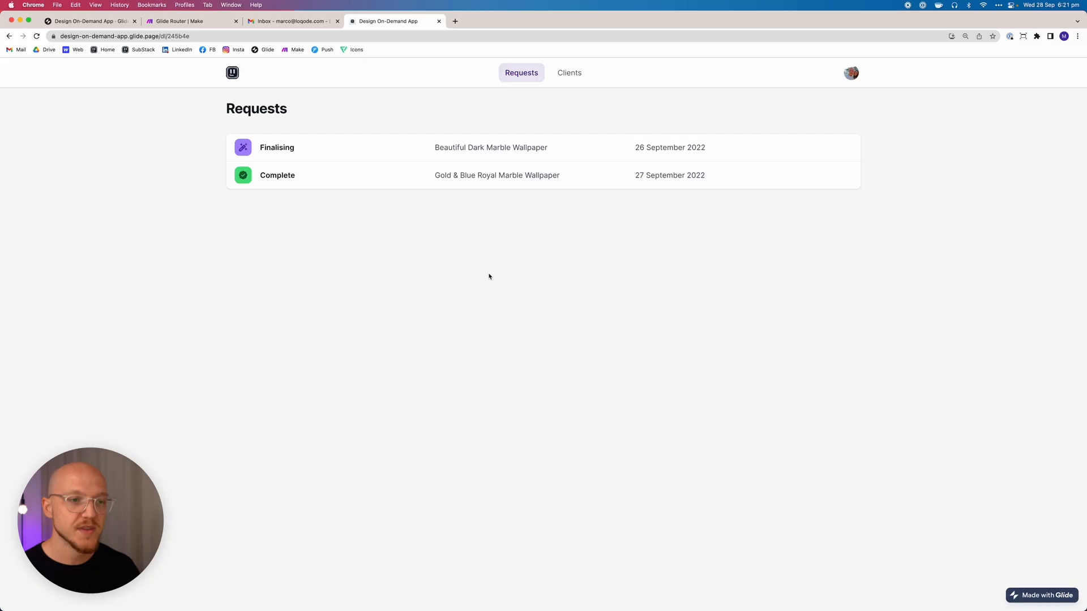
mouse_move(580, 73)
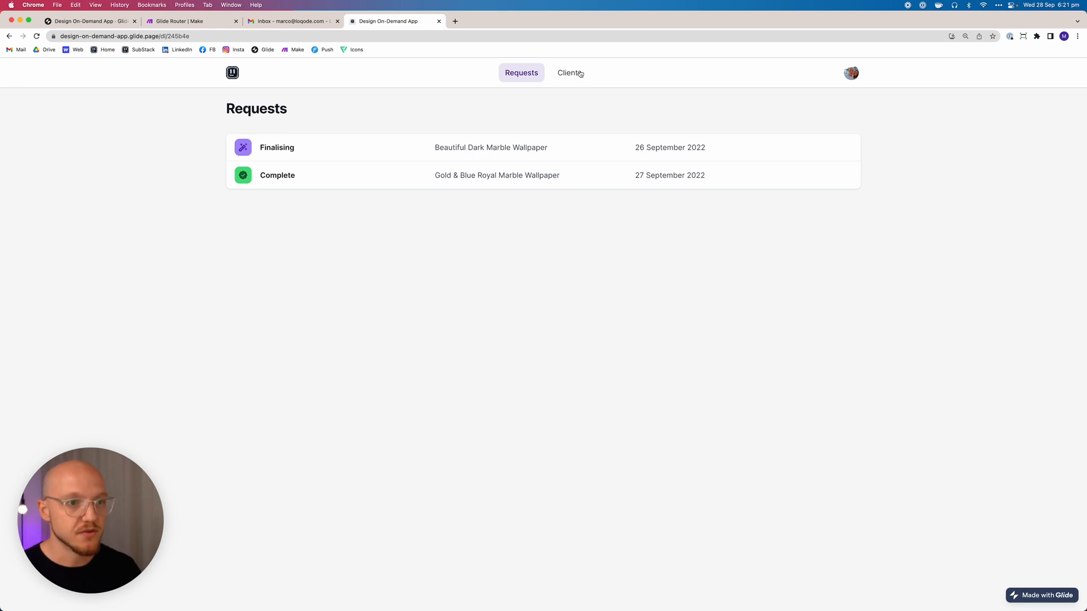
From Clients, invite the billing email address as a new user on the Free Trial plan.
left_click(568, 72)
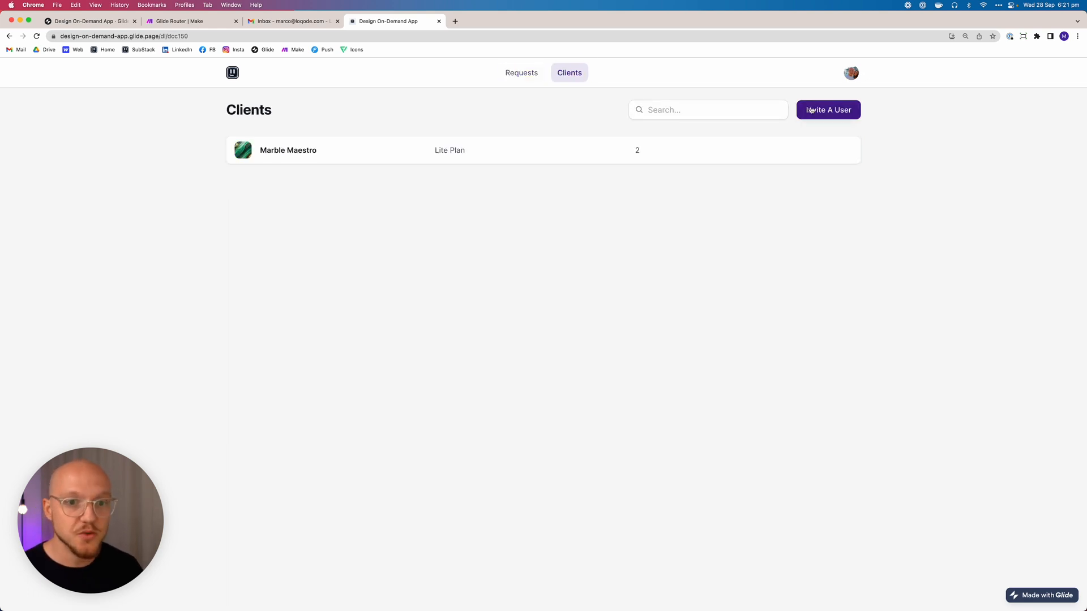
left_click(828, 110)
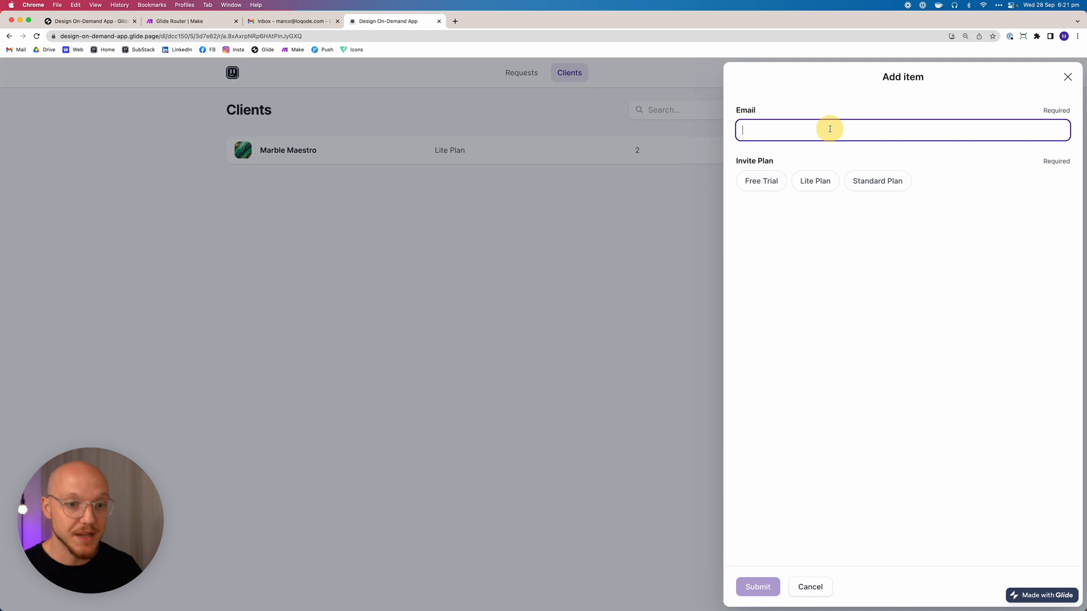
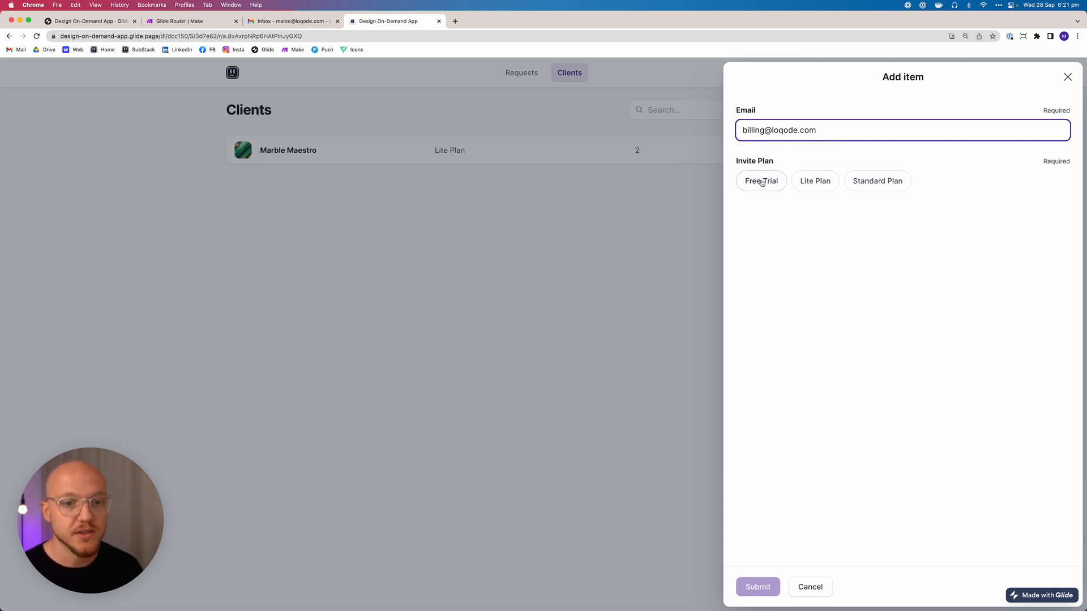
left_click(762, 181)
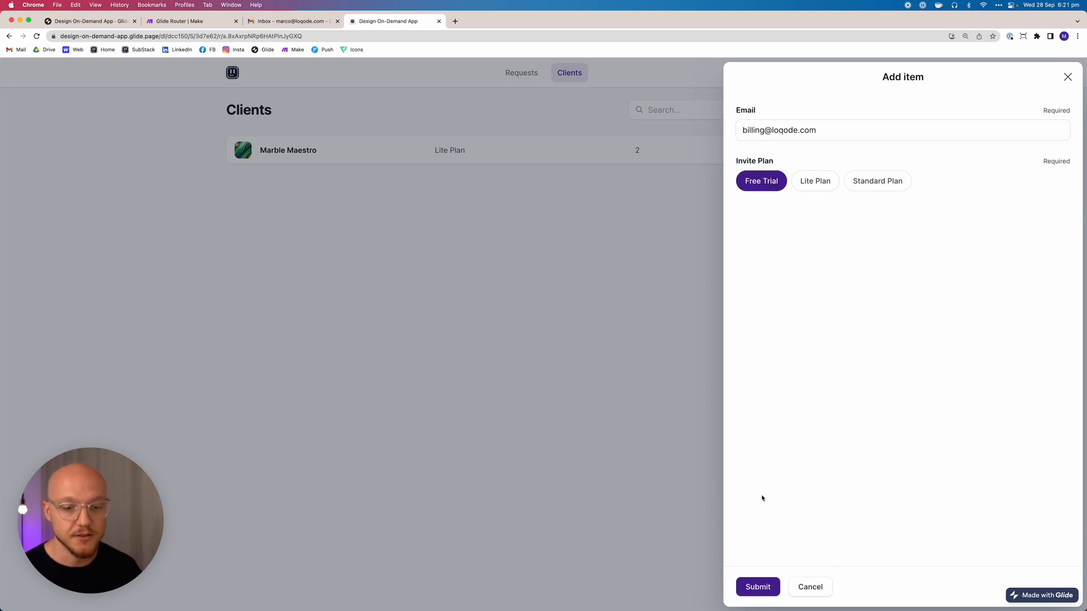
left_click(809, 587)
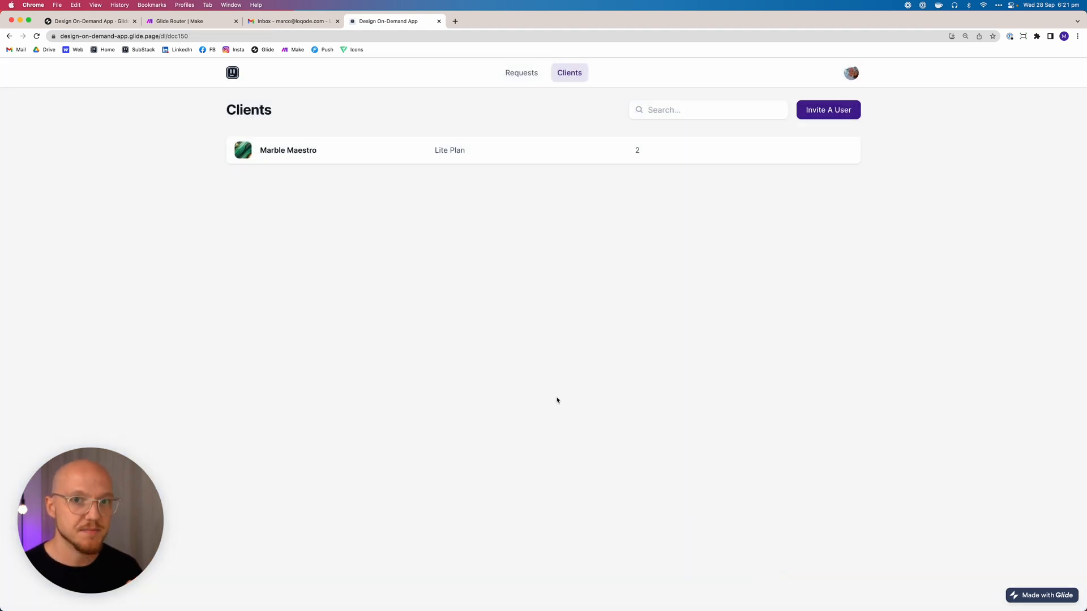
Open the You're Invited email in Gmail and copy its login link address.
left_click(292, 21)
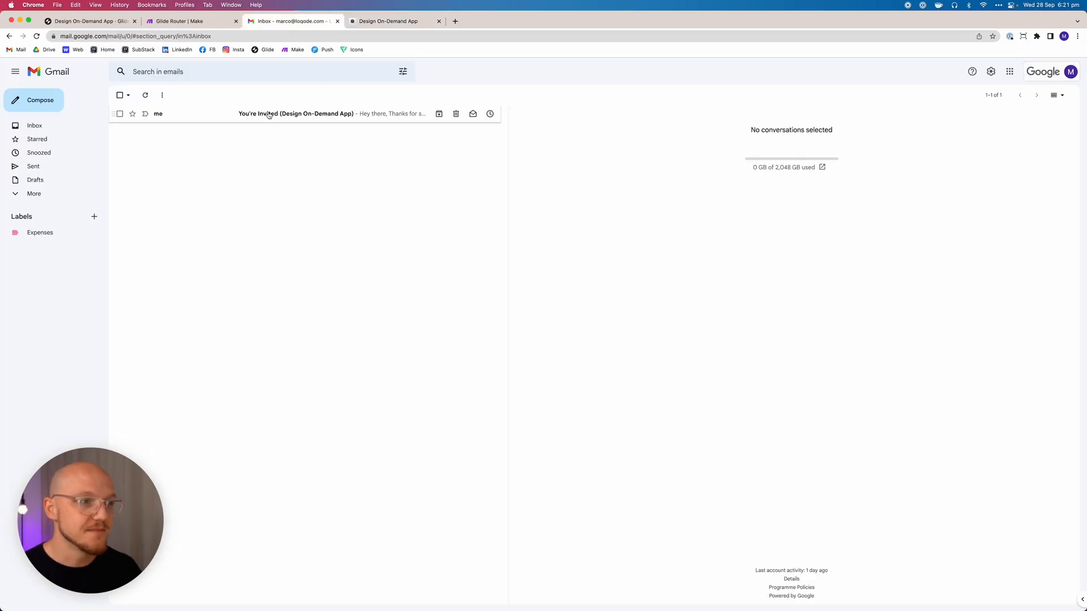
left_click(296, 113)
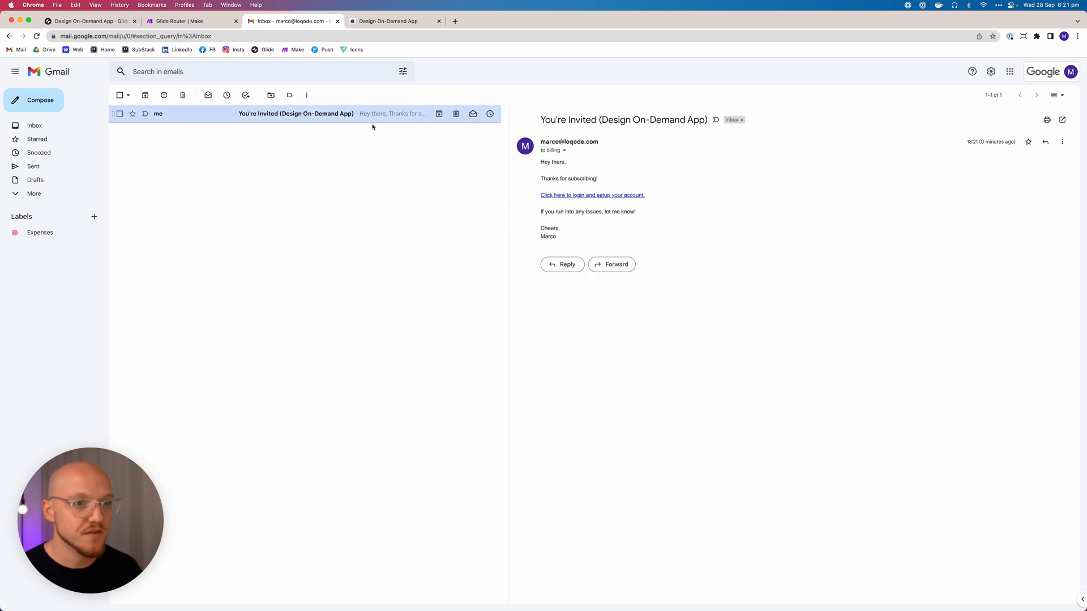
mouse_move(557, 202)
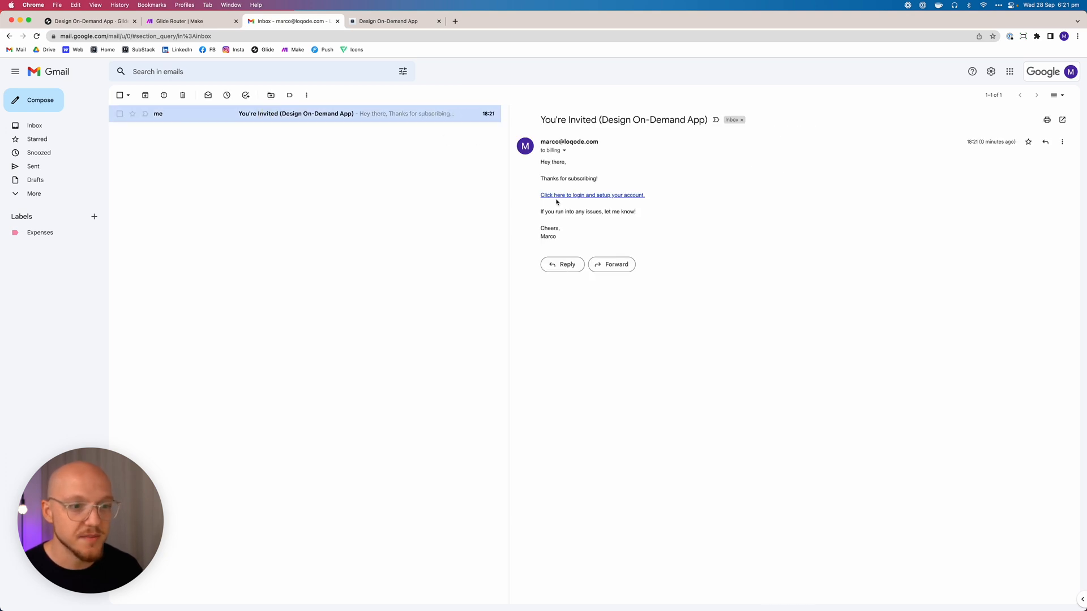
right_click(591, 195)
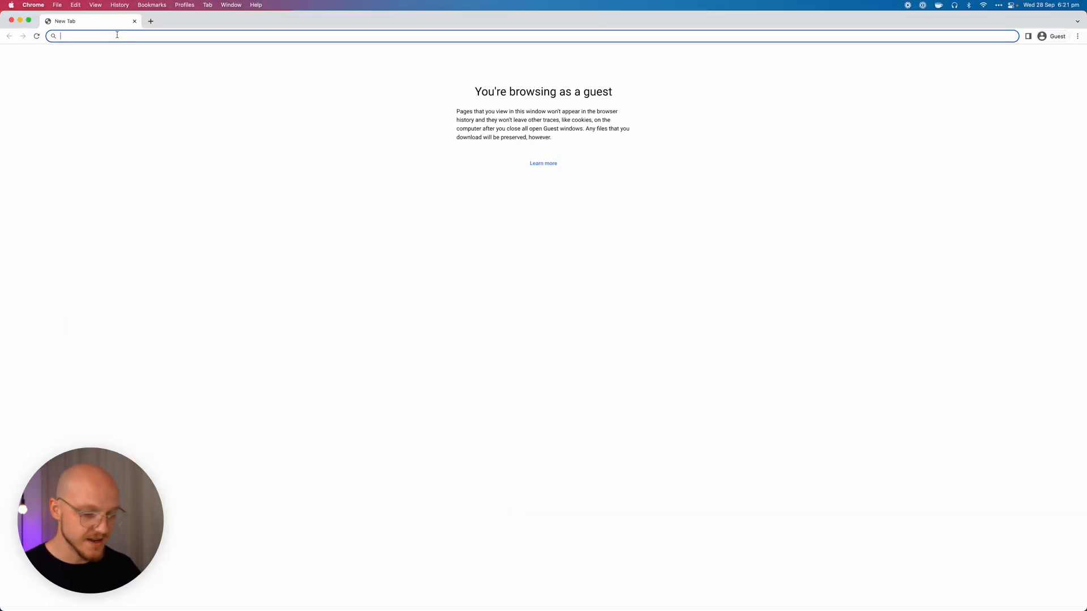
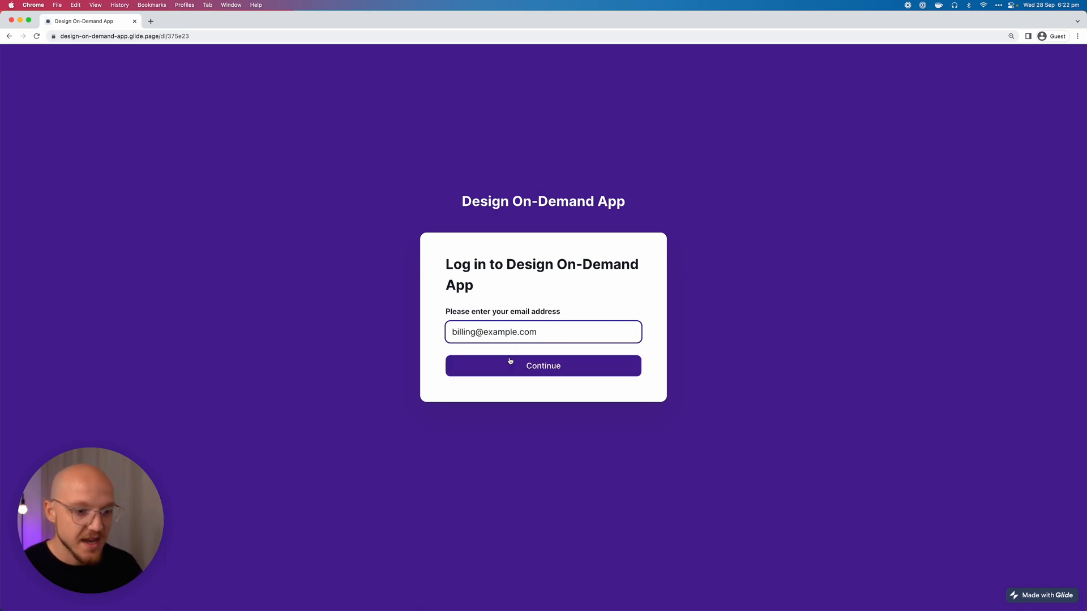
left_click(543, 365)
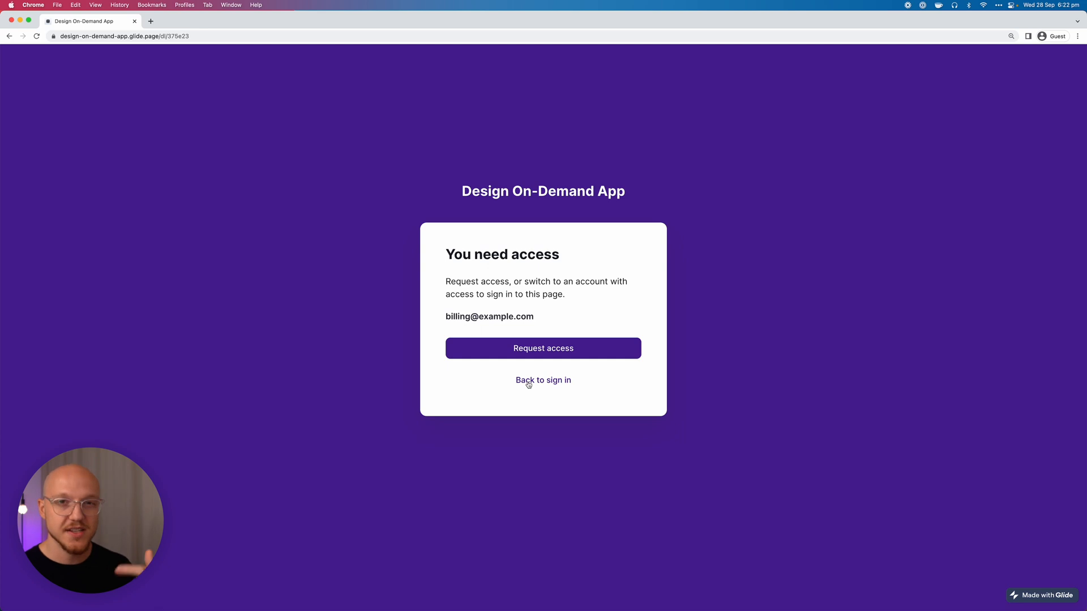
left_click(543, 381)
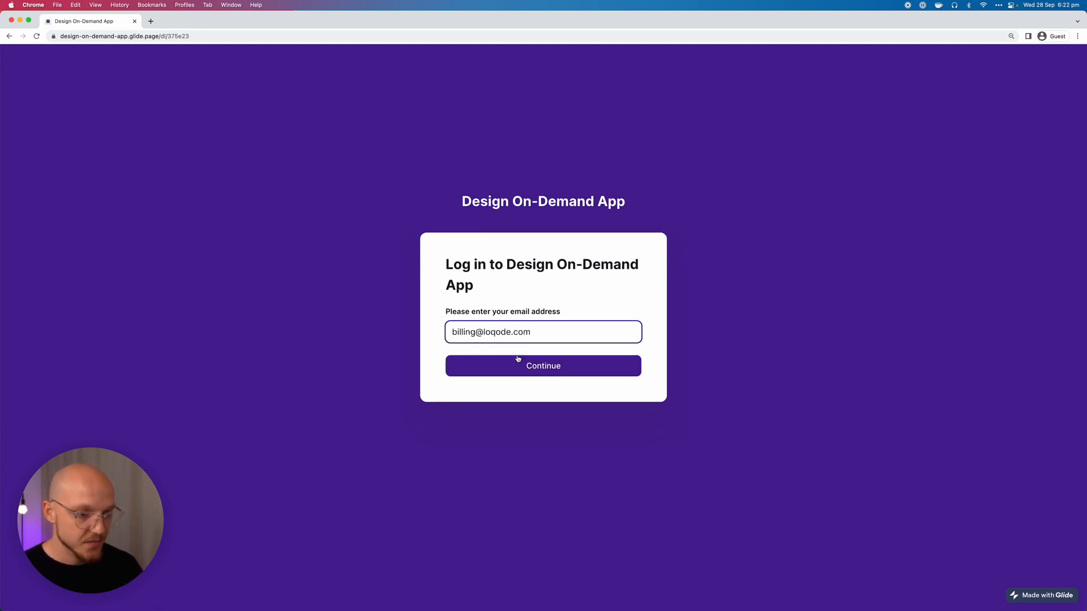
left_click(543, 366)
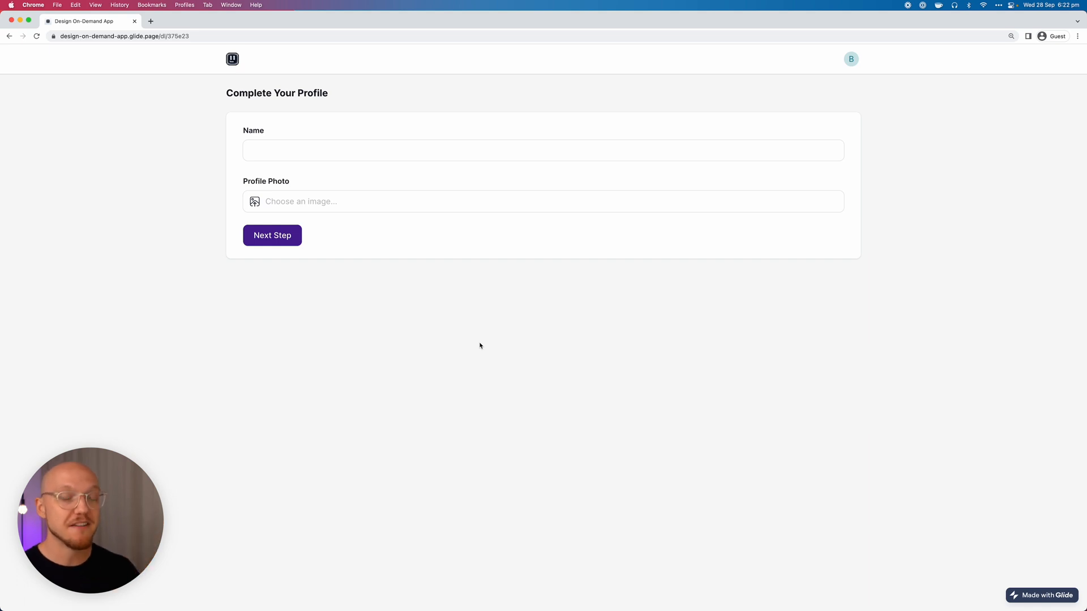
left_click(383, 154)
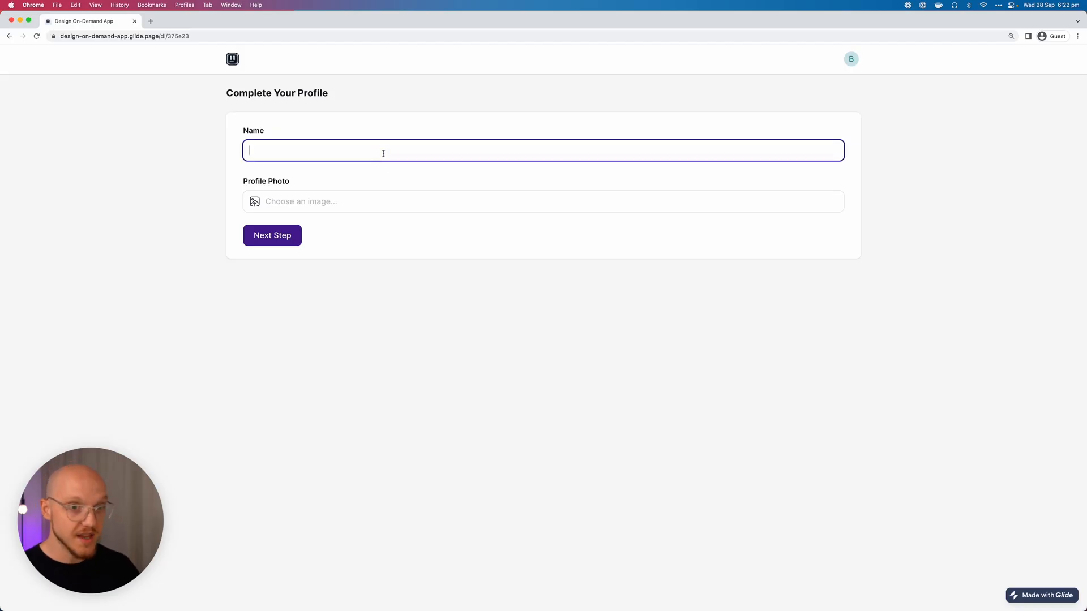
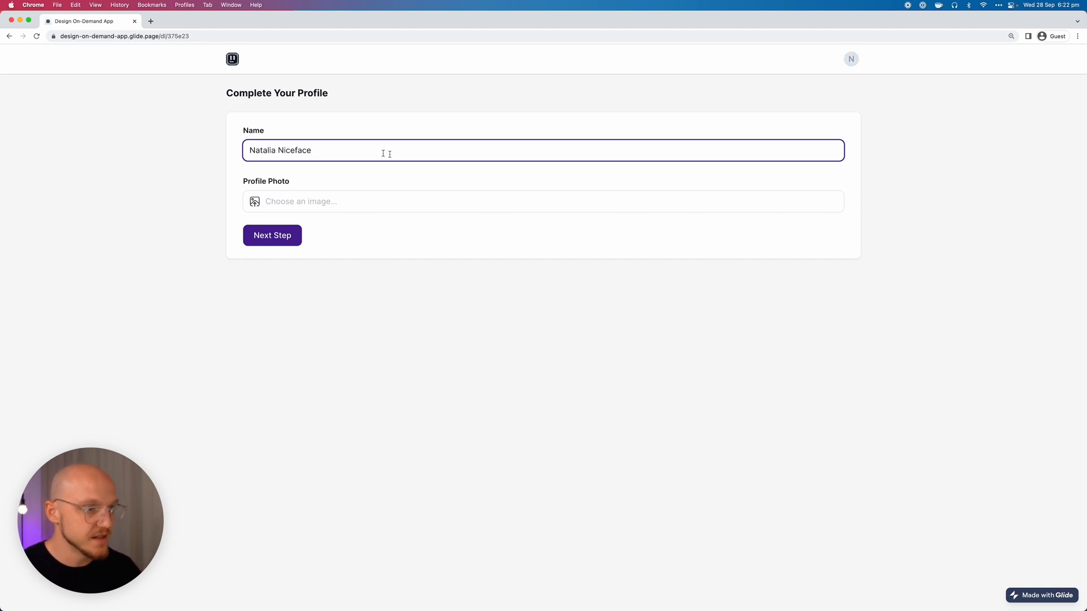
left_click(300, 201)
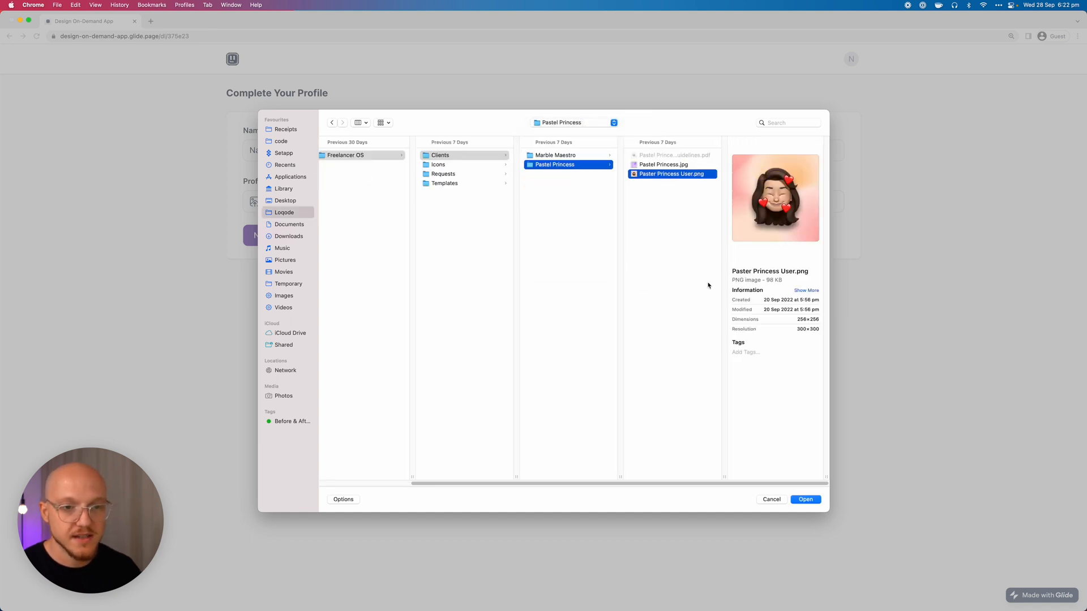
left_click(806, 500)
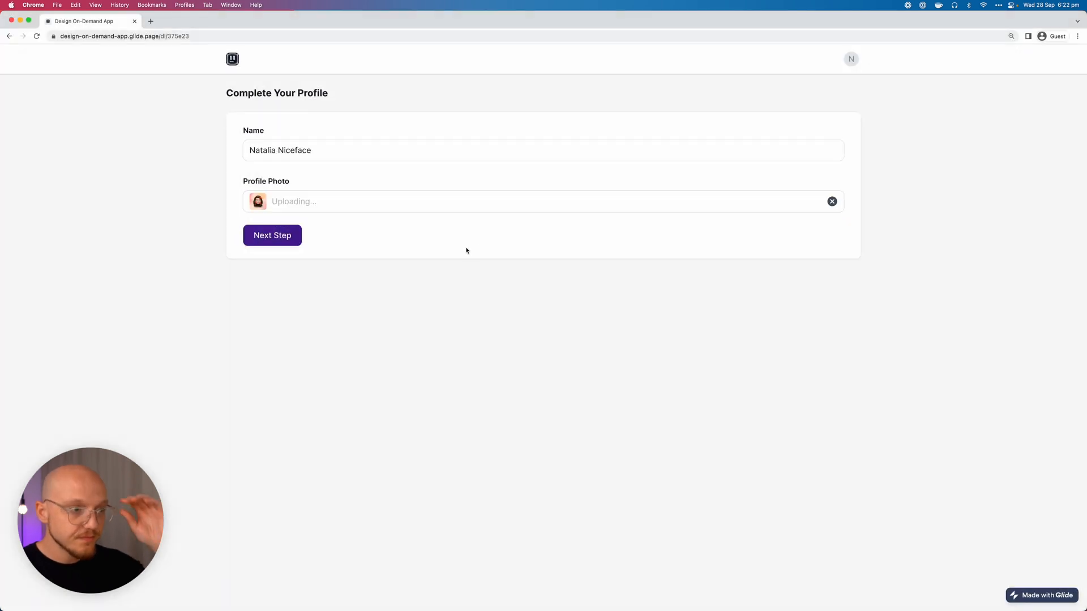
mouse_move(435, 243)
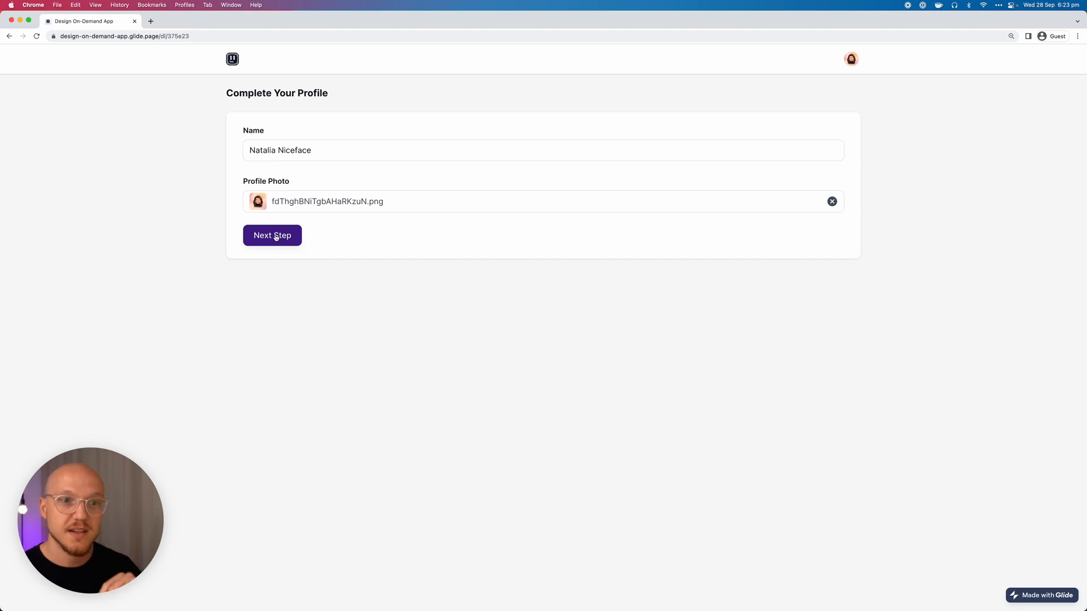
left_click(272, 236)
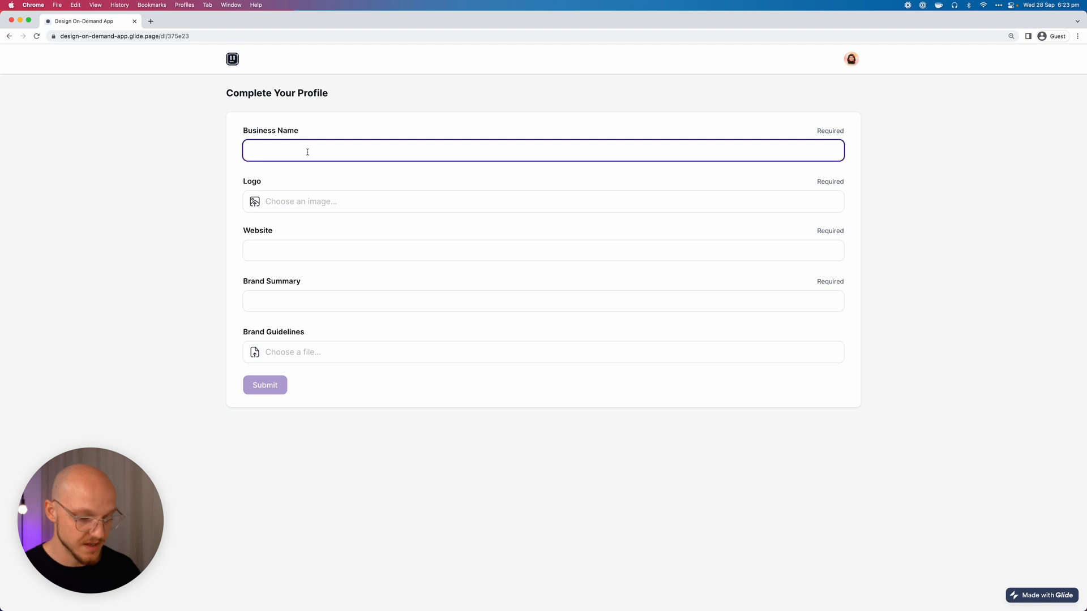
Enter business name Pastel Princess, upload its logo, and add the loqode.com website.
type("Past")
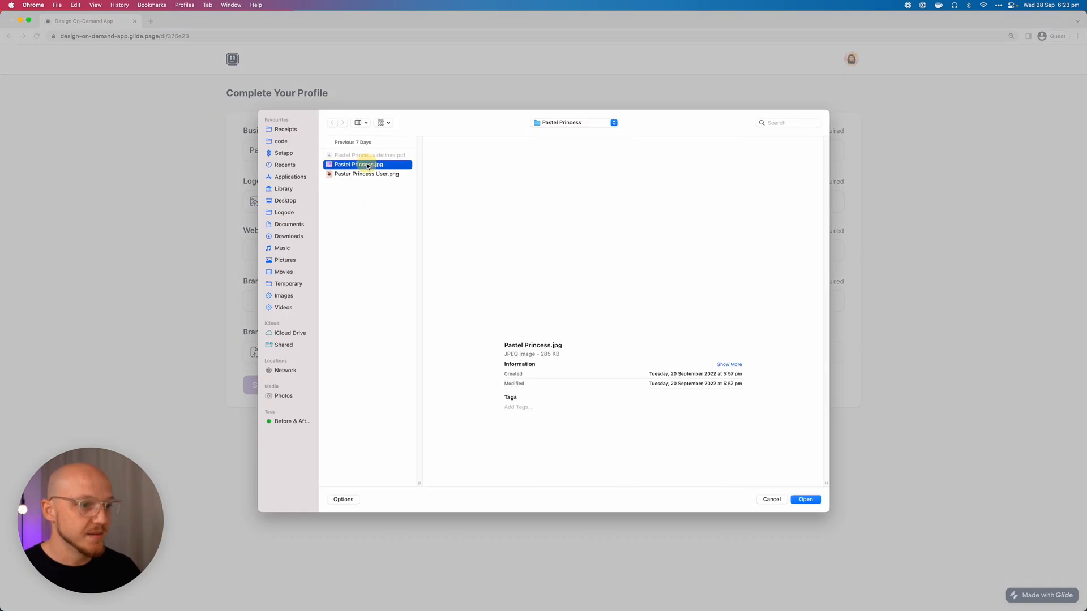
left_click(806, 500)
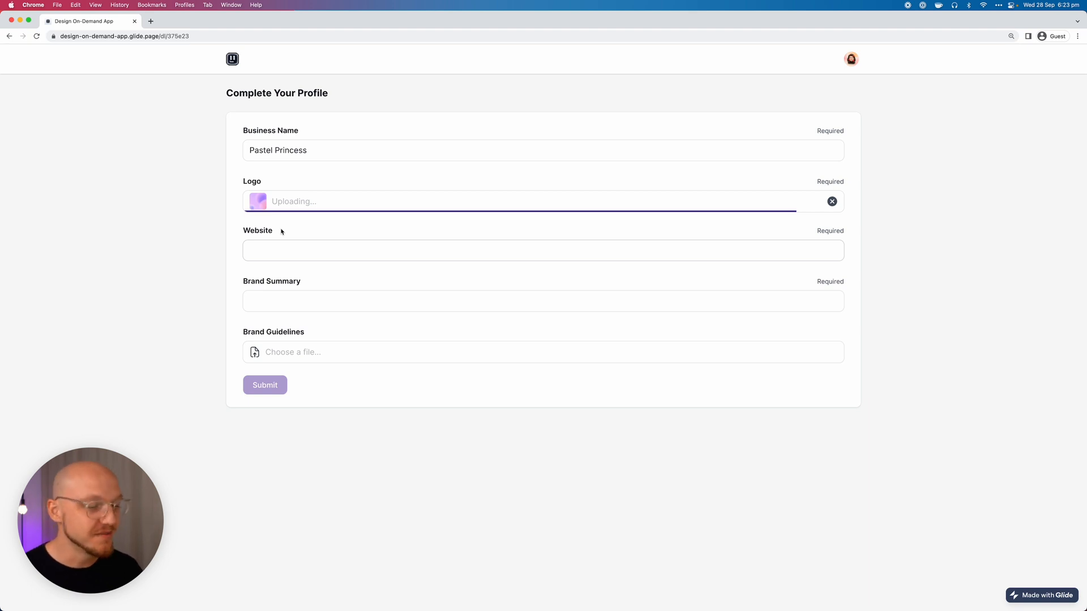
type("https:/")
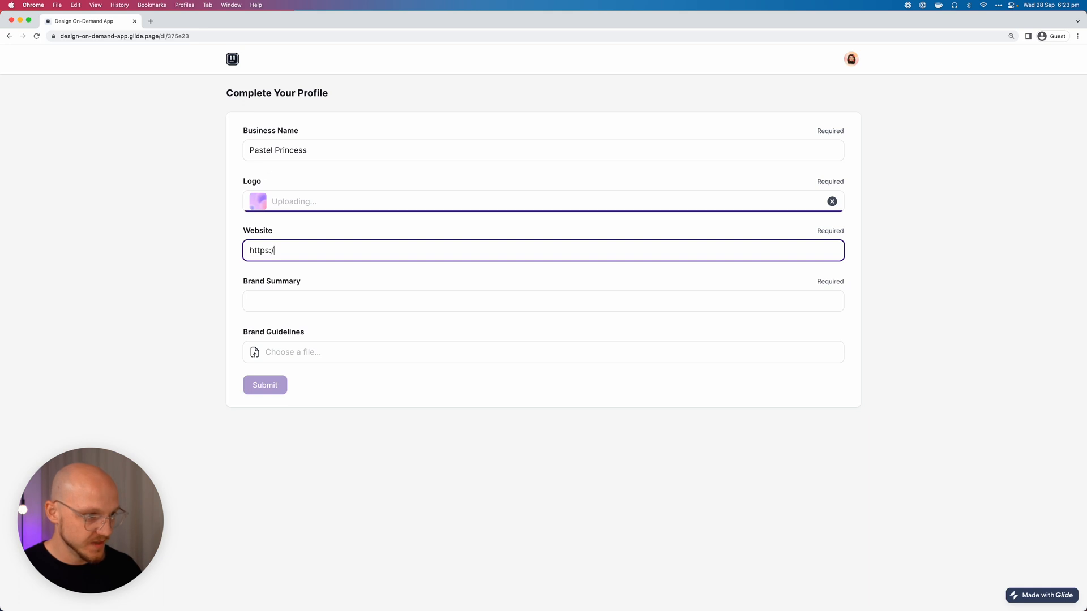
type("loqode.com")
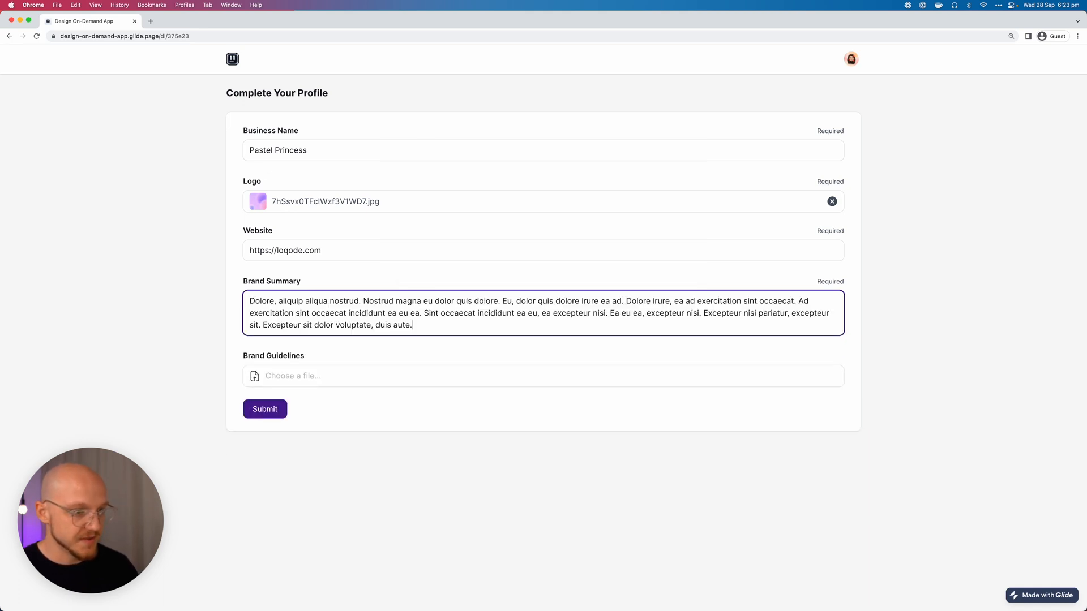
Fill in the brand summary and attach 'Pastel Princess - Brand Guidelines.pdf'.
key("cmd+a")
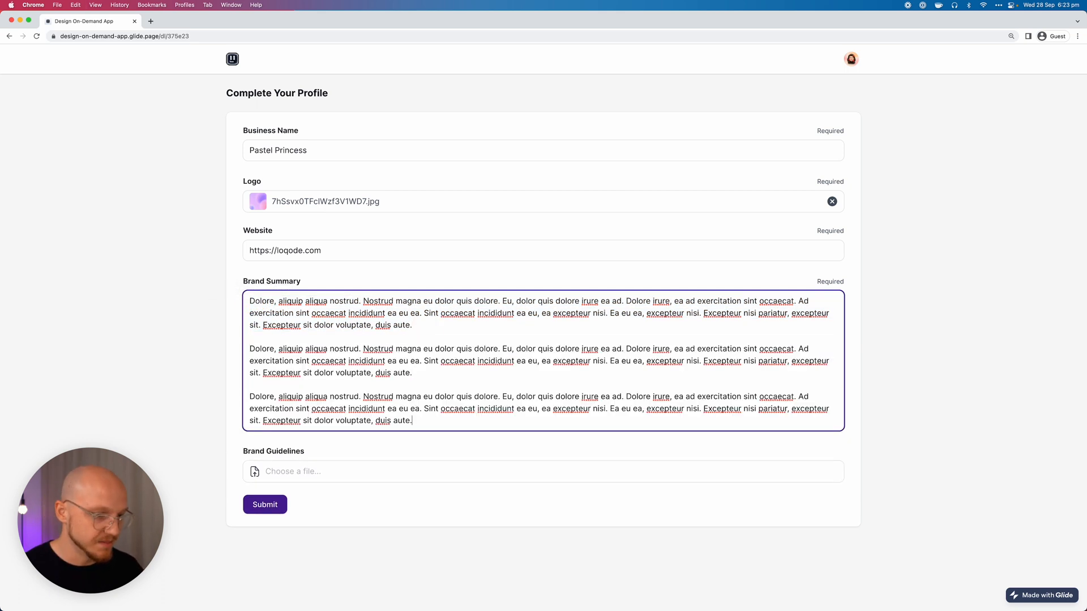
mouse_move(425, 445)
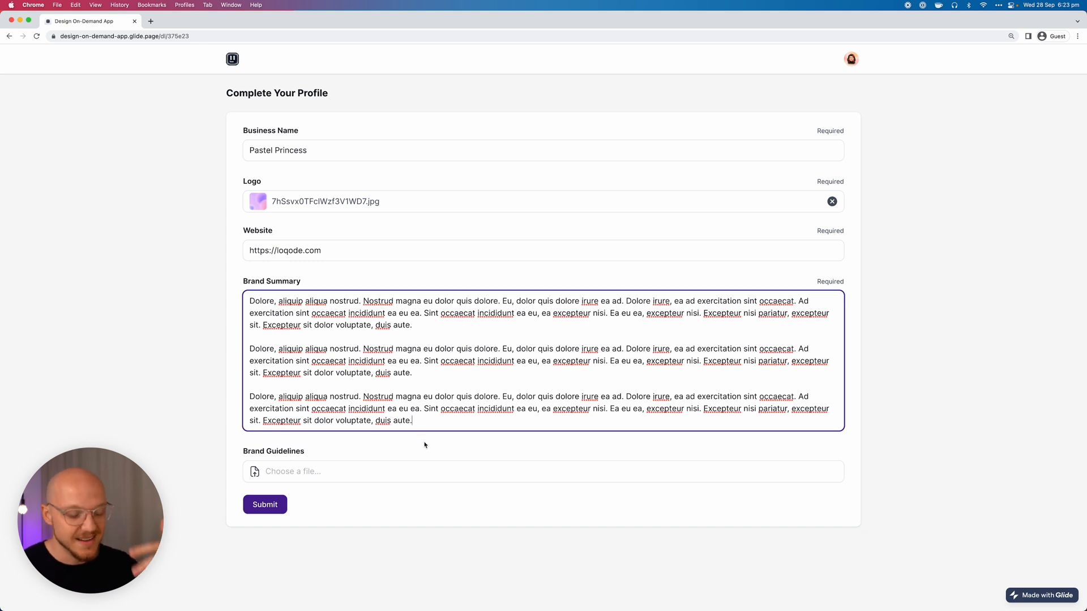
mouse_move(393, 474)
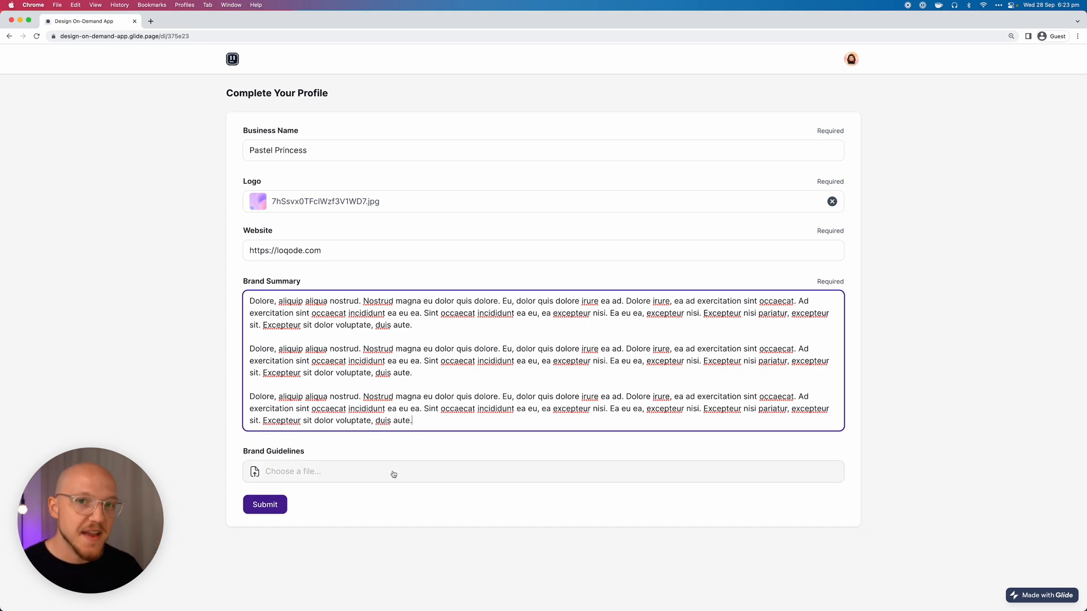
left_click(393, 472)
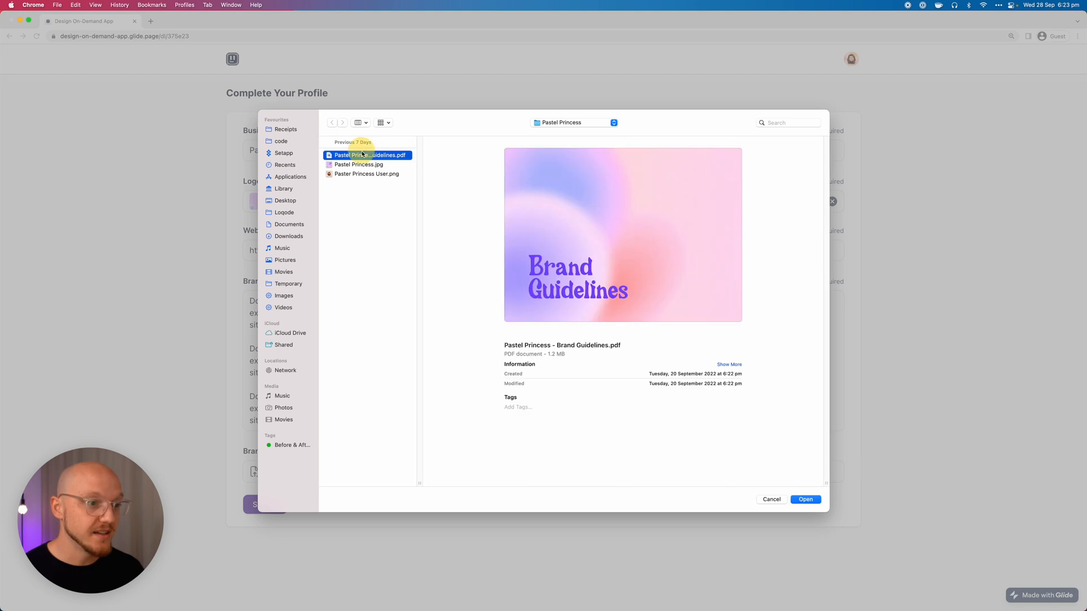
left_click(805, 499)
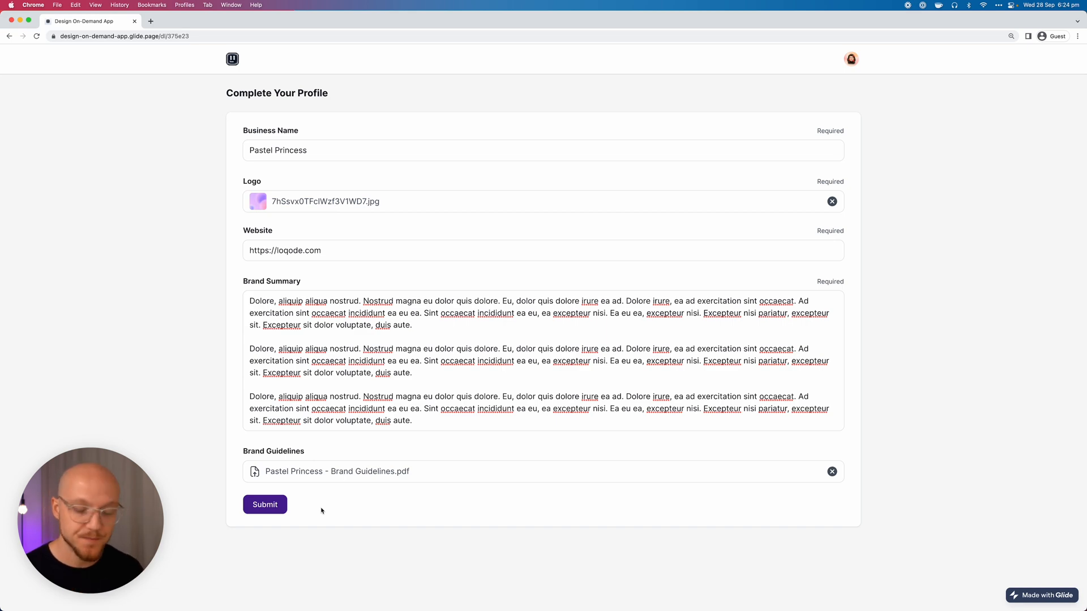
left_click(265, 505)
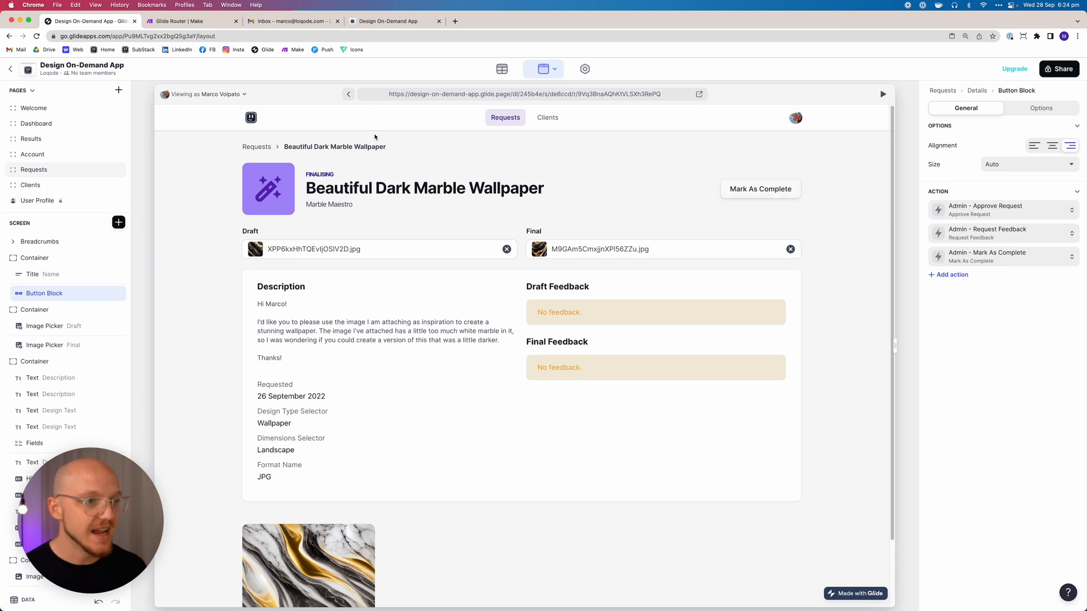
mouse_move(37, 125)
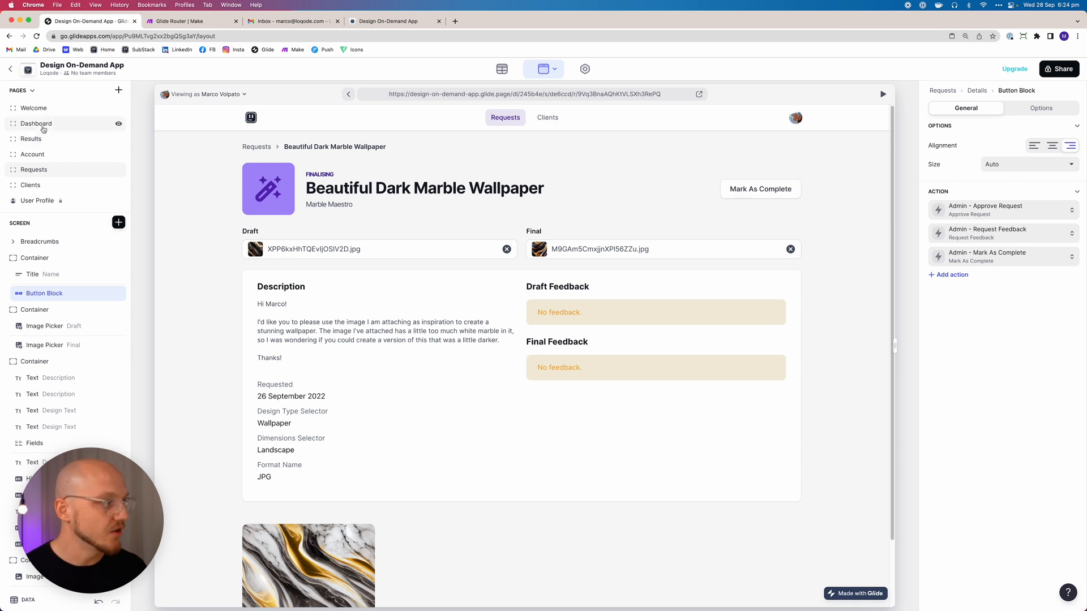
Add a condition to the Projects collection's New Request title bar action: Requests (Left) doesn't equal 0.
left_click(36, 124)
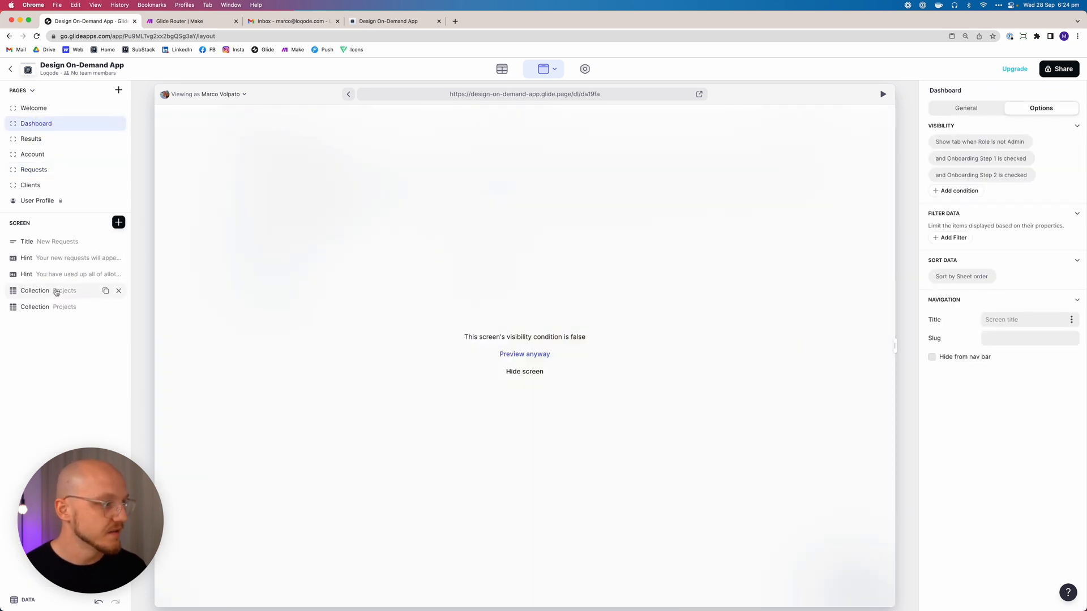
left_click(35, 290)
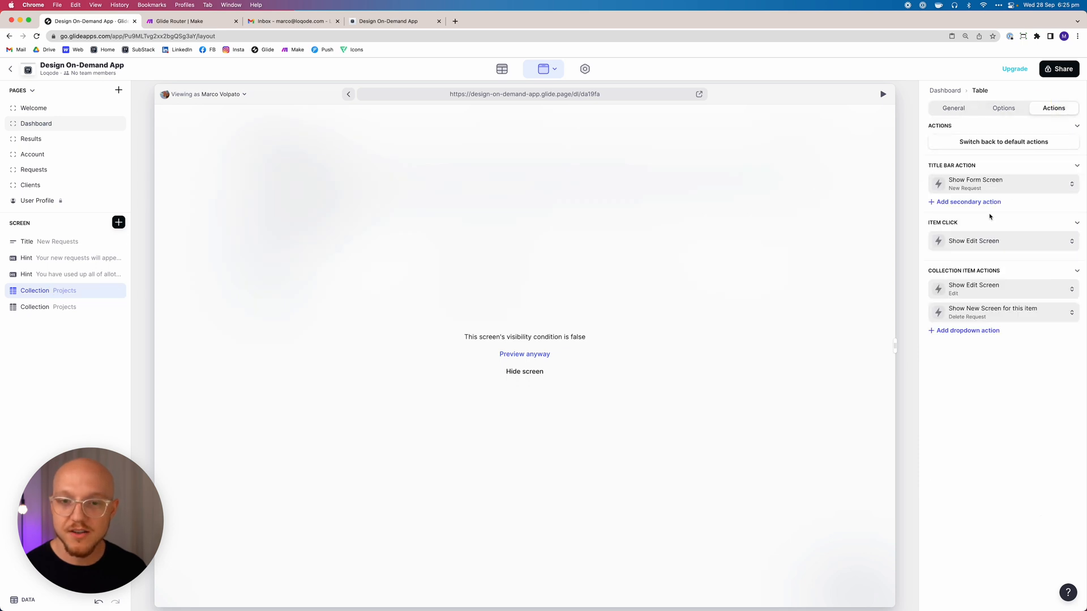
left_click(995, 184)
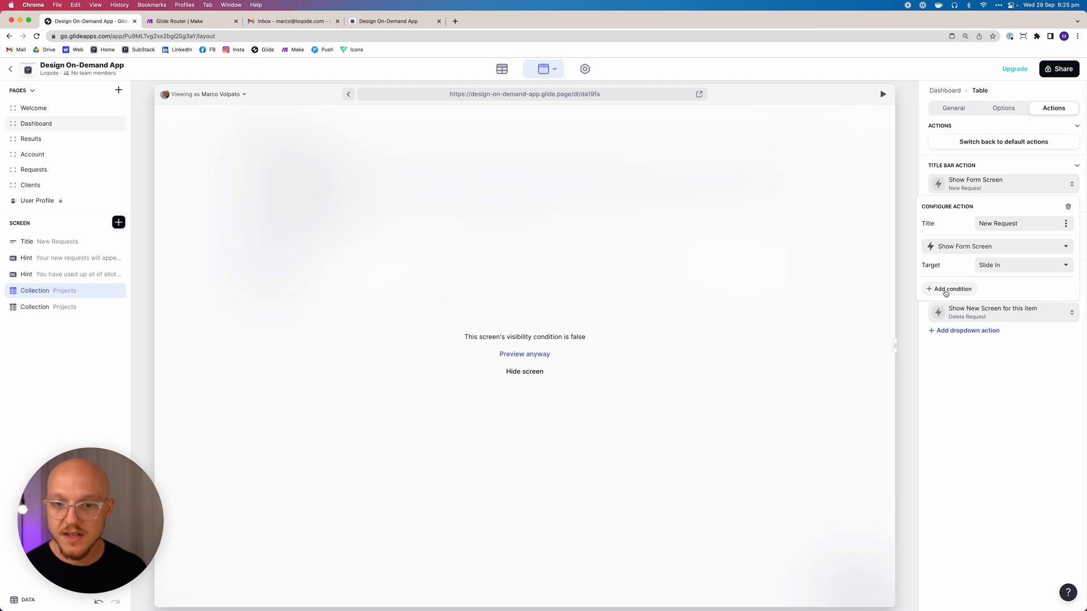
left_click(953, 288)
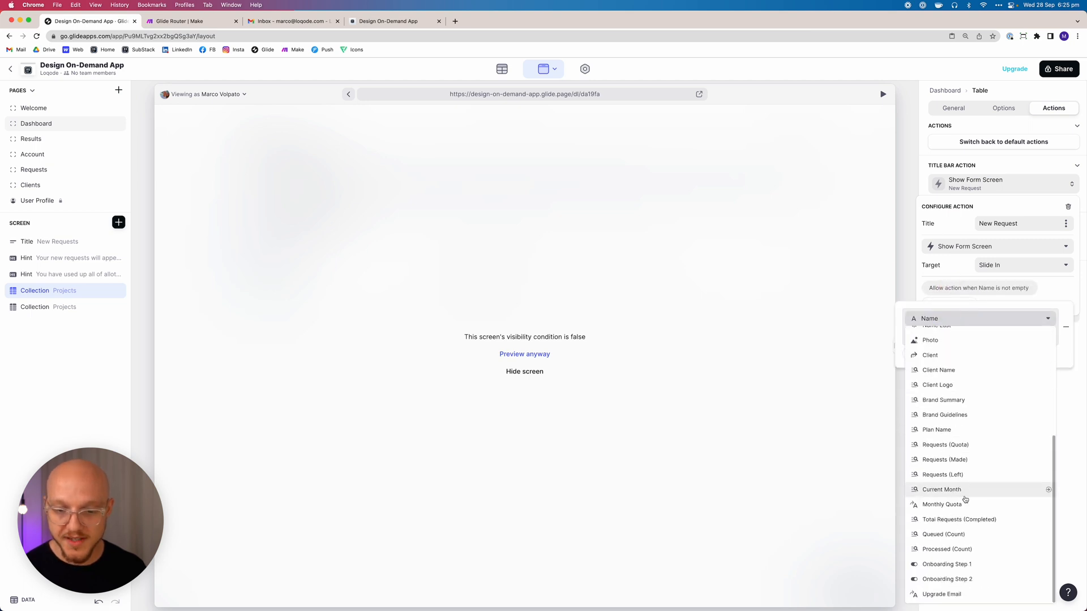
left_click(941, 474)
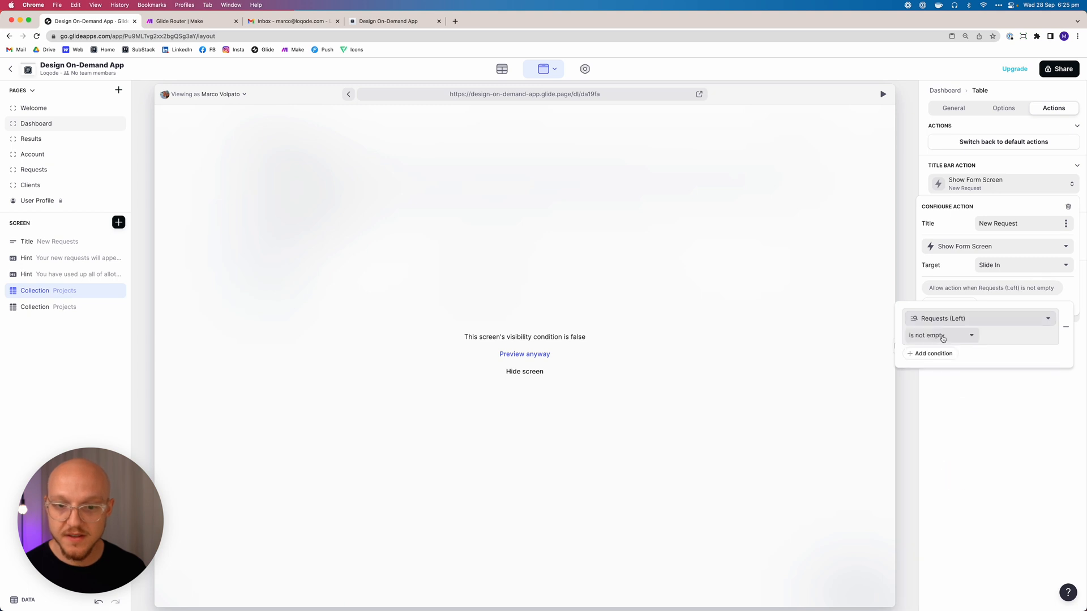
left_click(941, 335)
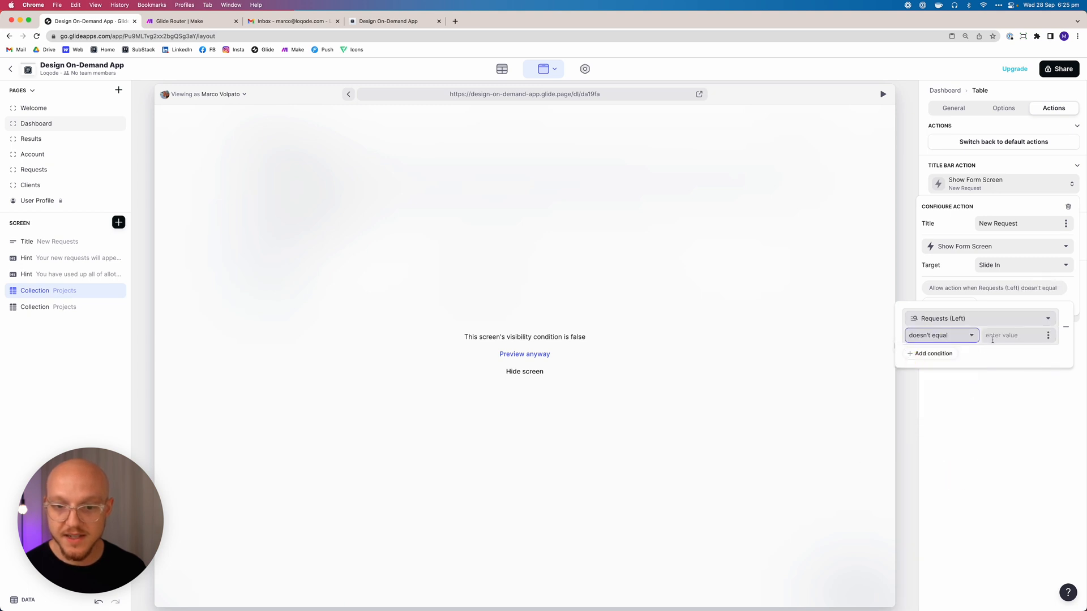
type("0")
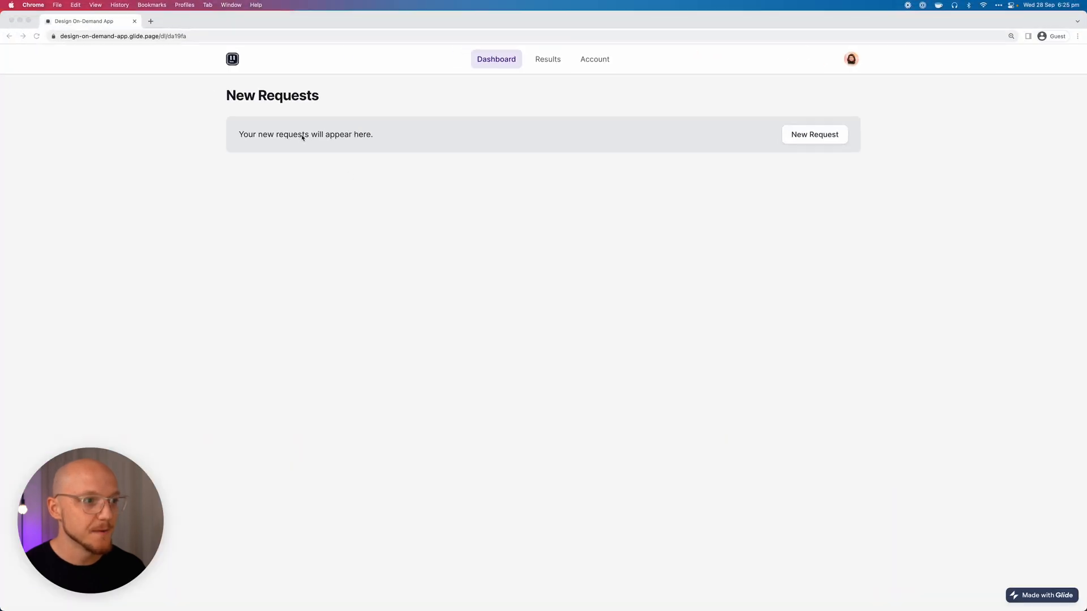
Start a new request named 'Pastel; Youtube Thumbnail'.
left_click(814, 135)
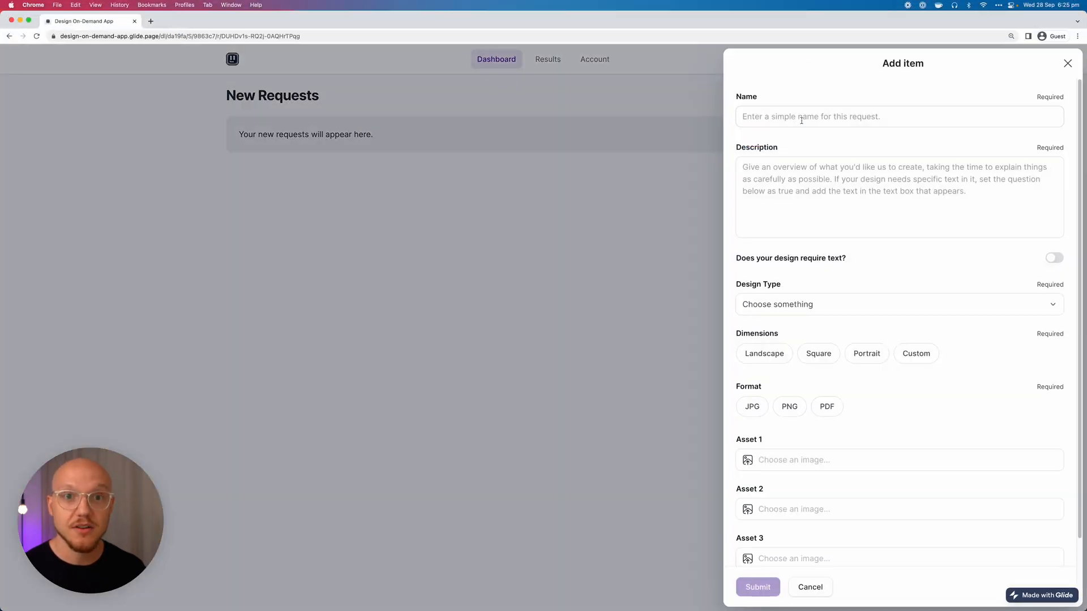
left_click(899, 117)
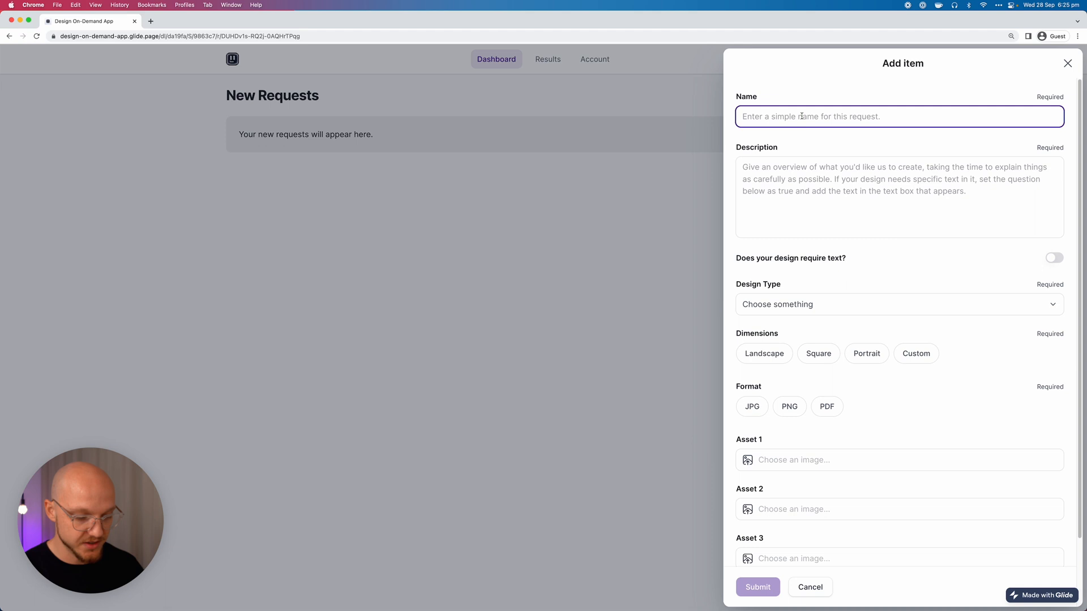
type("Pastel; Youtu")
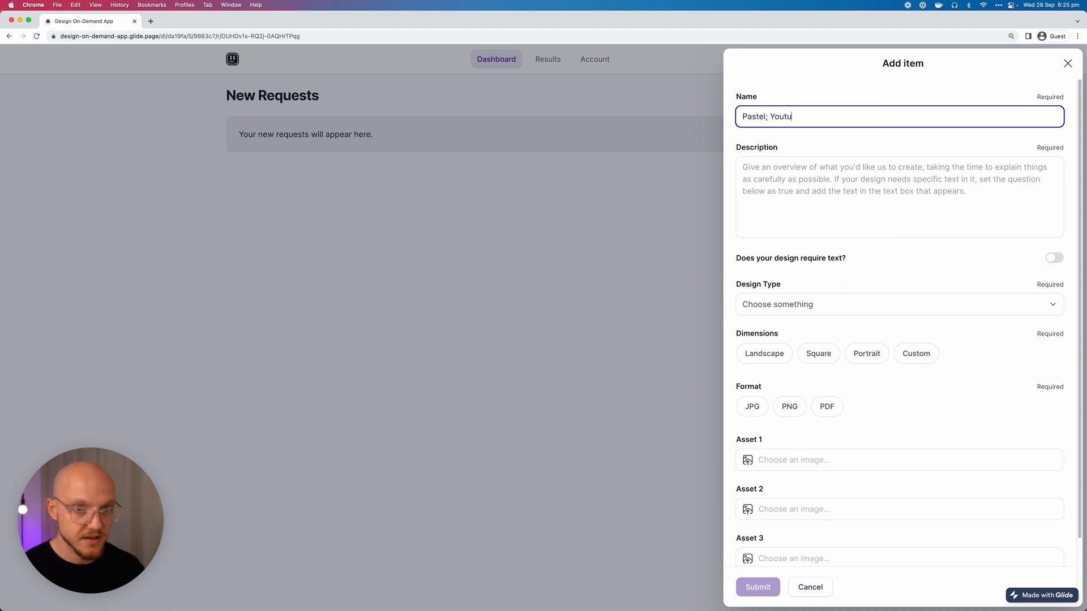
type("be Thu")
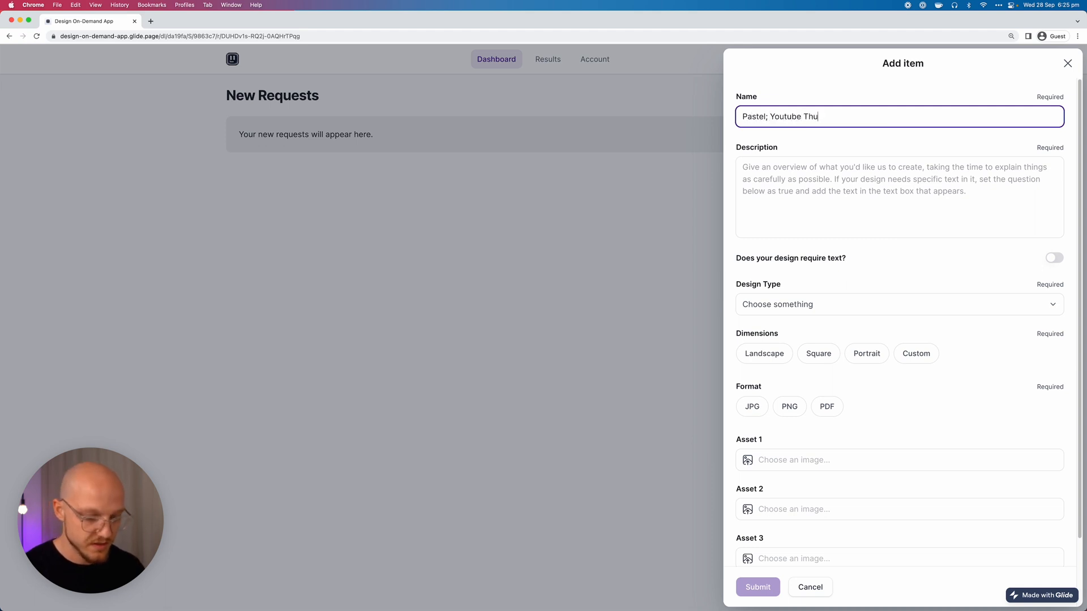
type("mbnail")
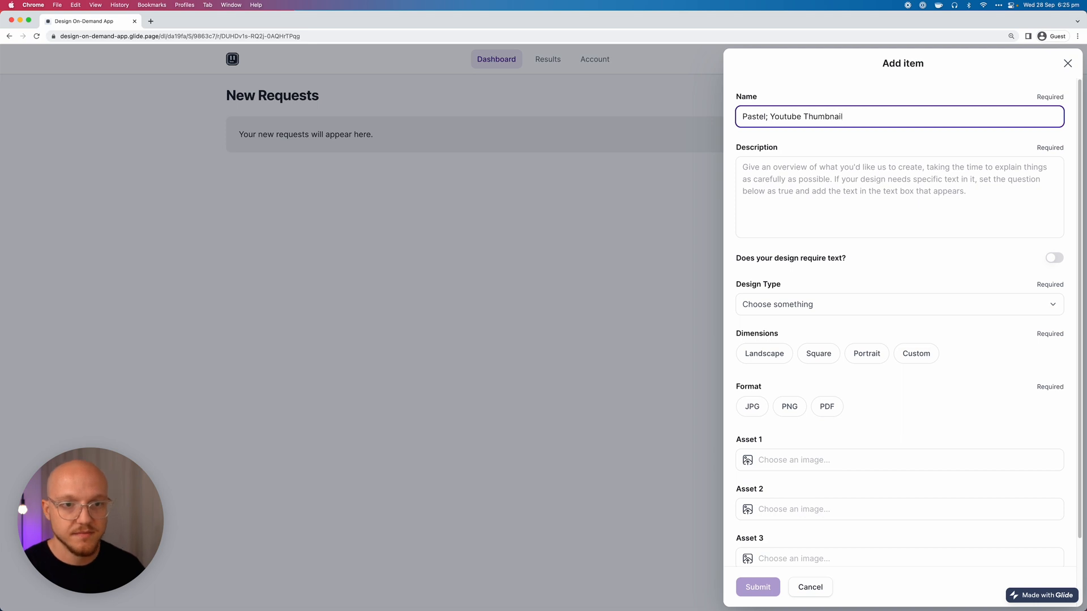
Write a 'Hi there!' description and require the text 'THIS VIDEO GOT 2M VIEWS IN 2 WEEKS!'.
left_click(900, 197)
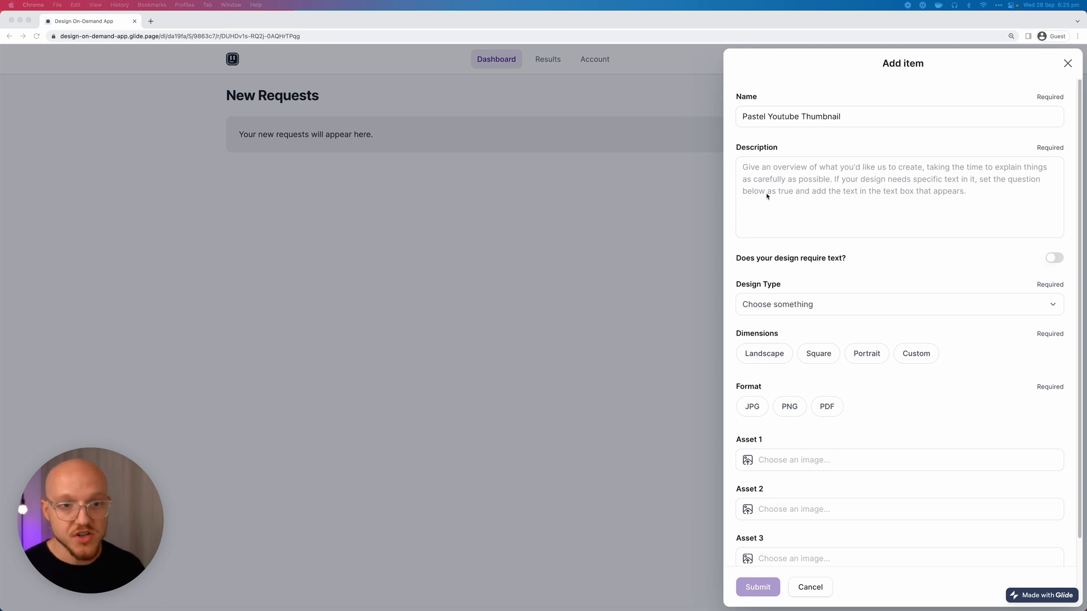
type("Hi there!")
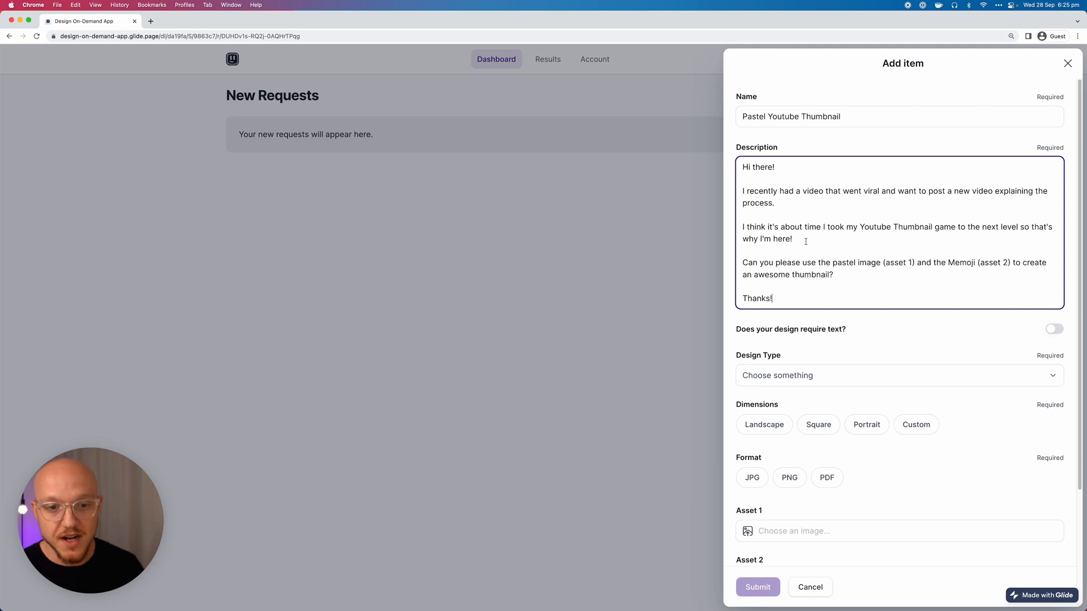
left_click_drag(768, 226, 890, 226)
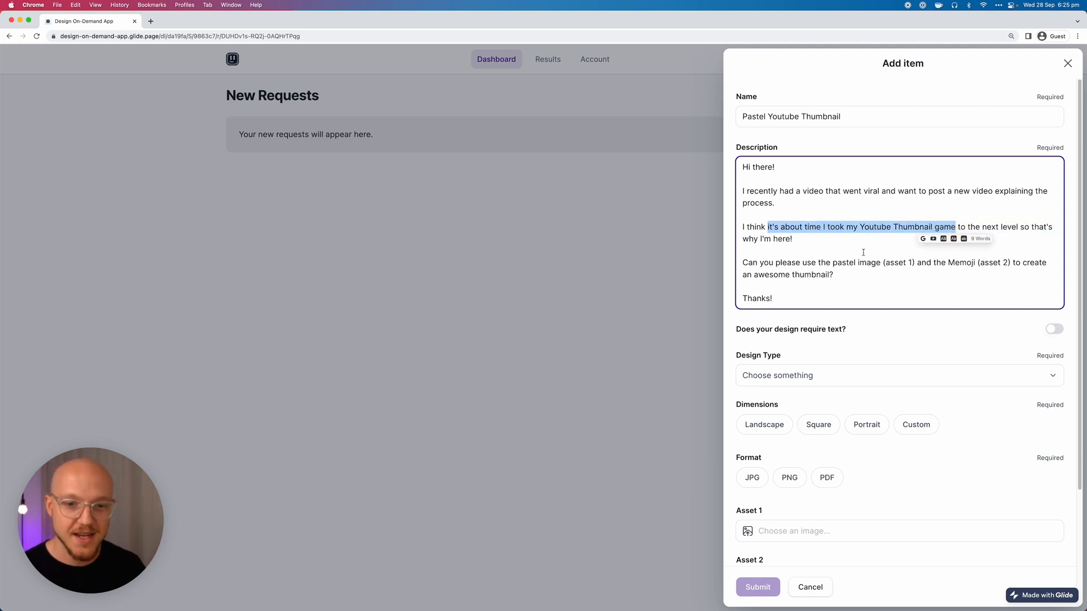
left_click(856, 272)
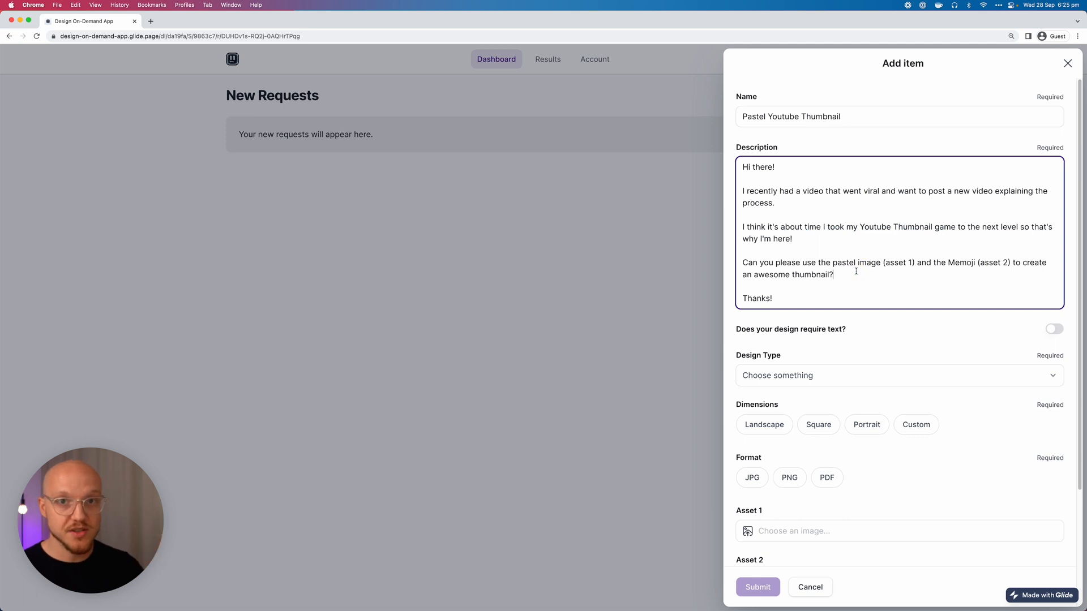
mouse_move(835, 367)
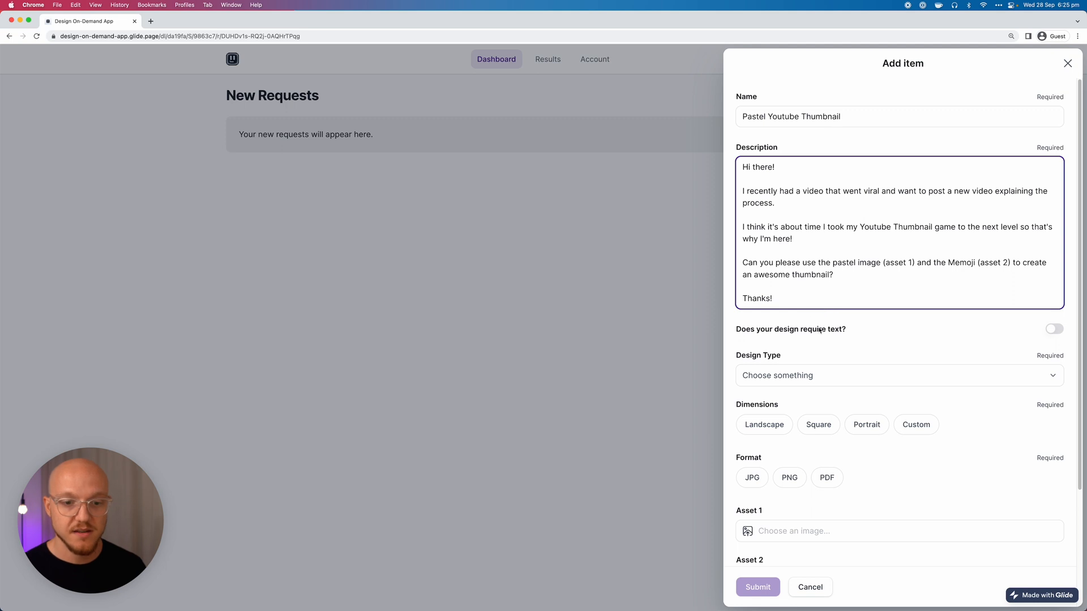
mouse_move(785, 335)
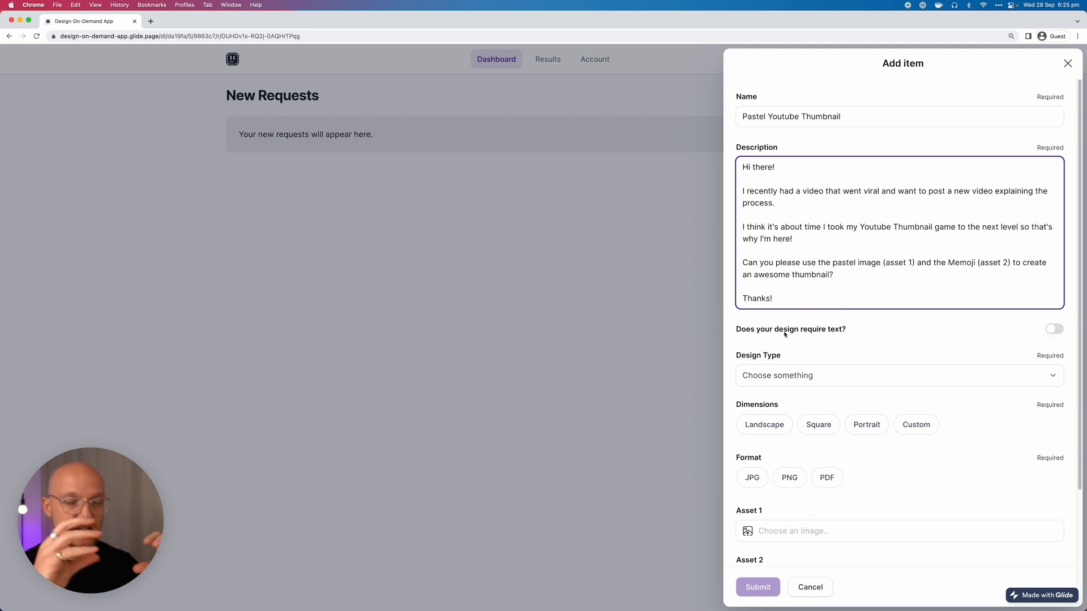
left_click(1053, 329)
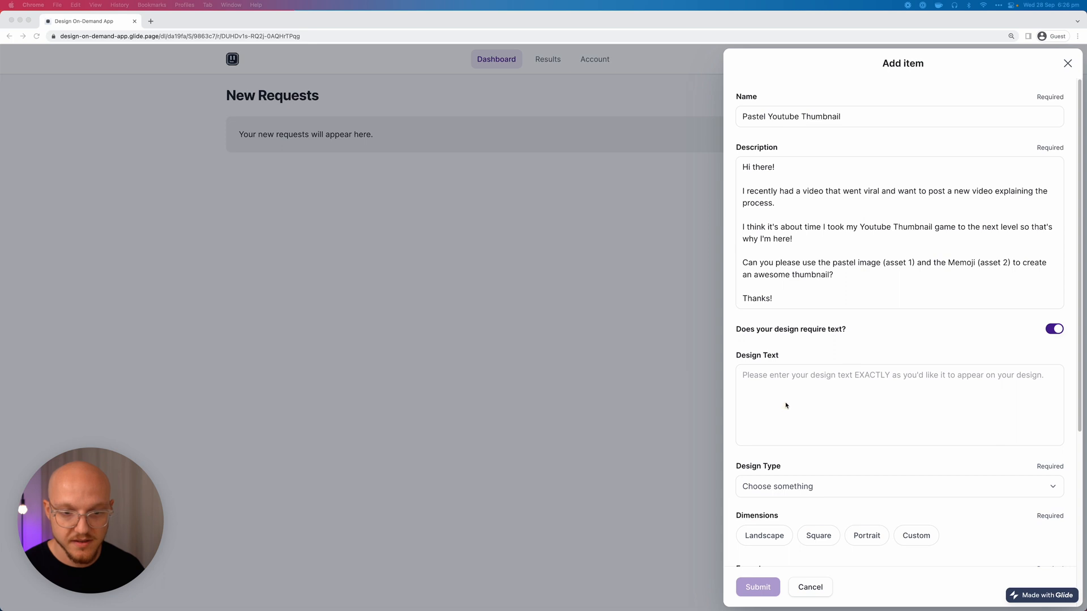
type("THIS VIDEO GOT 2M VIEWS IN 2 WEEKS!")
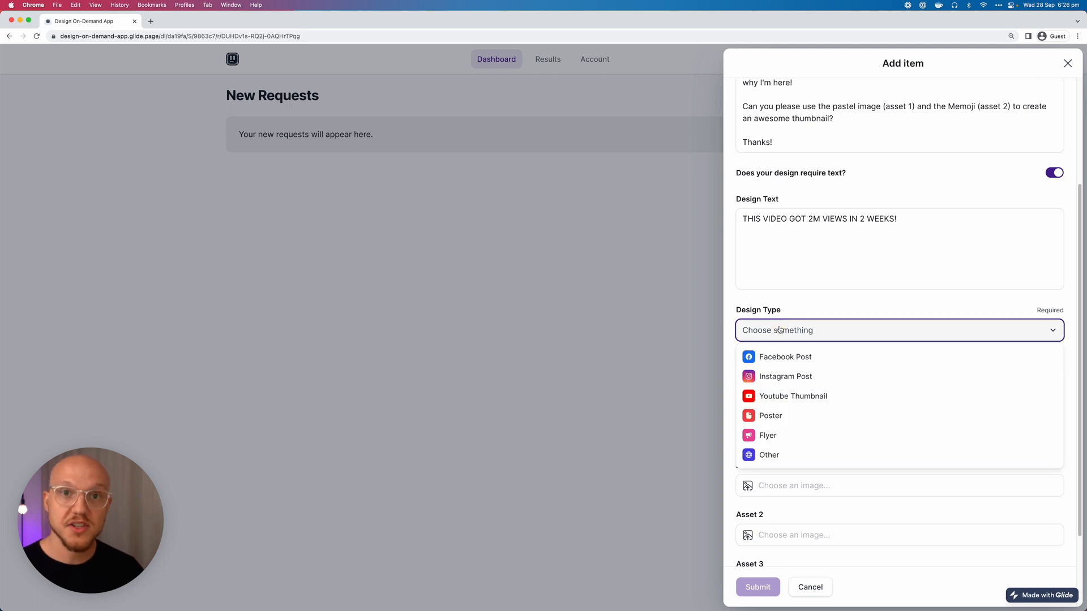
mouse_move(791, 396)
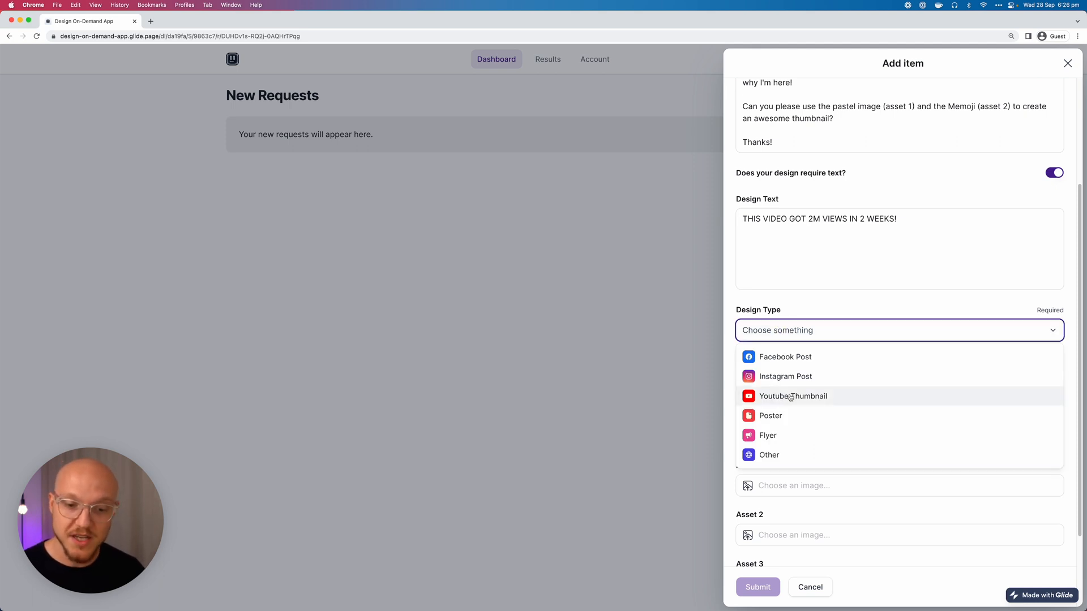
Set design type to Youtube Thumbnail, dimensions to Landscape, and format to JPG.
left_click(769, 456)
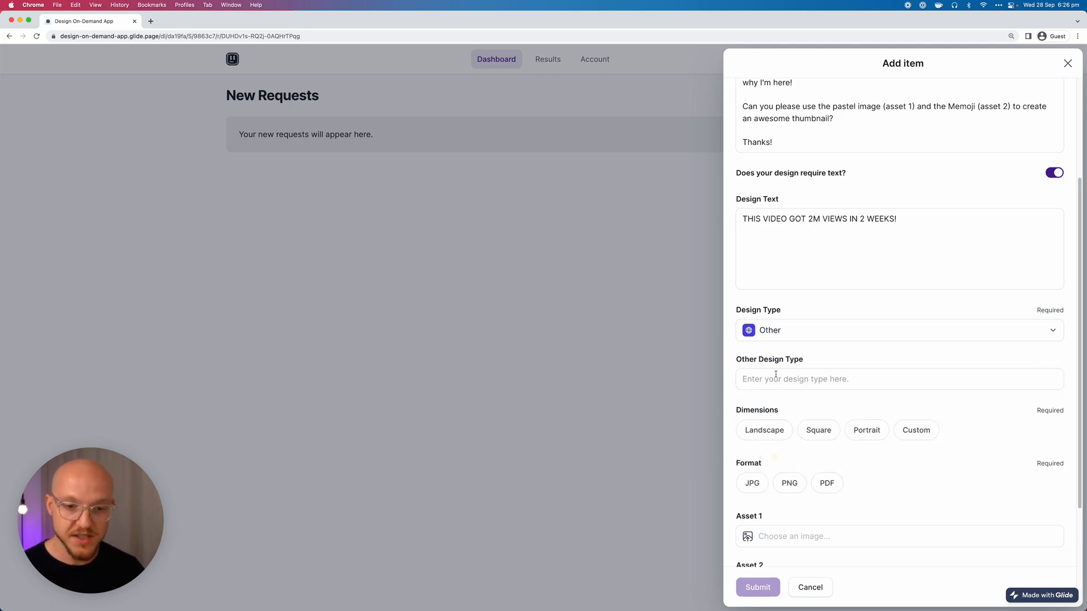
type("sdfsdfsd")
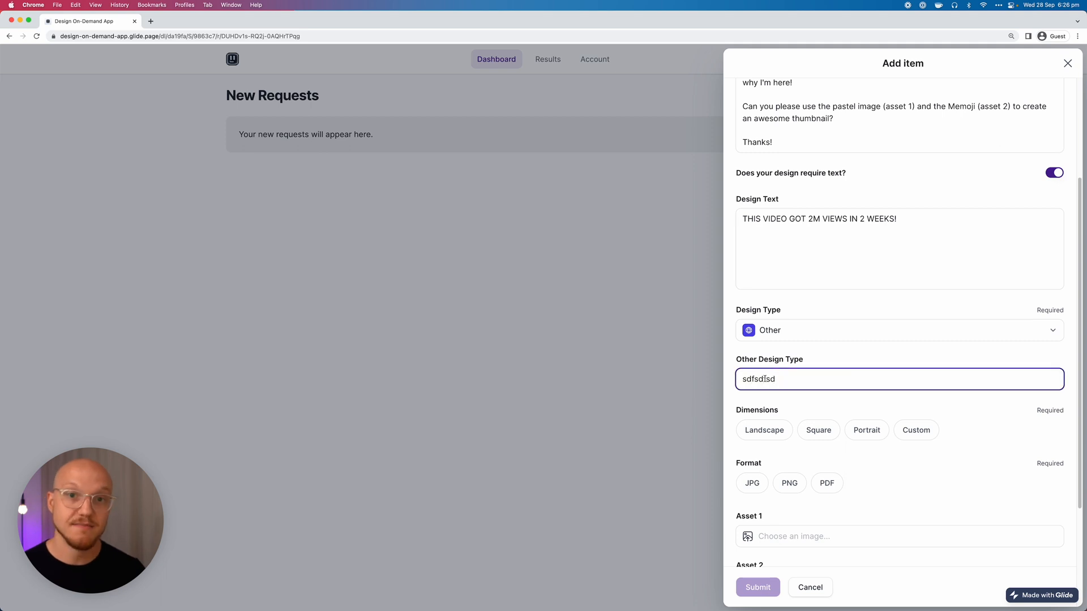
left_click(899, 331)
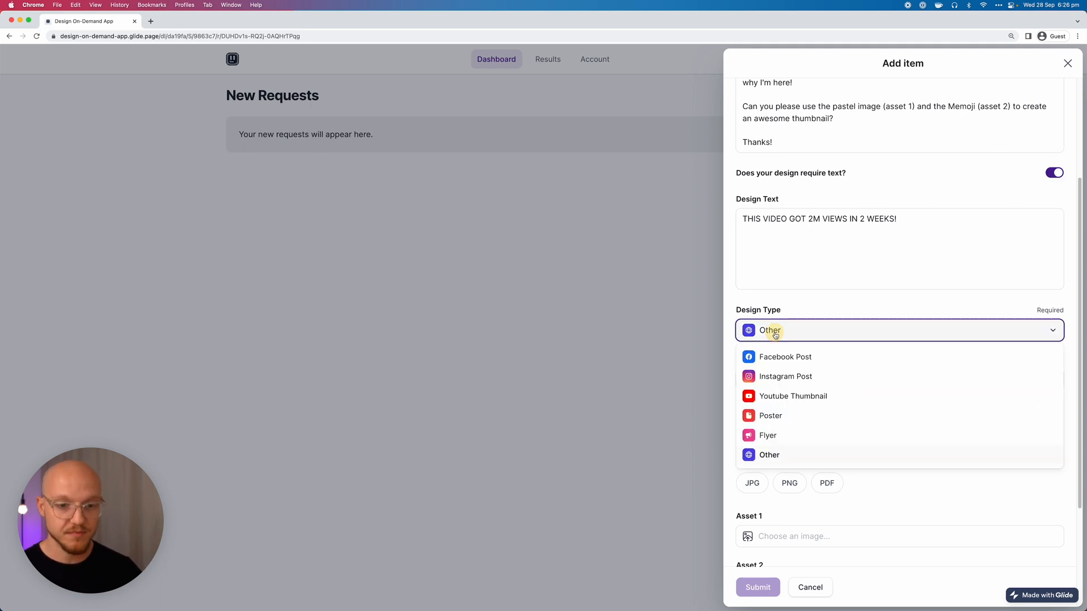
left_click(792, 396)
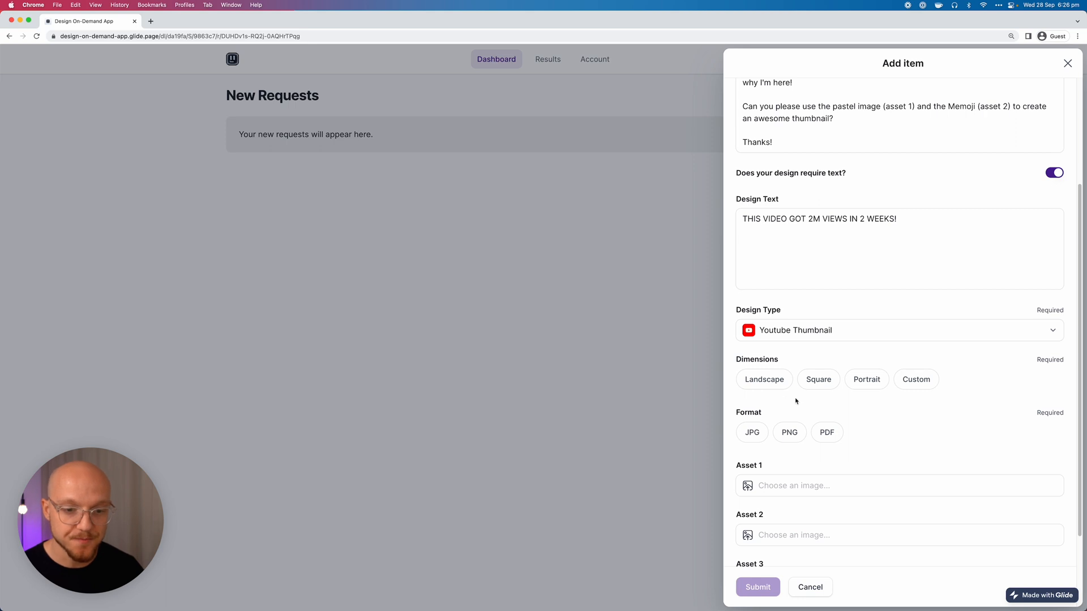
left_click(764, 379)
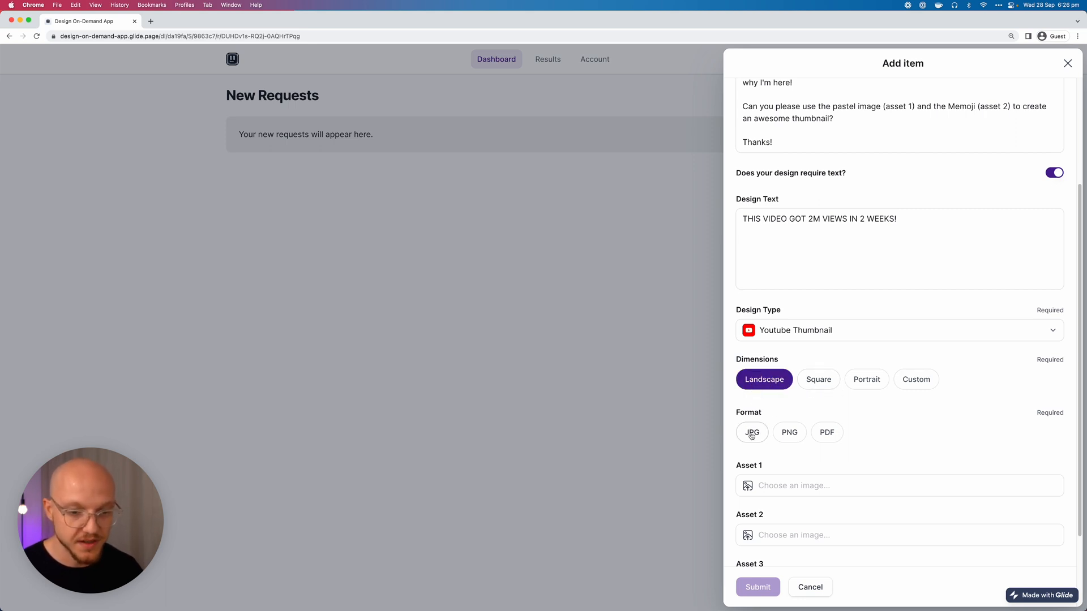
left_click(752, 433)
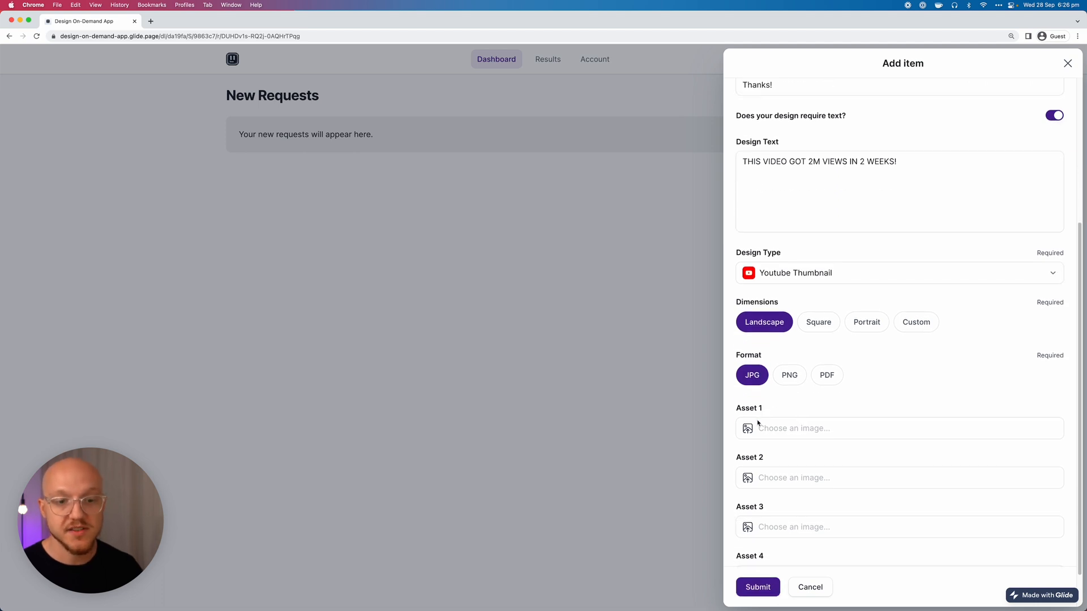
Attach the pastel gradient image as Asset 1 and the Memoji webp as Asset 2.
left_click(899, 429)
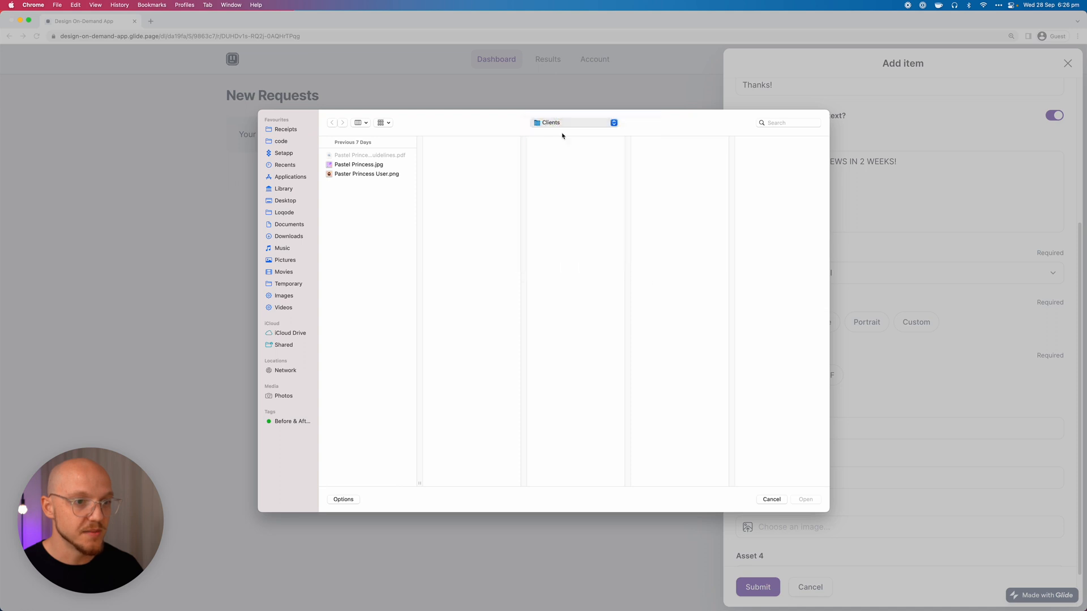
left_click(665, 174)
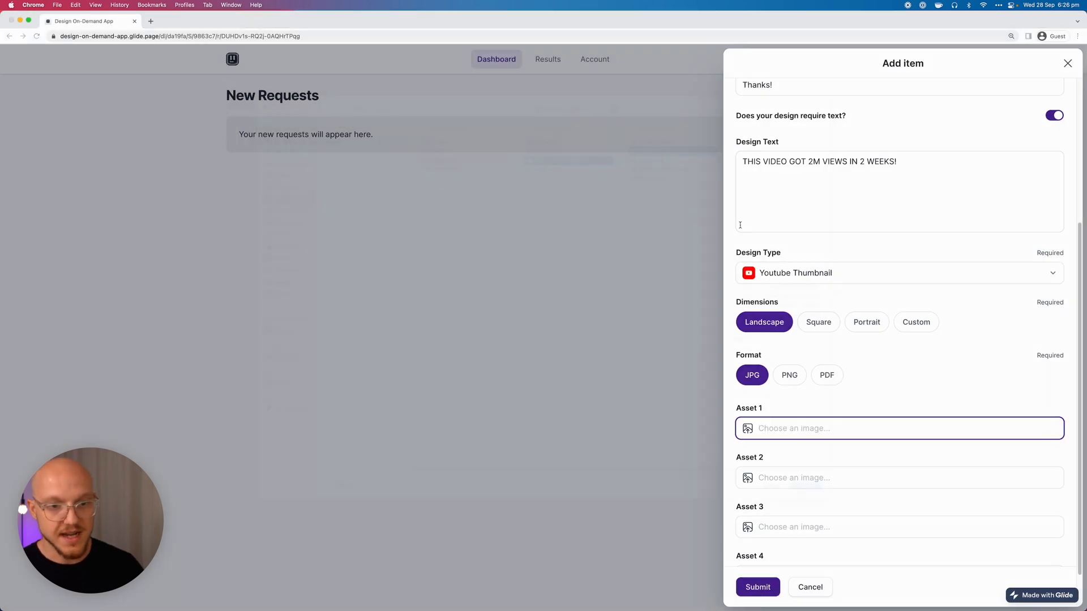
left_click(900, 428)
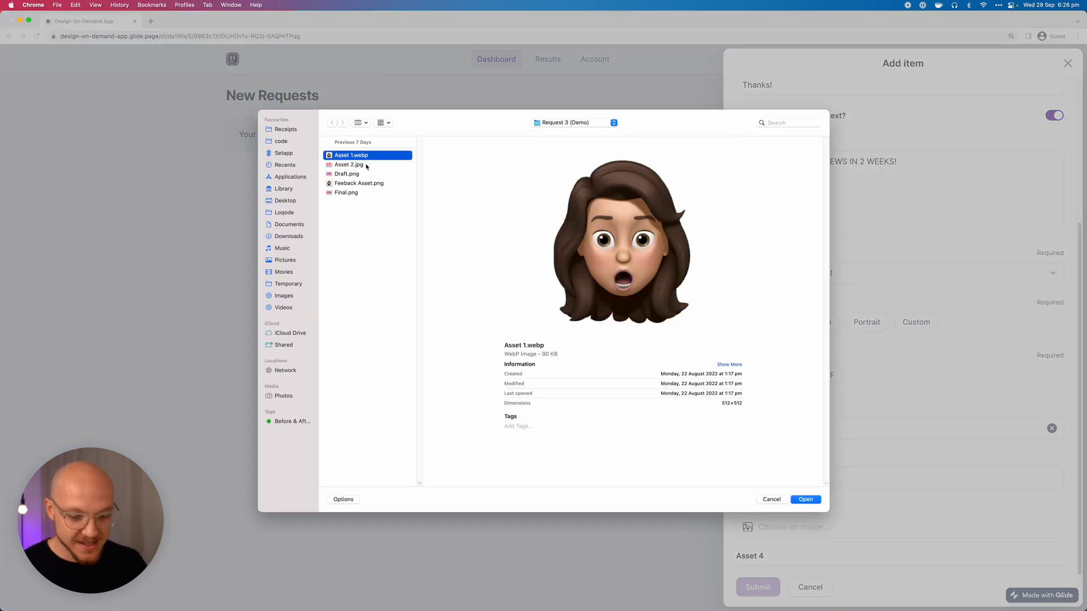
left_click(806, 500)
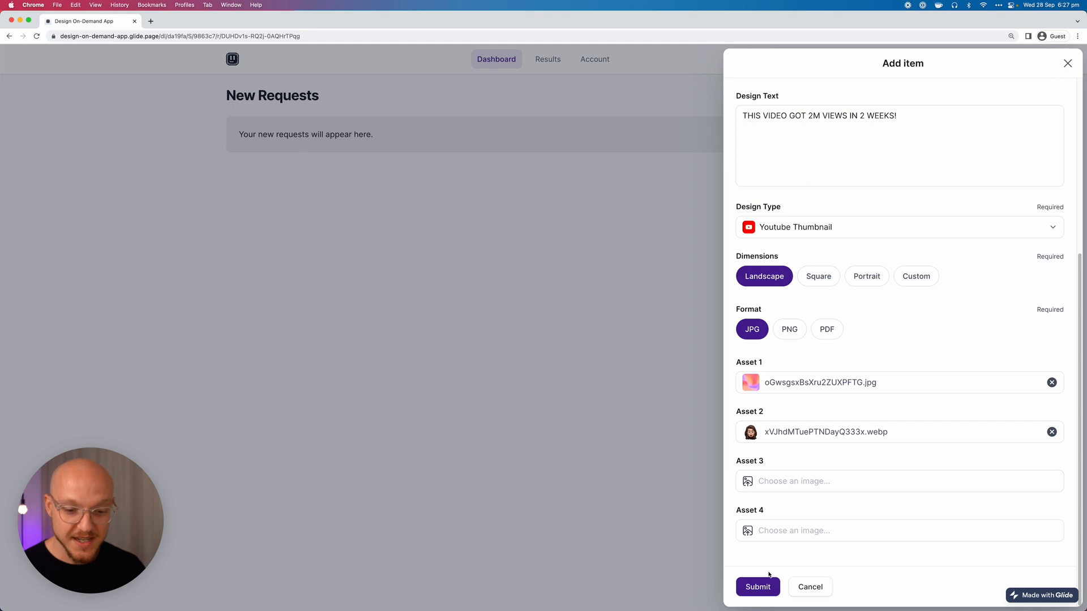
Submit the Pastel Youtube Thumbnail request and reload the app.
left_click(757, 587)
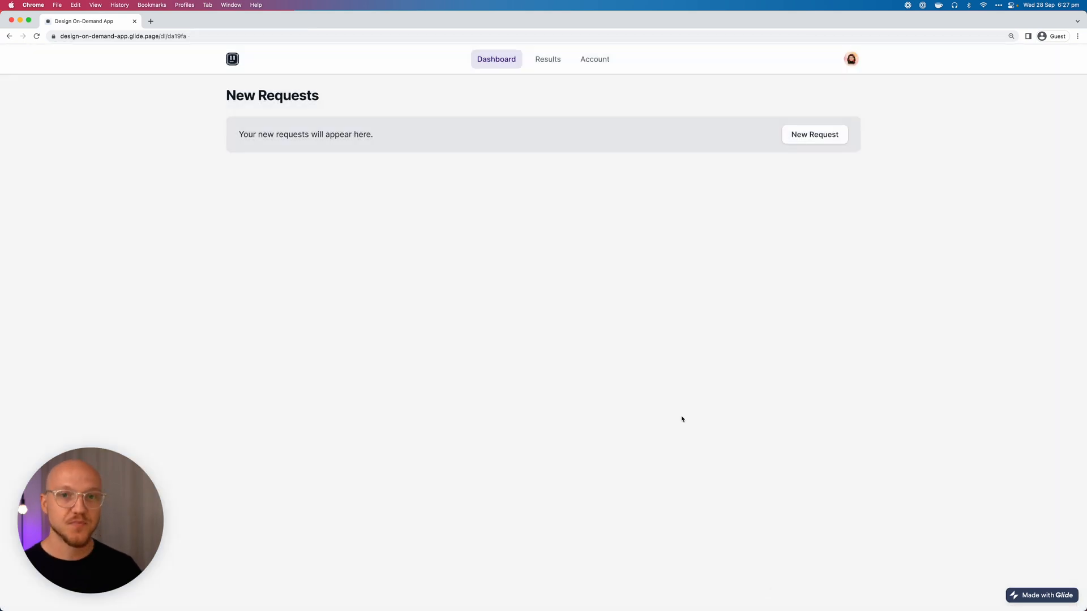
left_click(814, 134)
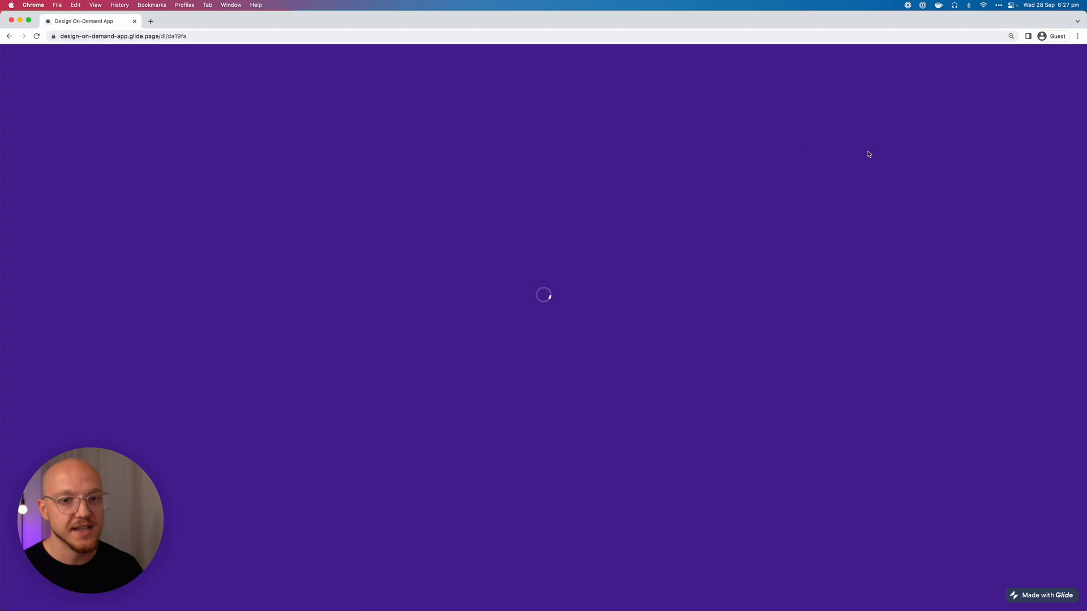
mouse_move(774, 241)
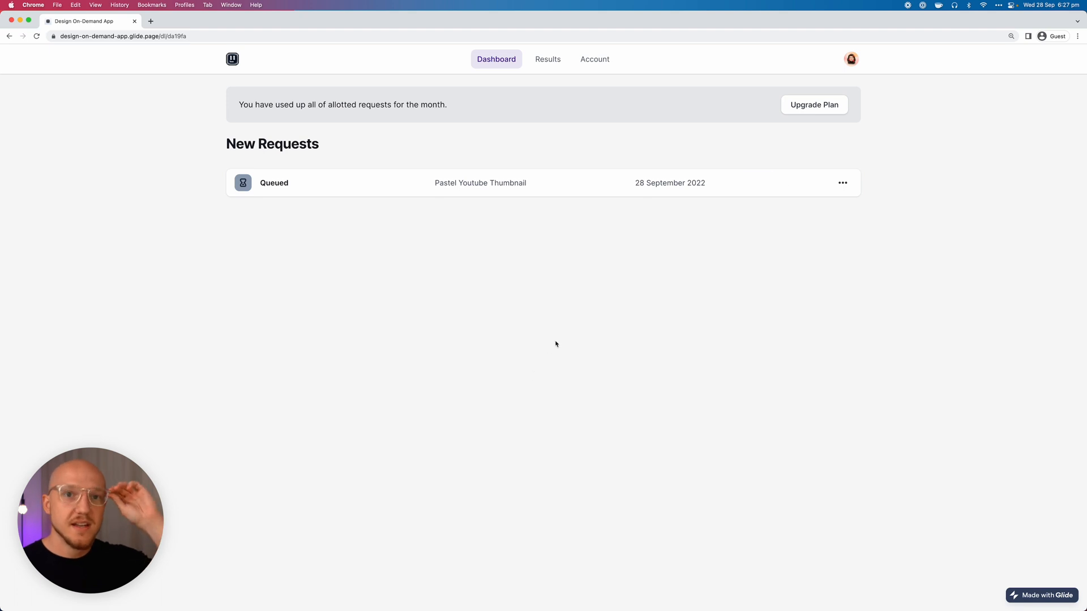
mouse_move(709, 209)
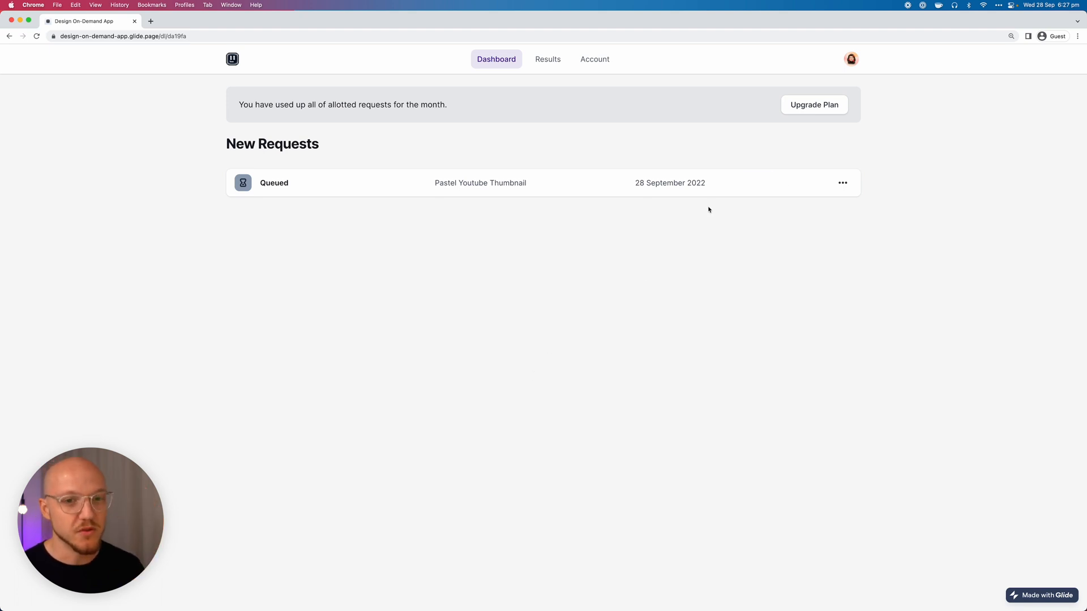
mouse_move(807, 157)
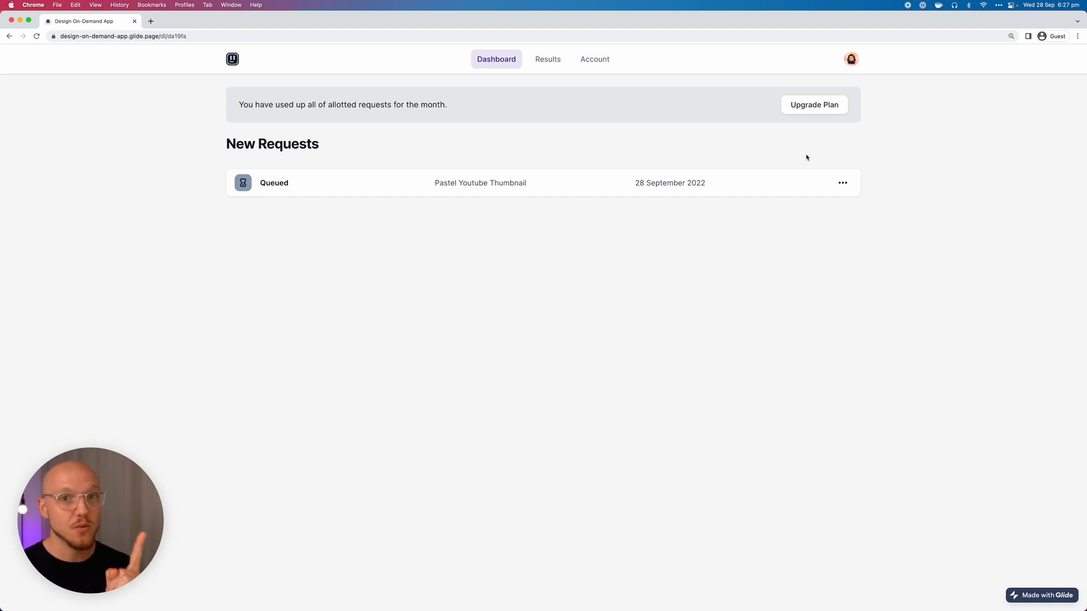
mouse_move(815, 153)
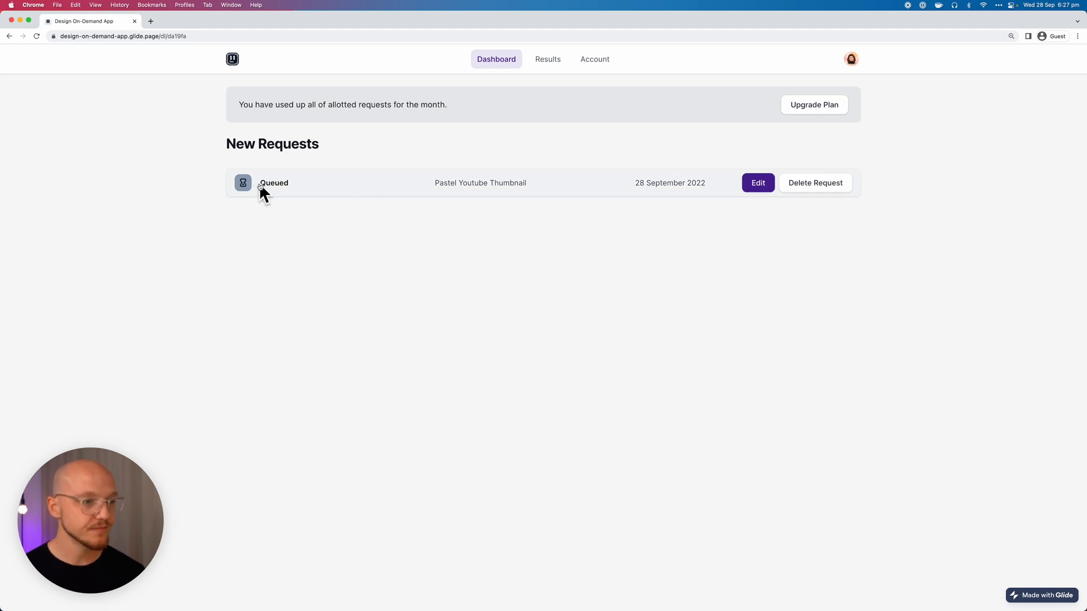
mouse_move(668, 183)
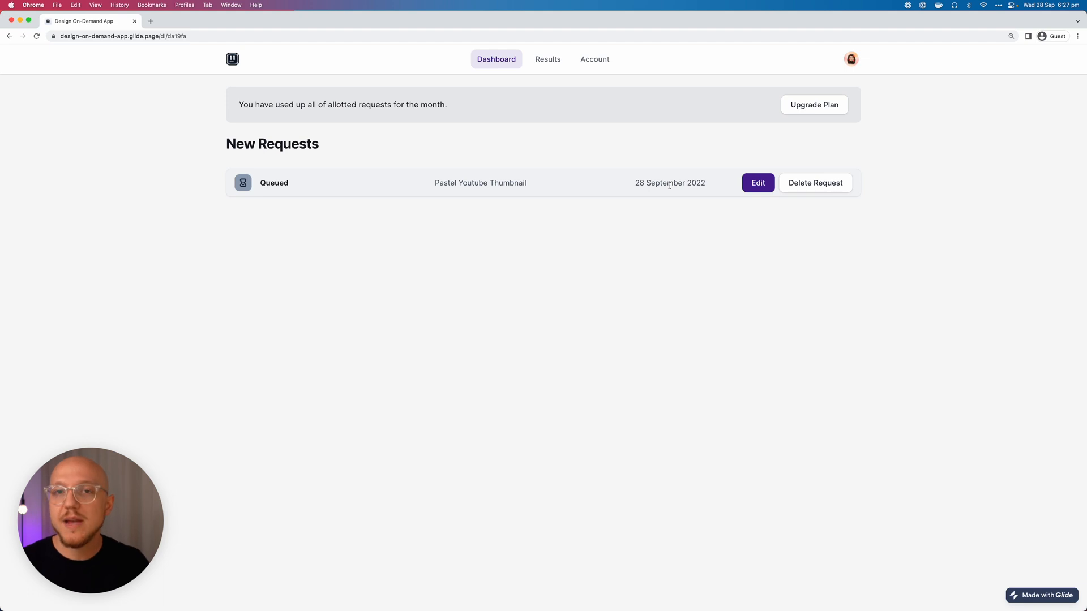
Edit the Pastel Youtube Thumbnail description to add ':)' after Thanks!, then return to requests.
left_click(757, 182)
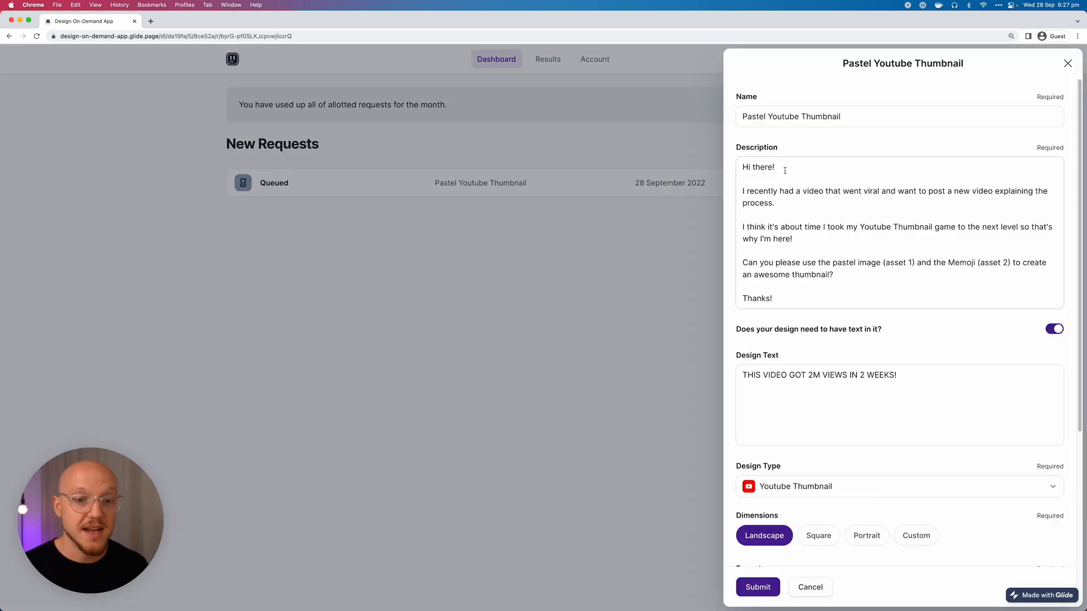
left_click(774, 299)
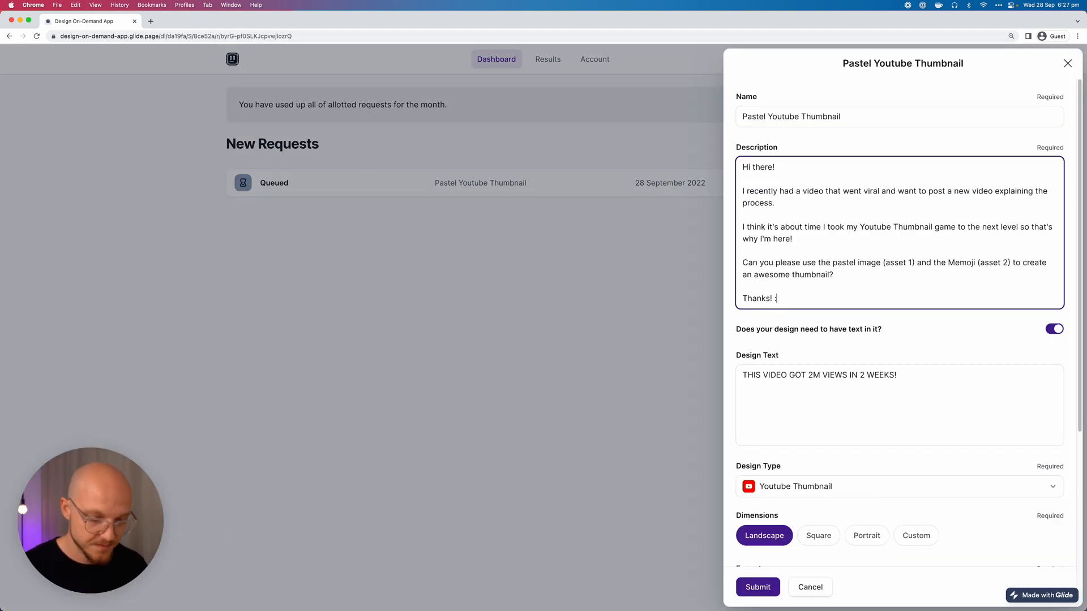
type(")")
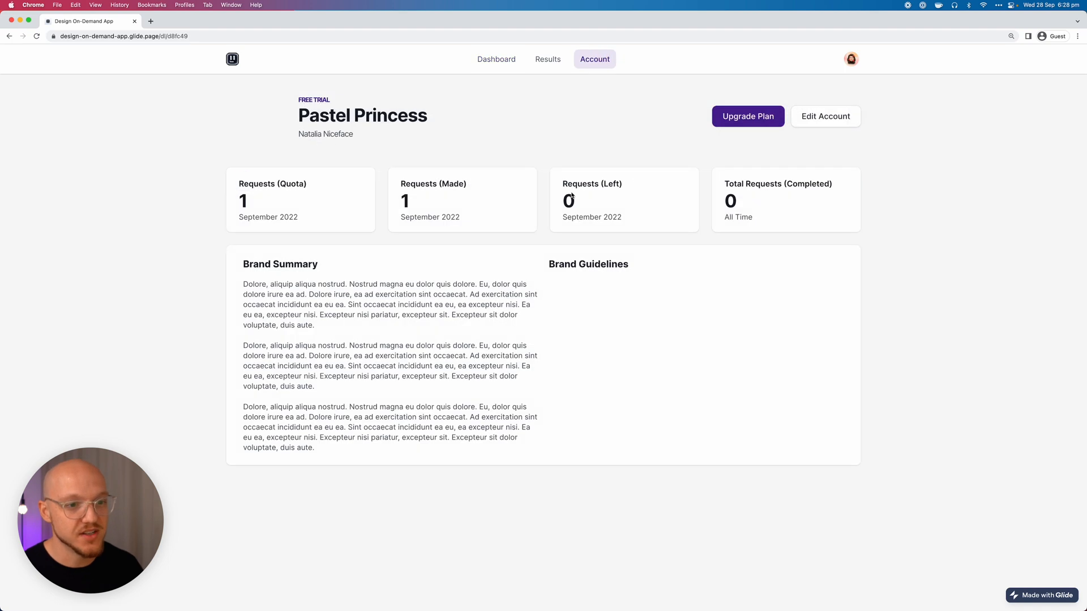
left_click(496, 59)
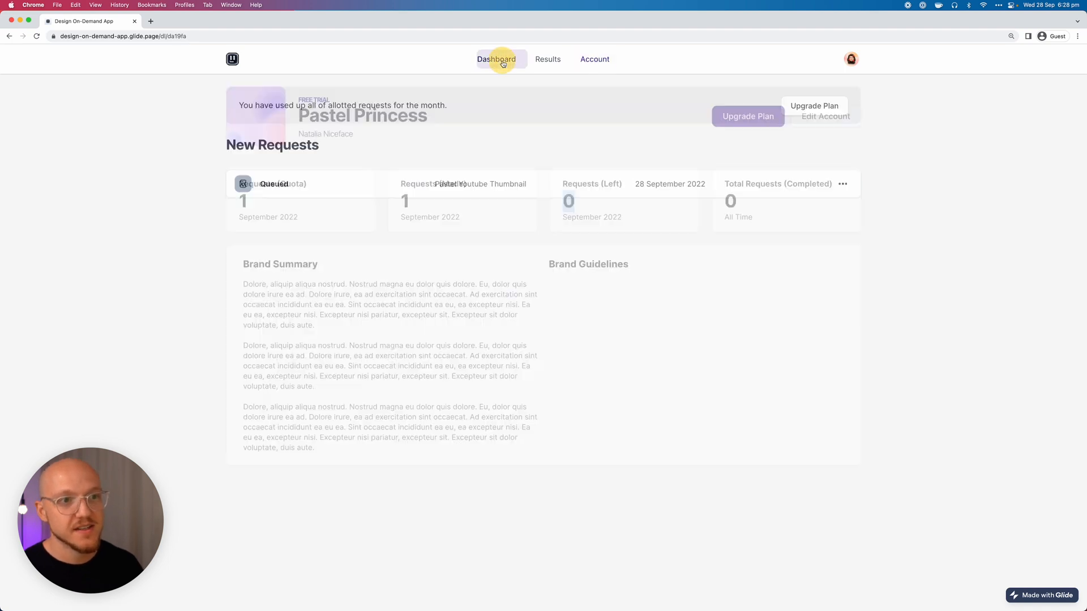
left_click(496, 59)
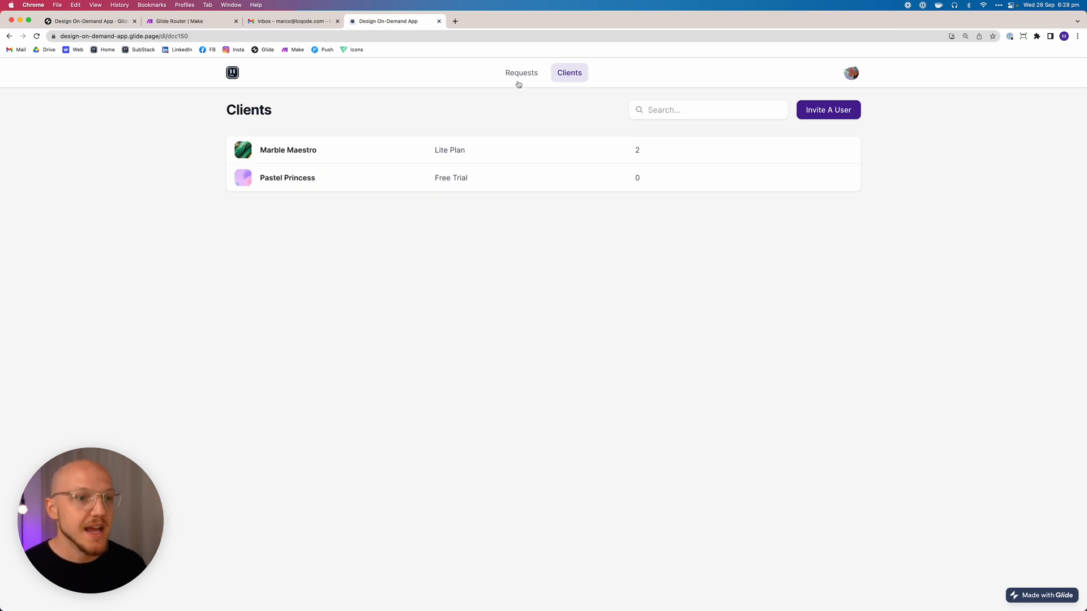
From the admin Requests list, review the Pastel Youtube Thumbnail assets and approve the request.
left_click(521, 72)
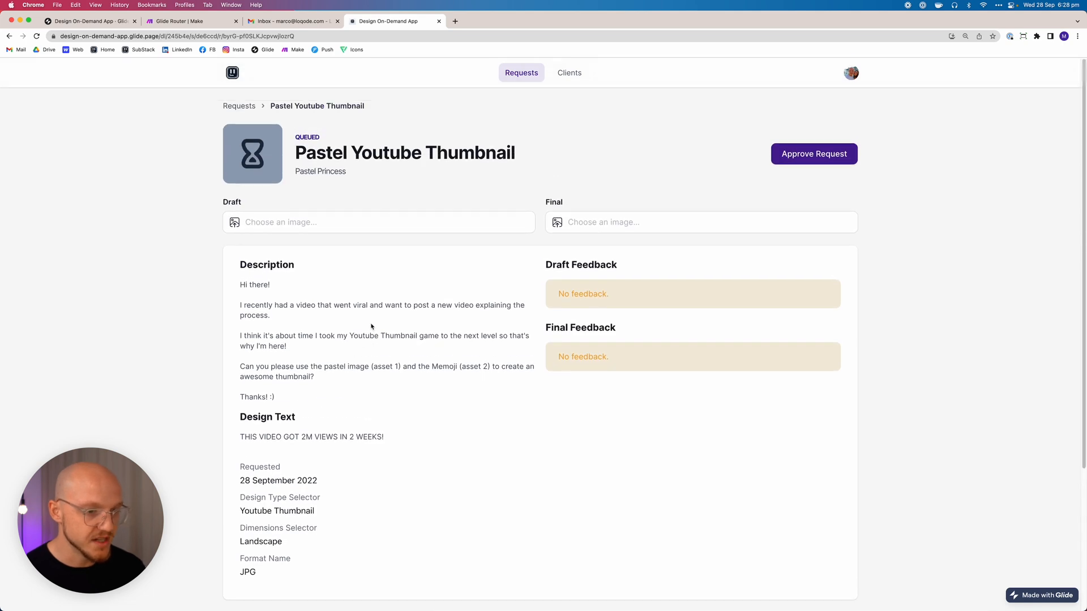
scroll("down", 3)
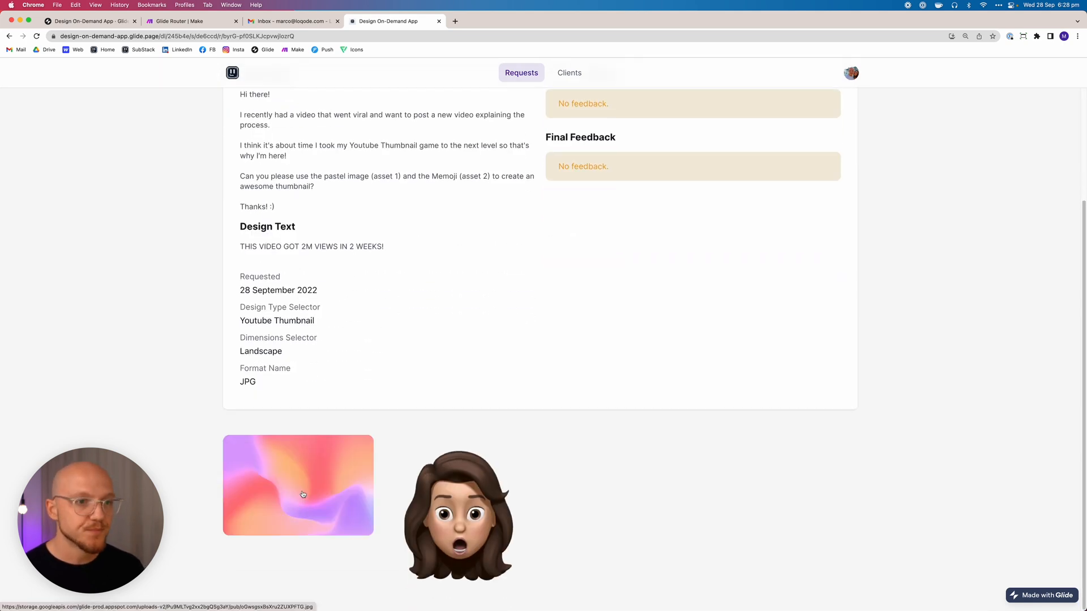
scroll("up", 3)
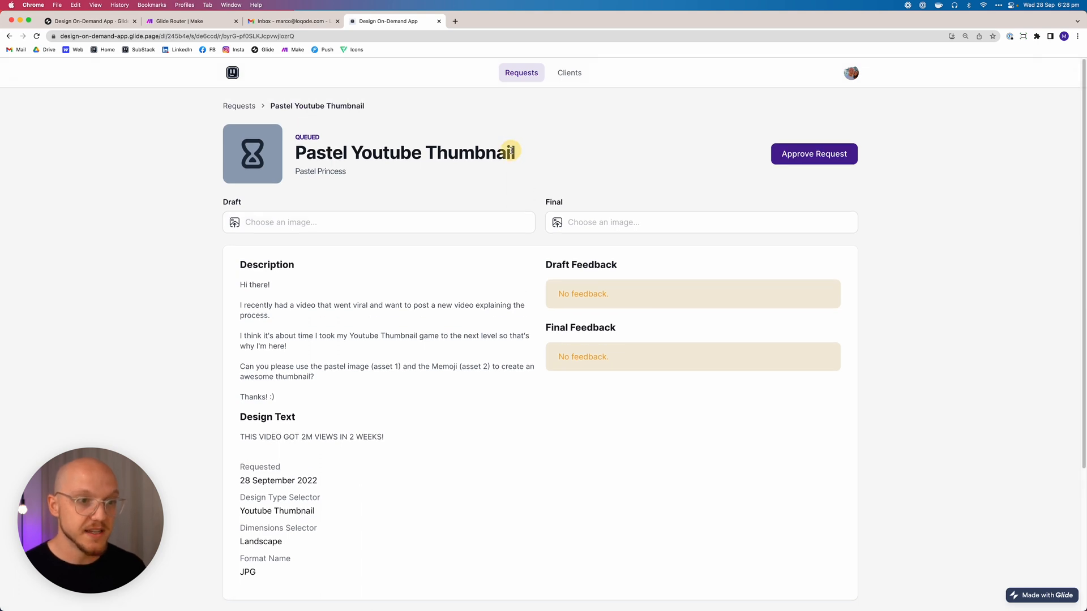
mouse_move(685, 180)
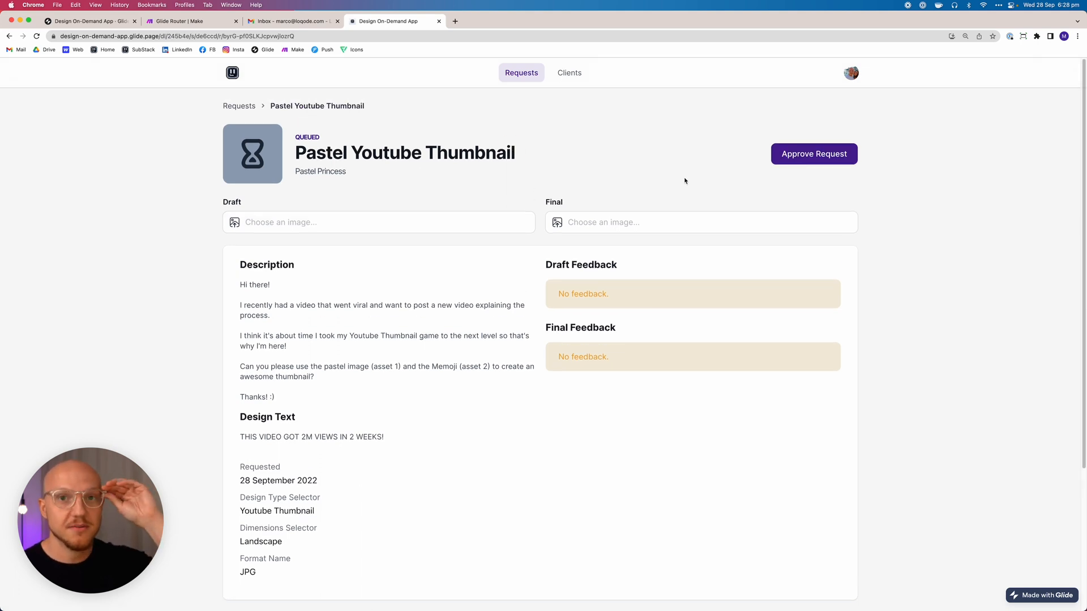
left_click(814, 153)
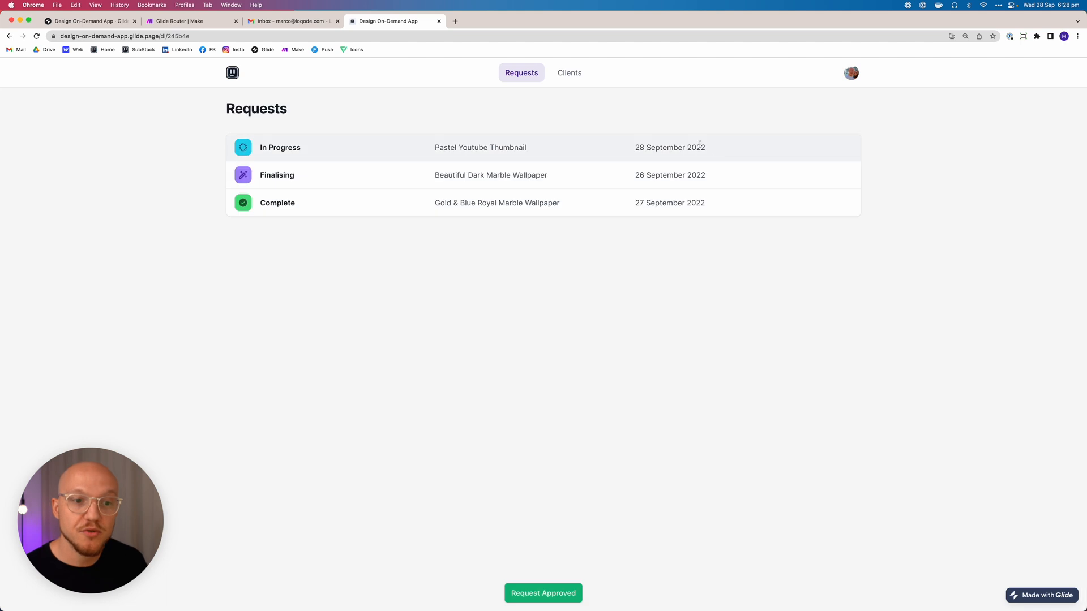
mouse_move(499, 121)
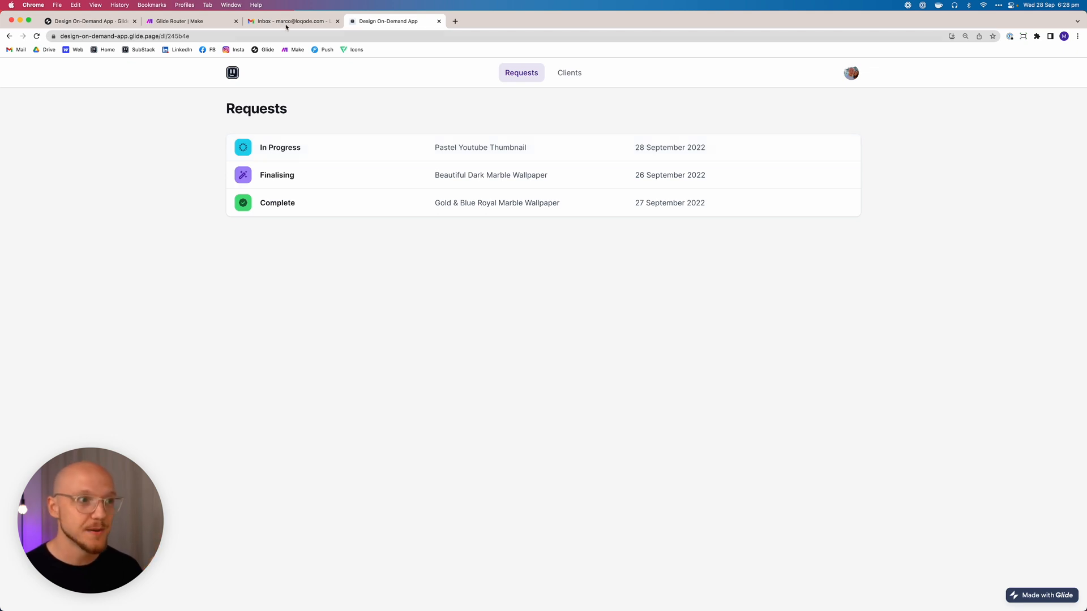
Open the 'Request In-Progress: Pastel Youtube Thumbnail' email in Gmail, then return to the app.
left_click(291, 21)
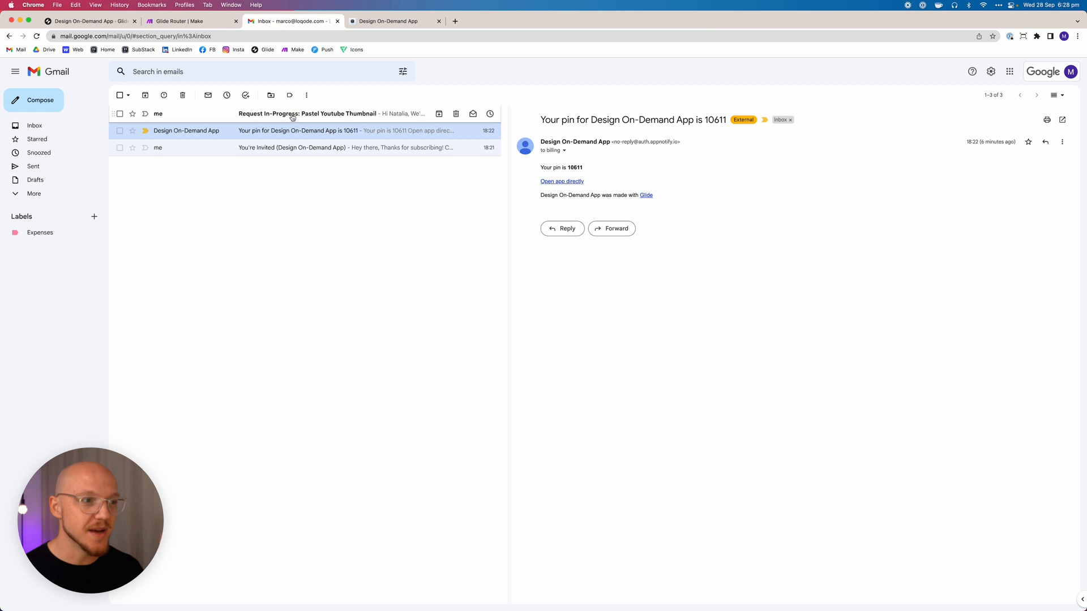
left_click(321, 113)
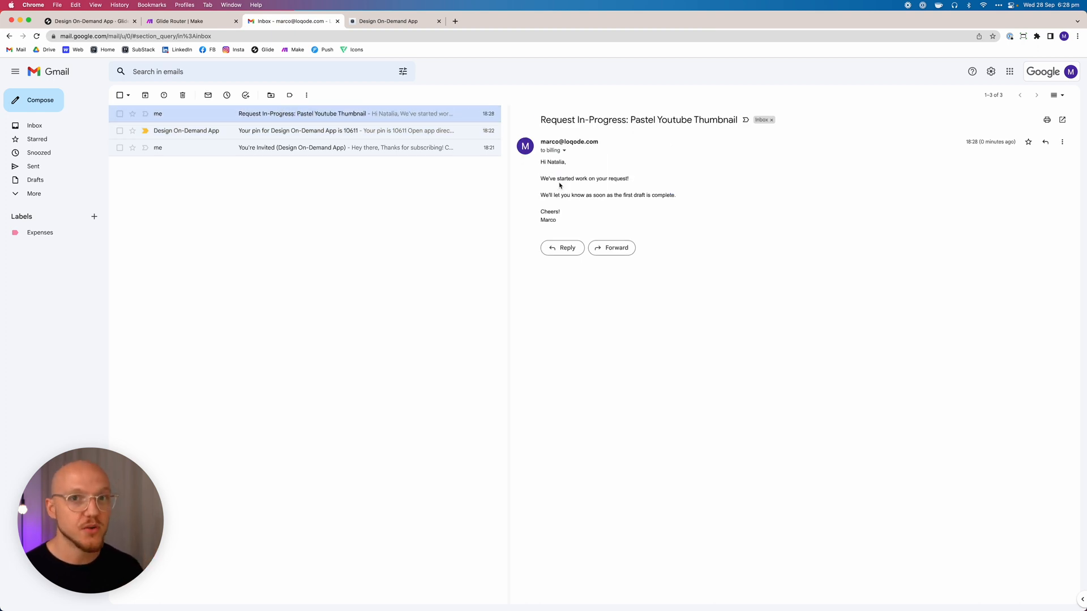
left_click(386, 21)
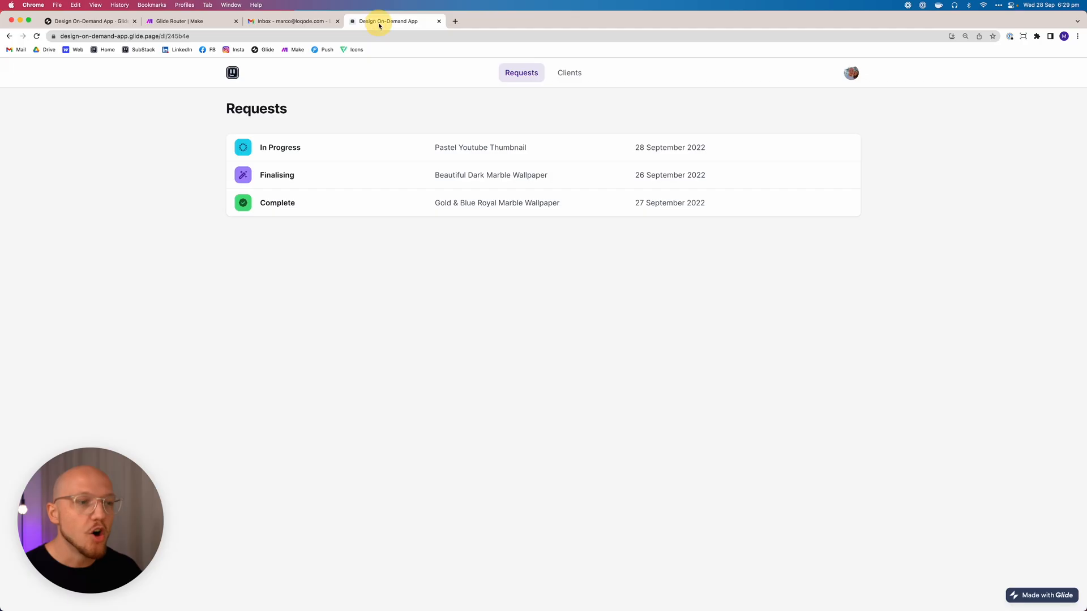
mouse_move(374, 150)
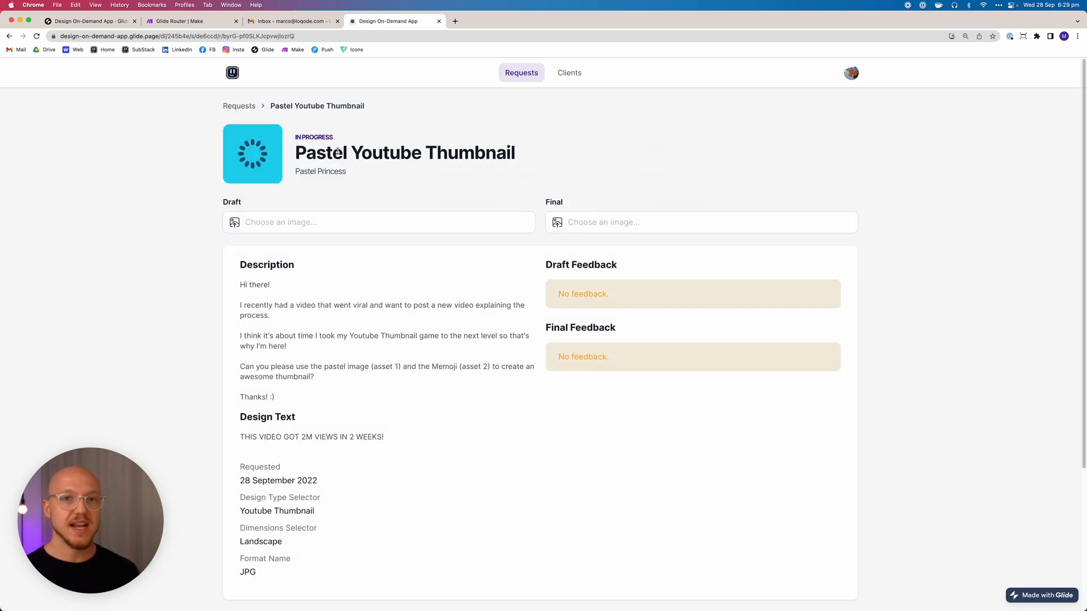
Upload Draft.png as the request's draft image and request client feedback.
left_click(379, 222)
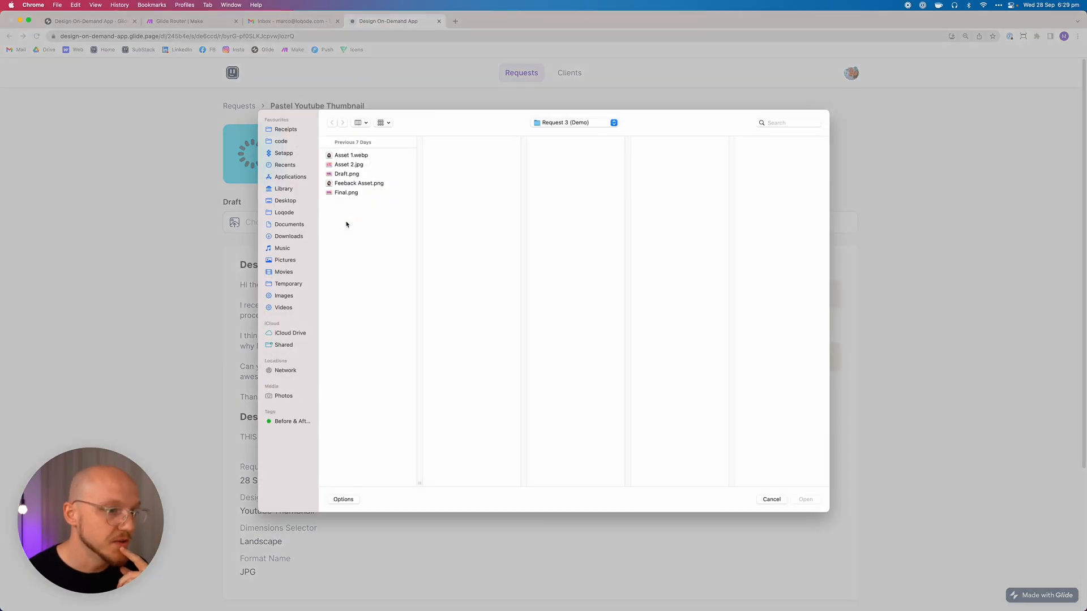
left_click(346, 171)
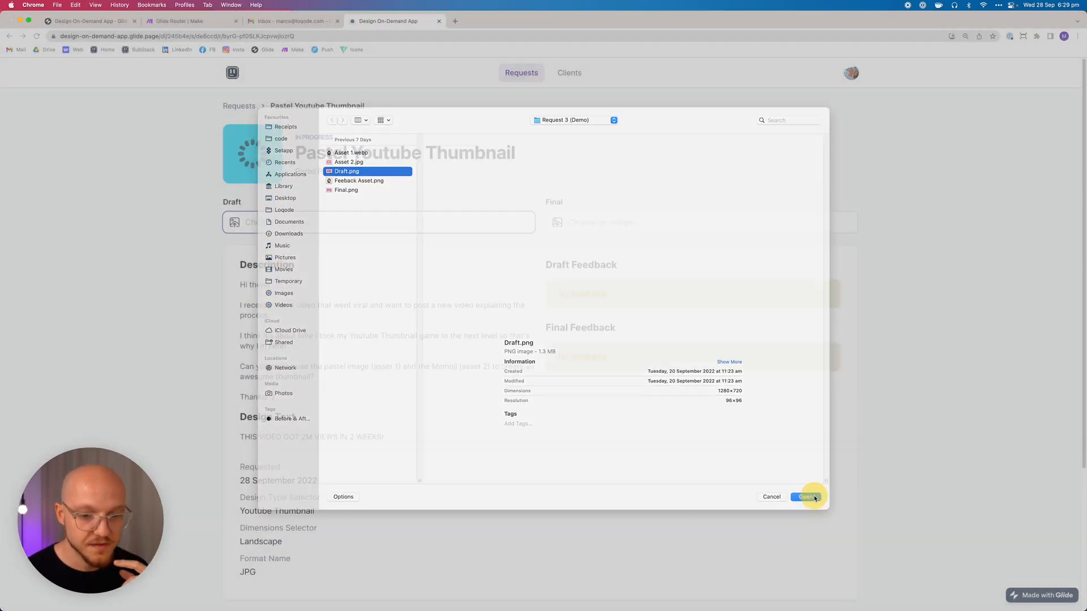
left_click(808, 497)
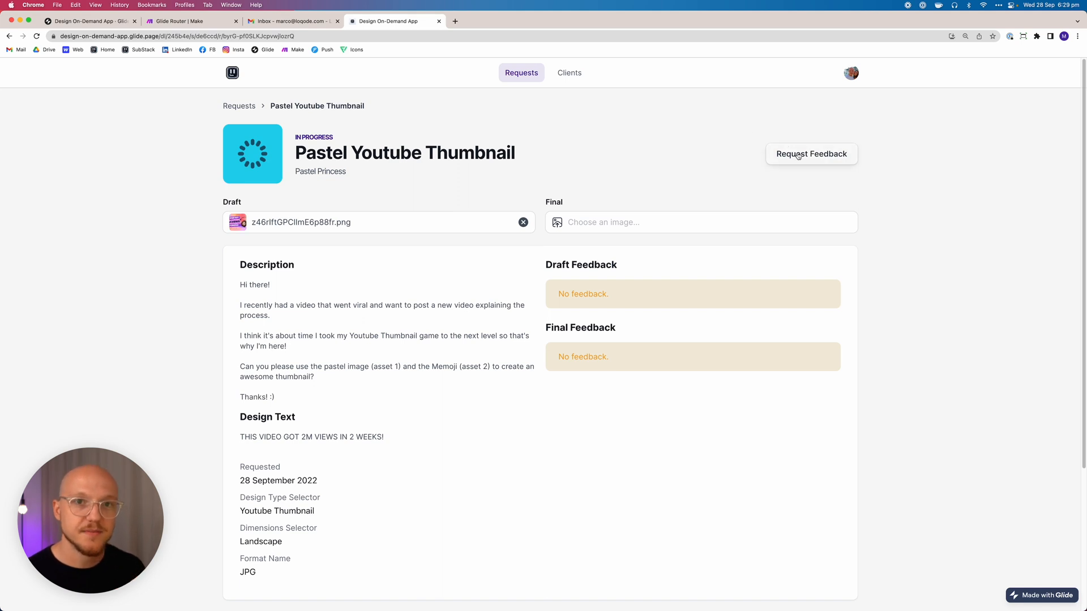
left_click(811, 154)
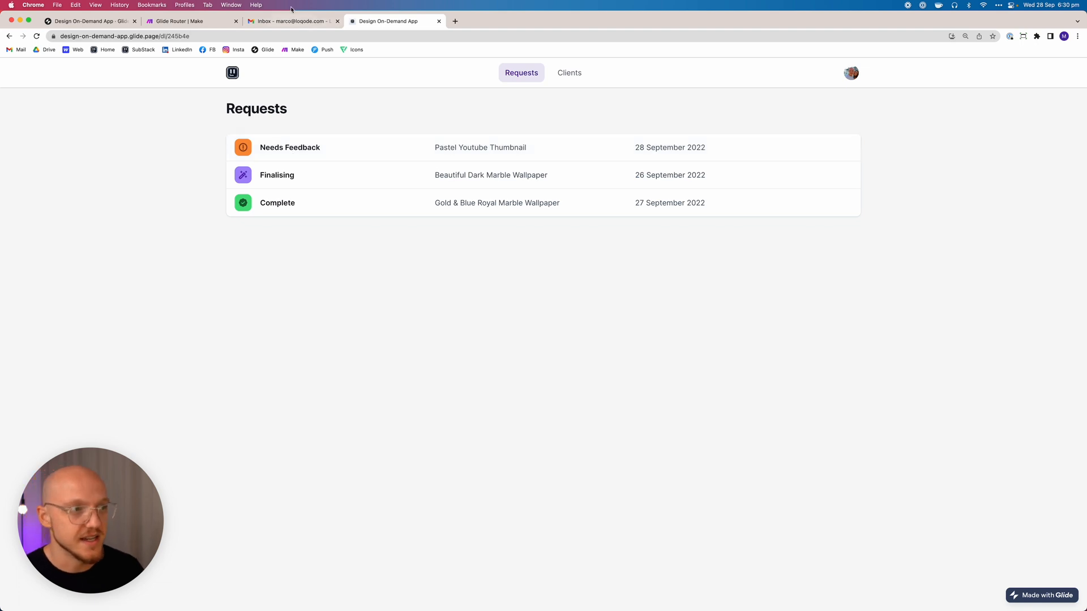
Copy the link address behind the draft image in the Feedback Request email.
left_click(288, 21)
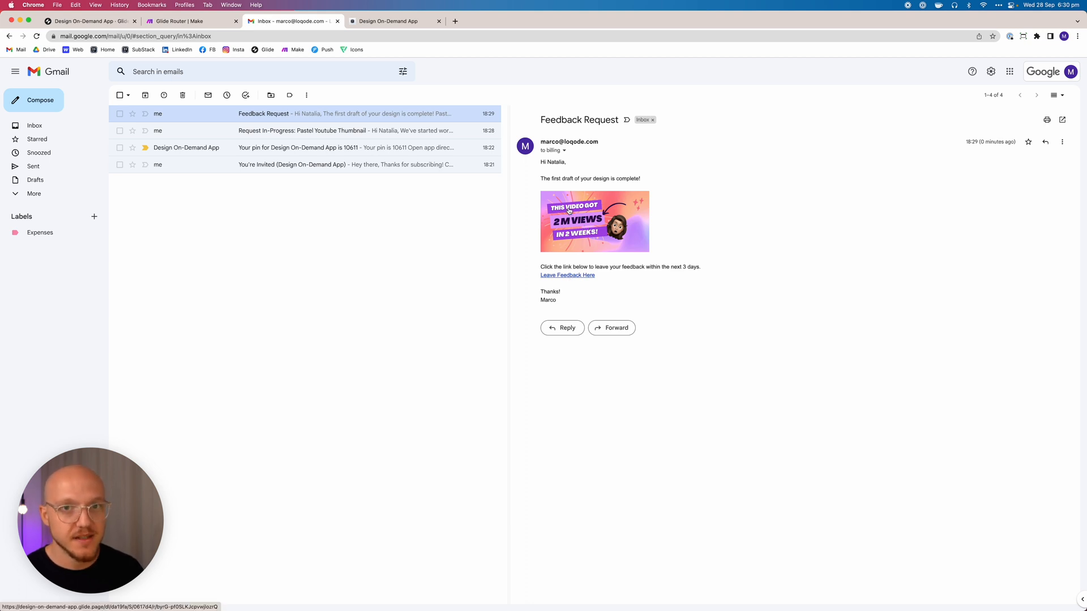
mouse_move(608, 244)
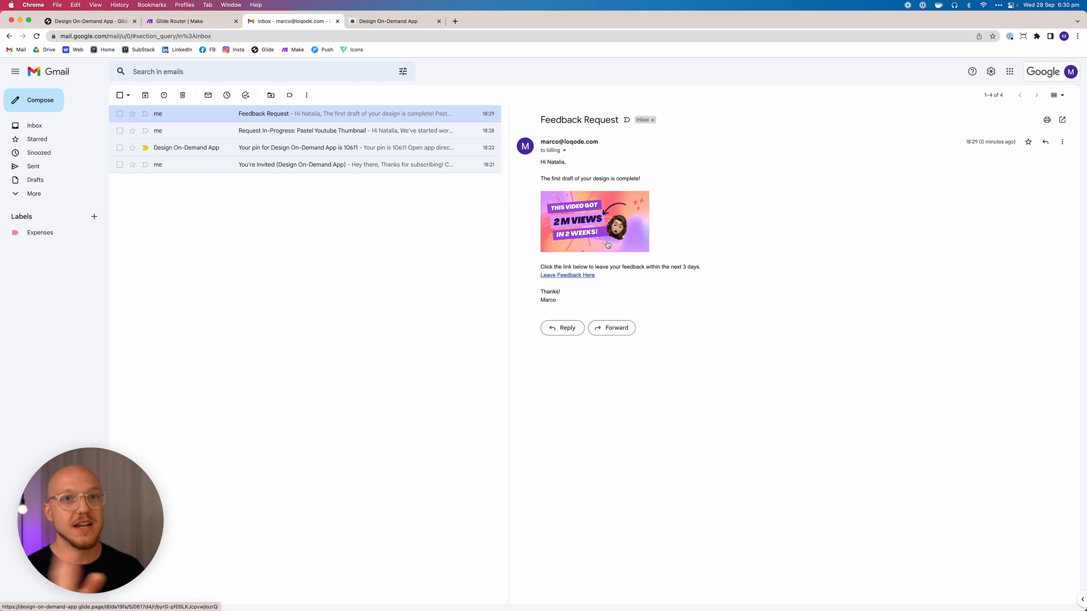
right_click(607, 244)
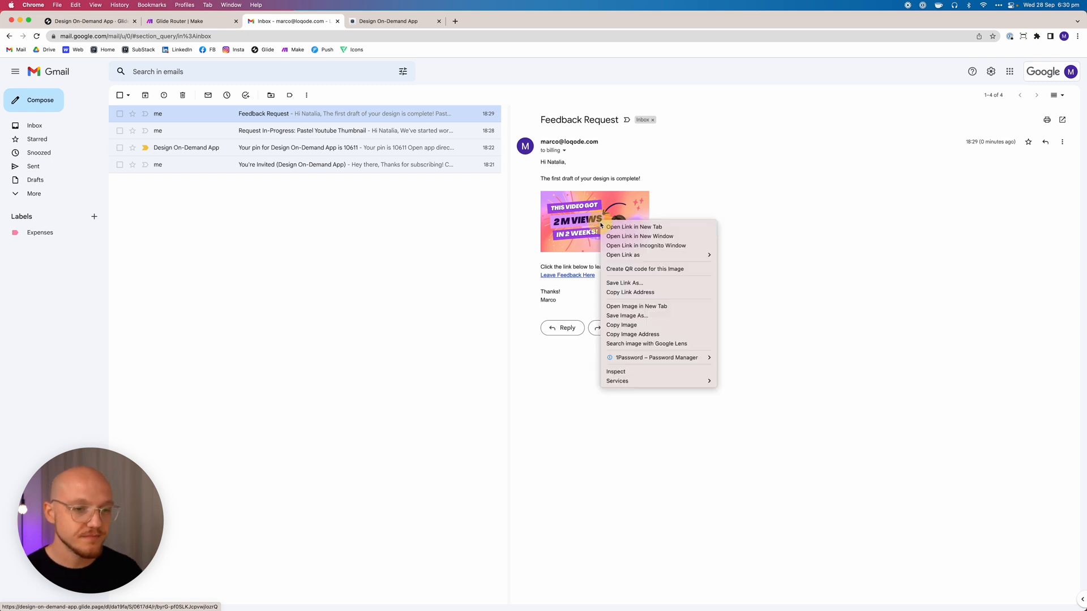
left_click(640, 296)
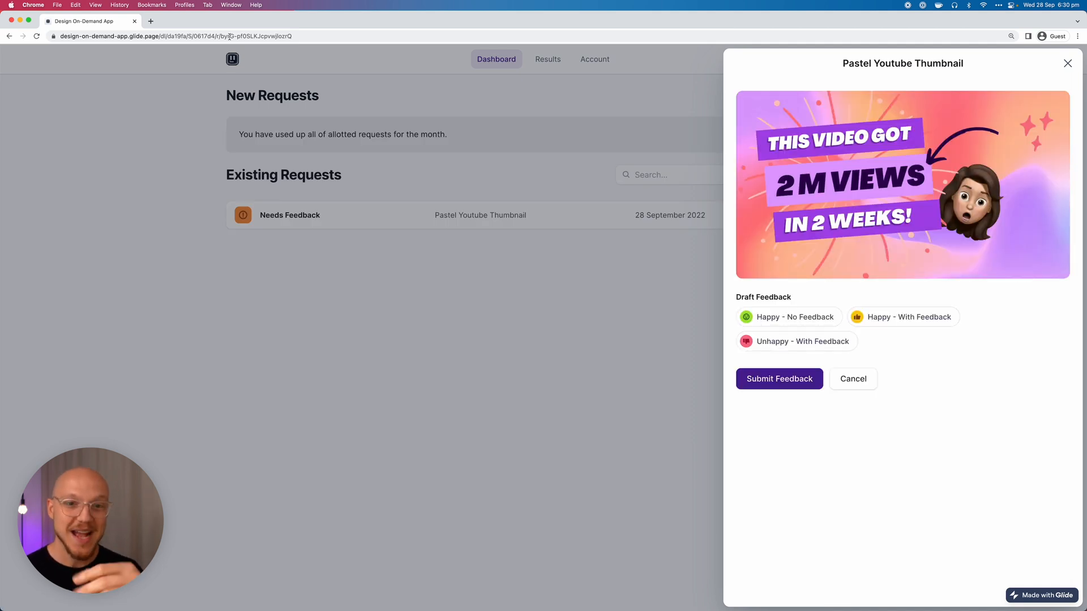
mouse_move(243, 44)
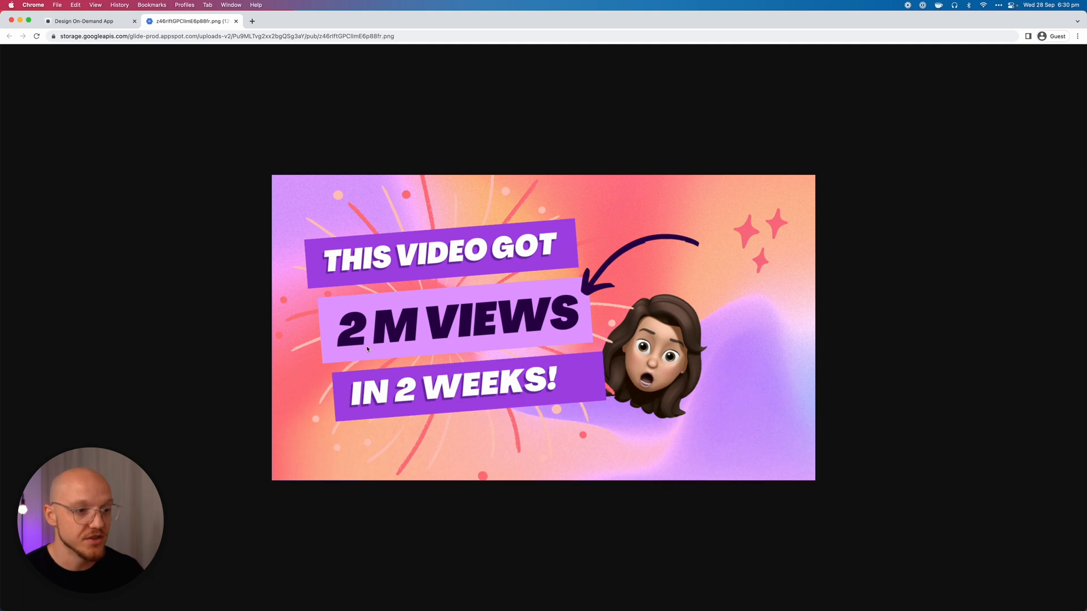
Rate the draft 'Happy - With Feedback' in the client's form and submit the feedback.
left_click(84, 22)
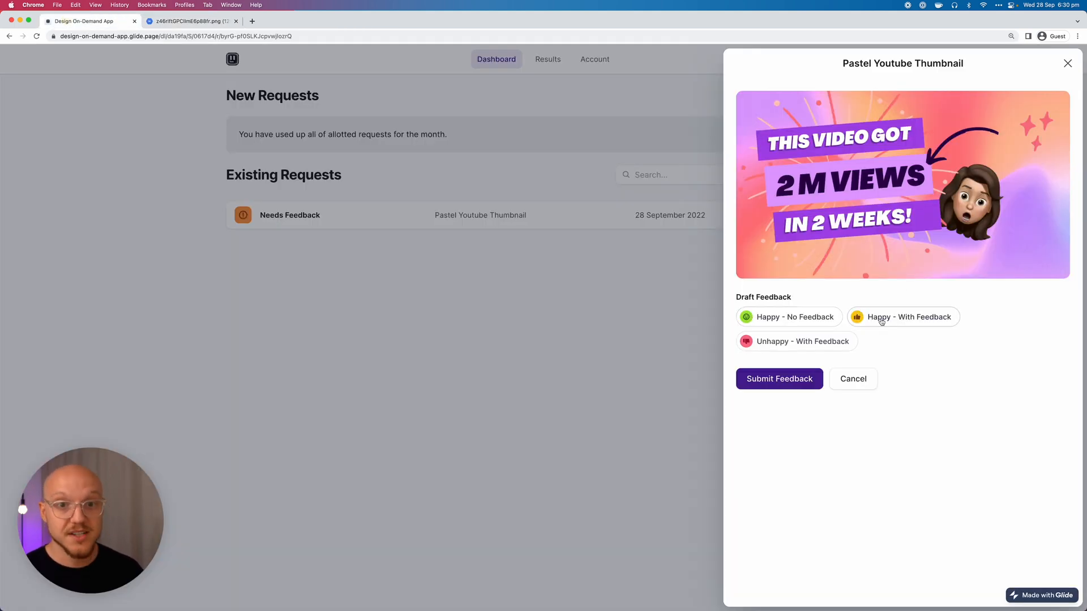
left_click(903, 317)
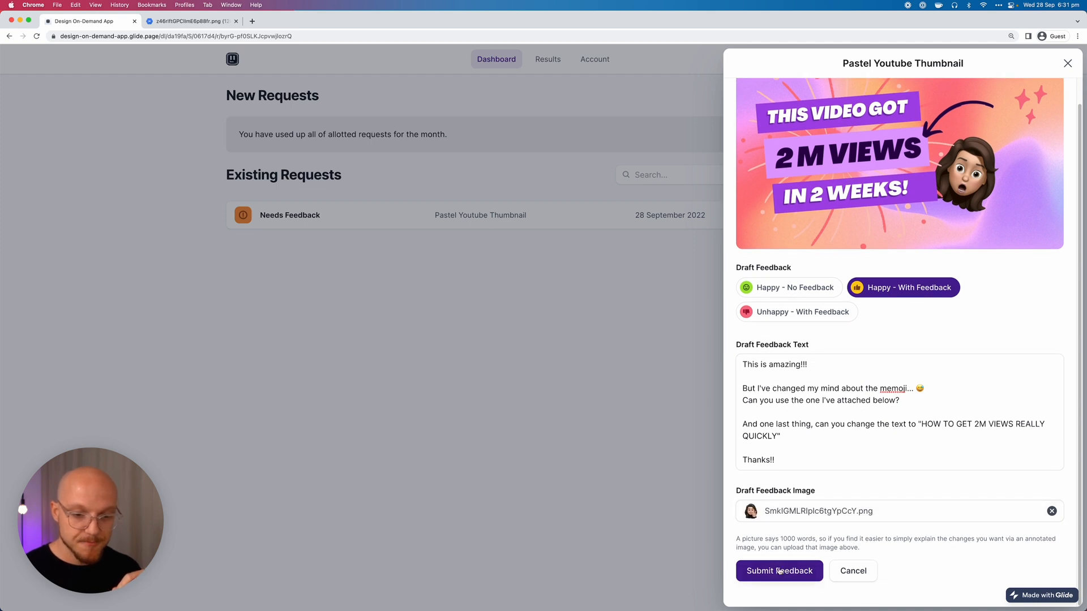
left_click(779, 570)
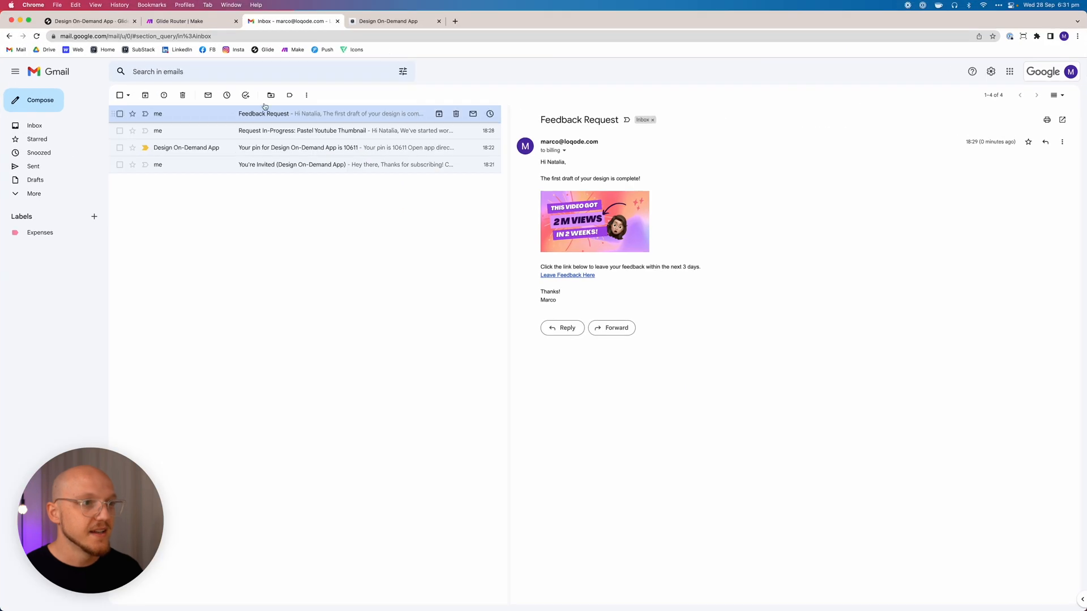
In the designer view, upload Final.png as the request's final image.
left_click(387, 21)
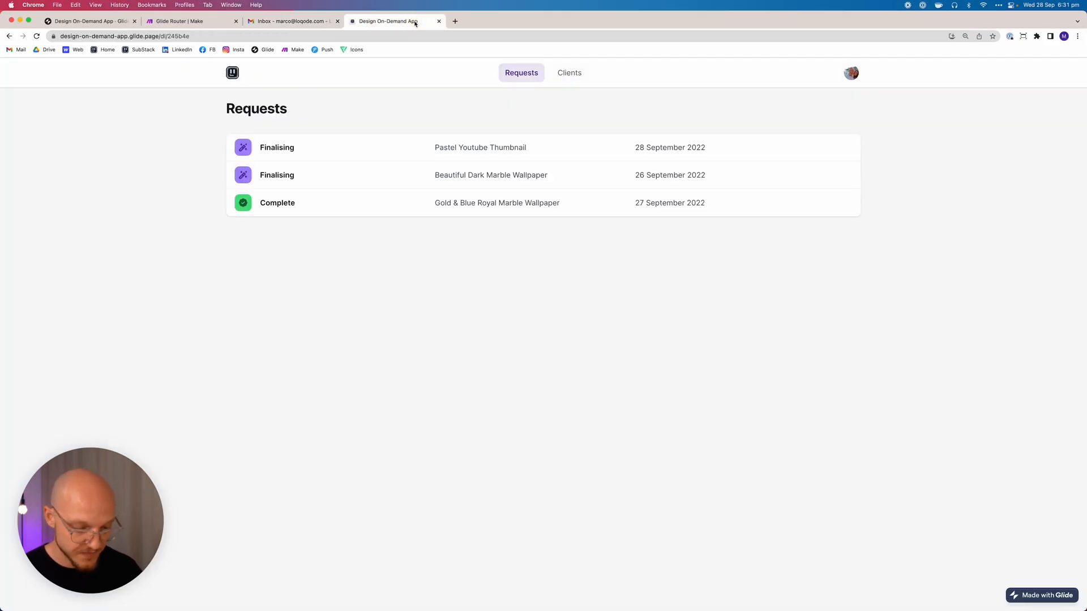
mouse_move(397, 142)
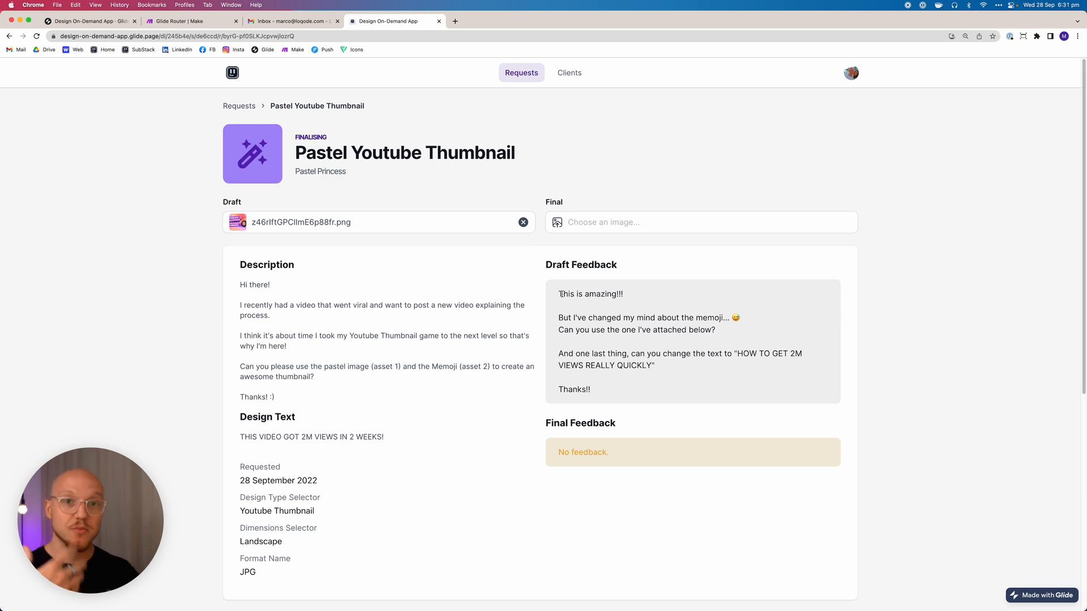
scroll("down", 3)
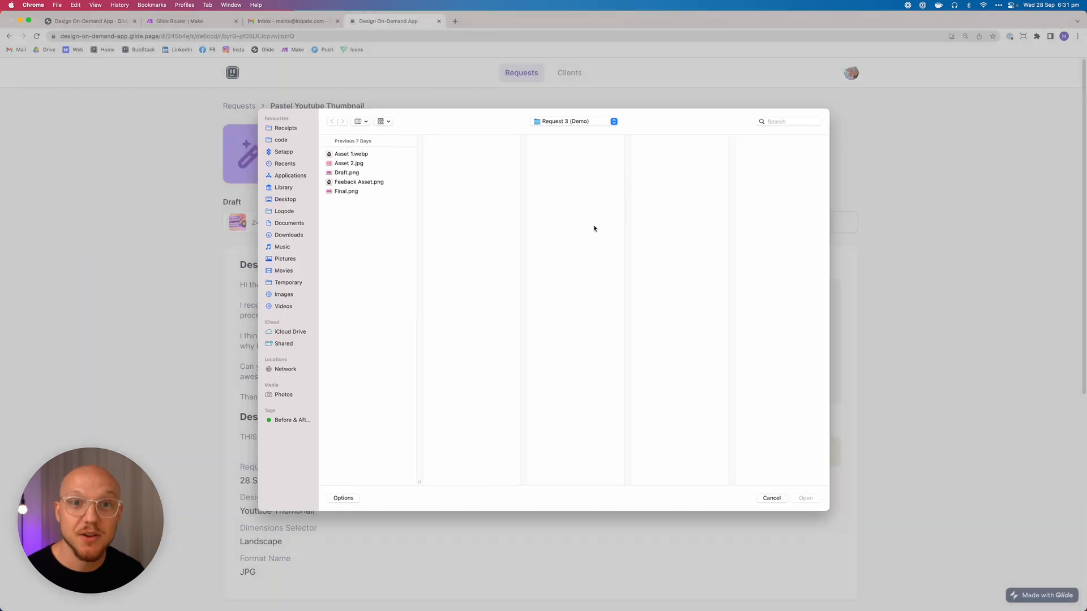
left_click(346, 193)
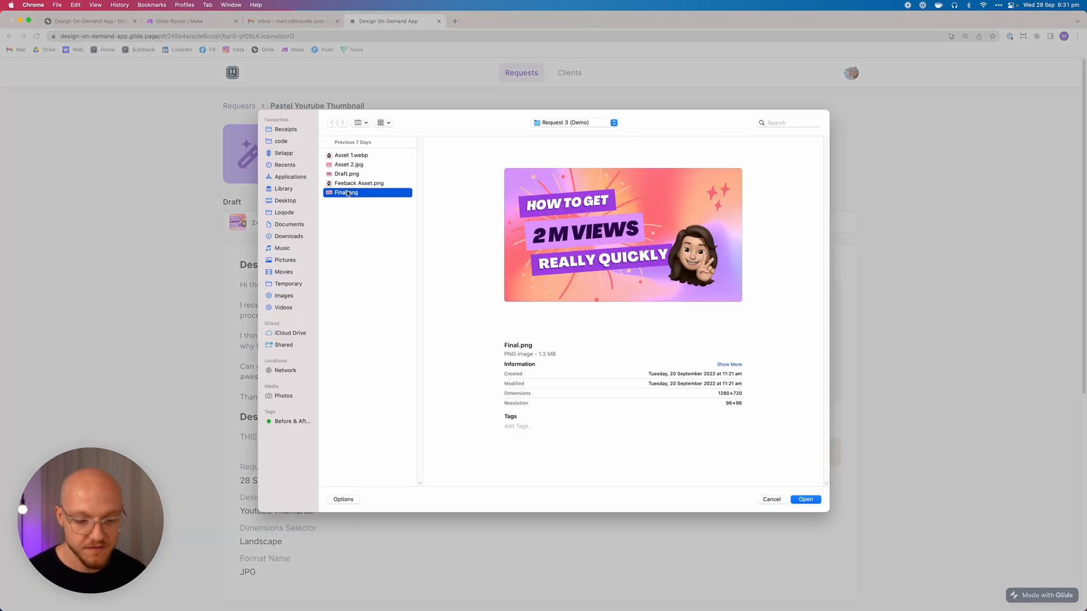
left_click(806, 499)
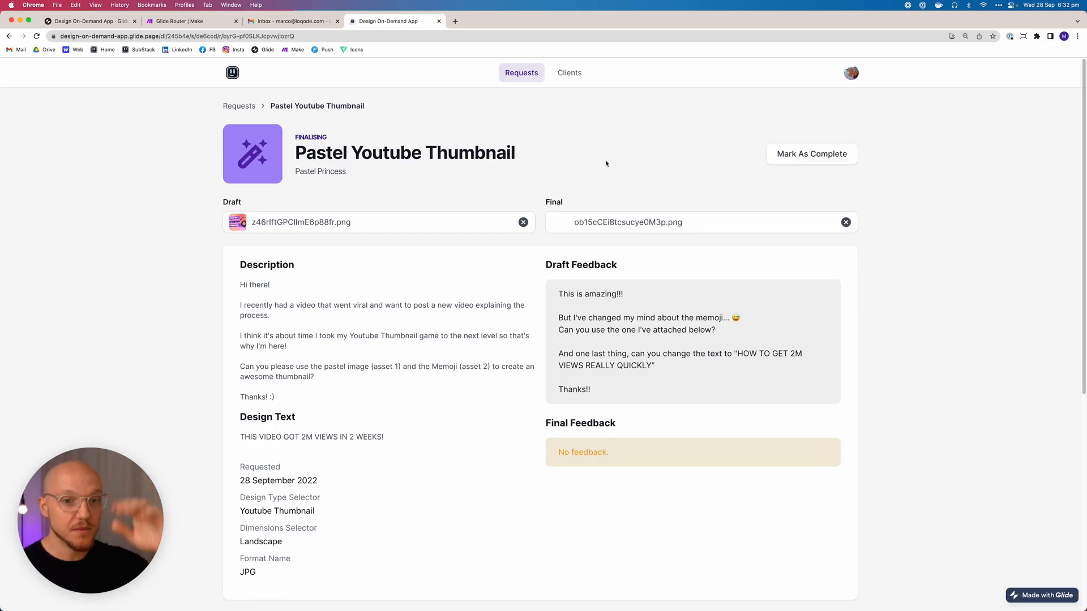
Mark the Pastel Youtube Thumbnail request as complete and switch to Gmail.
left_click(816, 157)
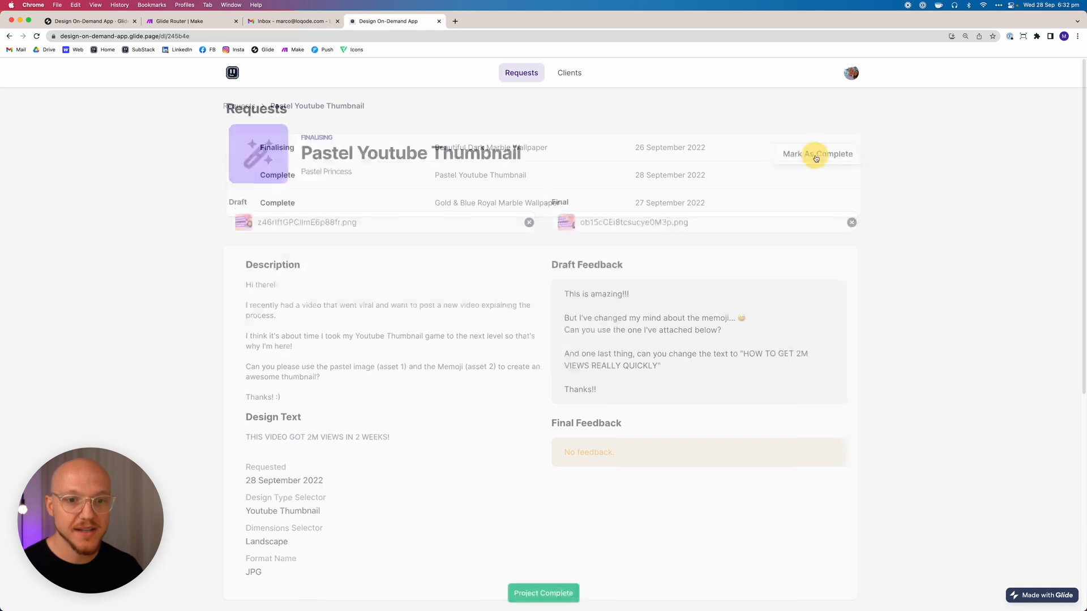
left_click(816, 153)
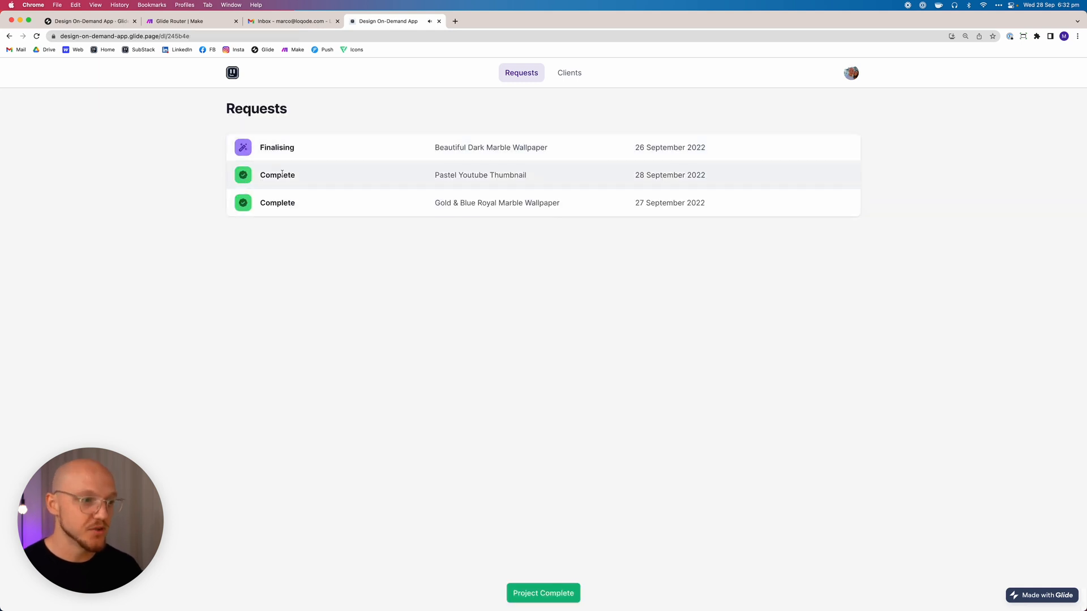
left_click(544, 609)
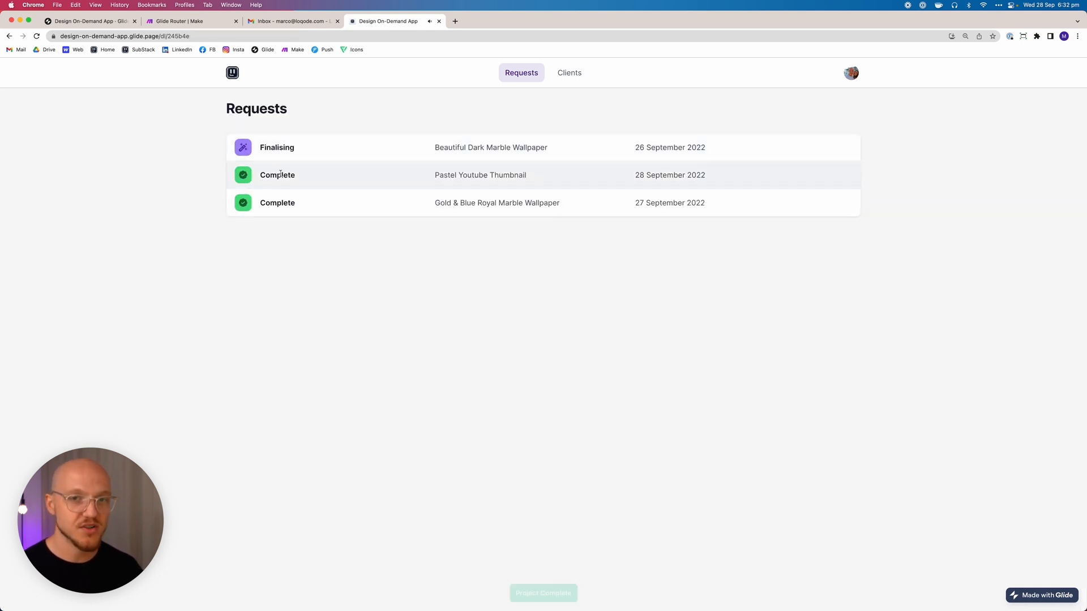
mouse_move(331, 301)
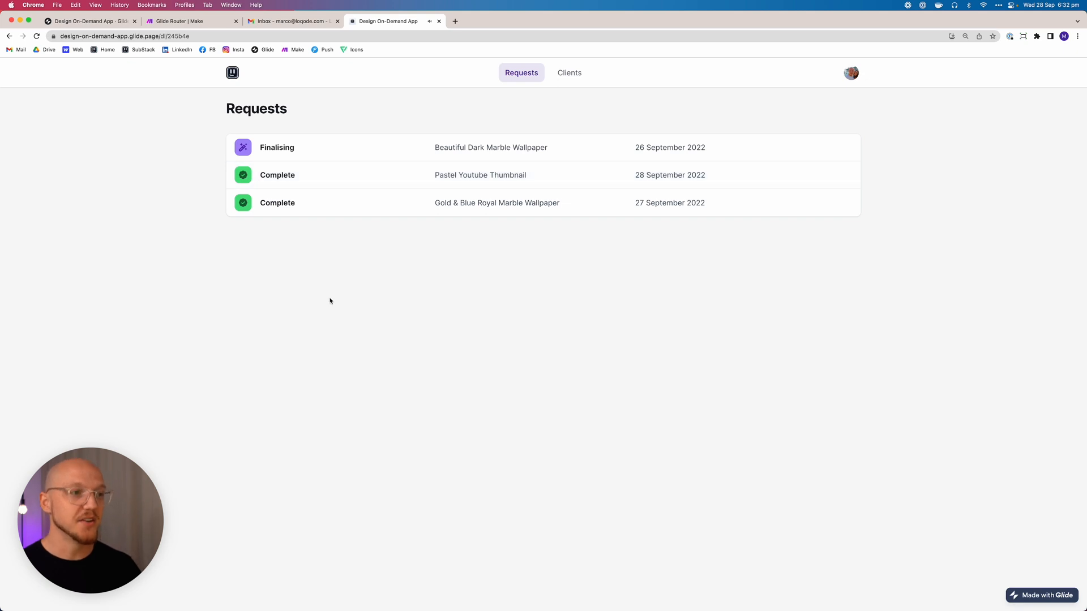
left_click(289, 21)
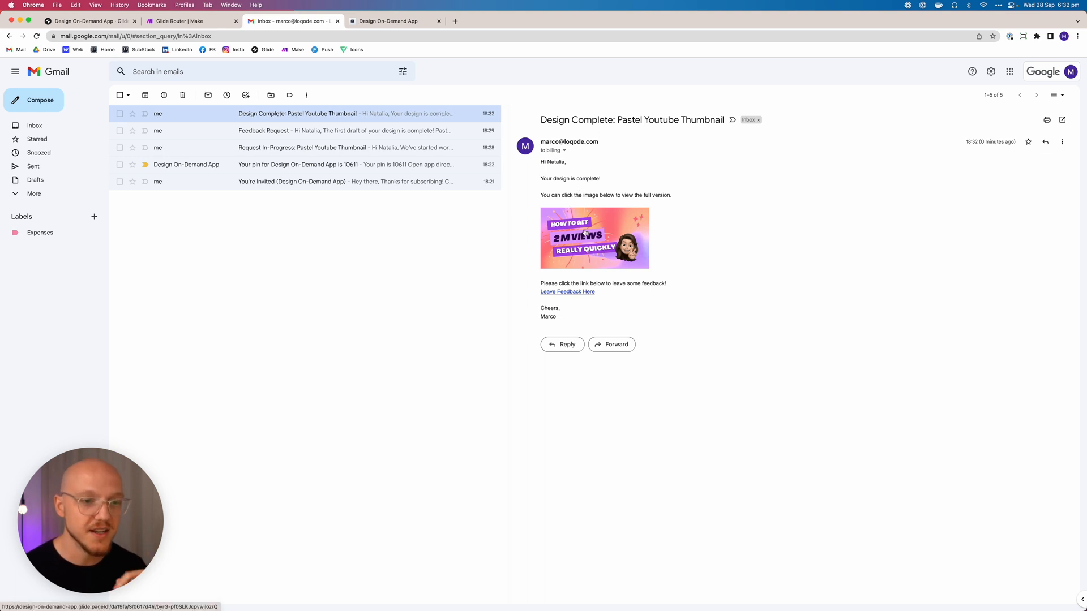
Copy the link address behind the finished image in the Design Complete email.
right_click(584, 237)
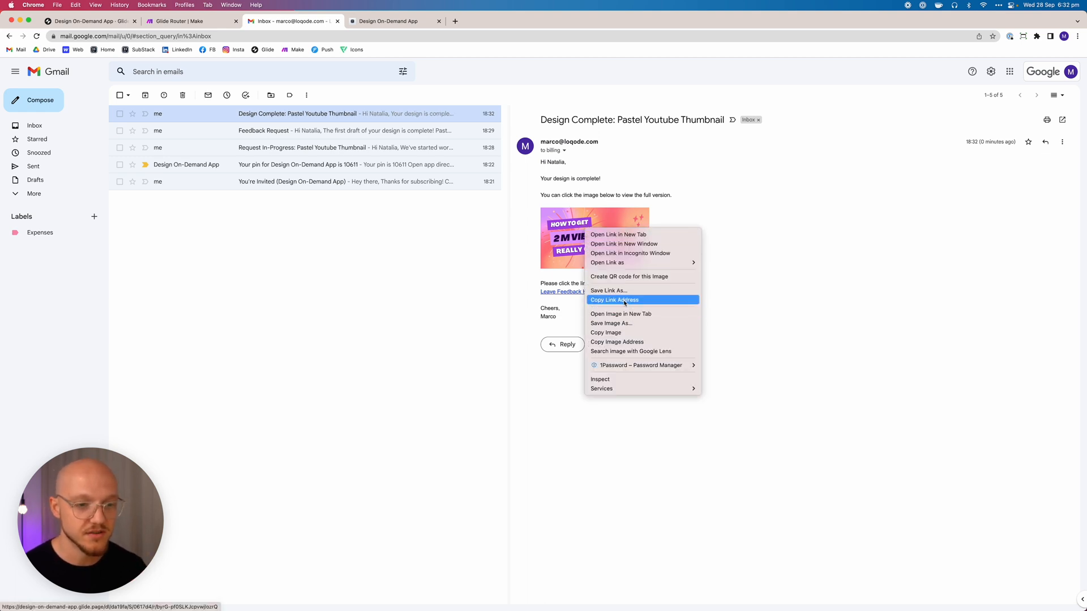
left_click(614, 299)
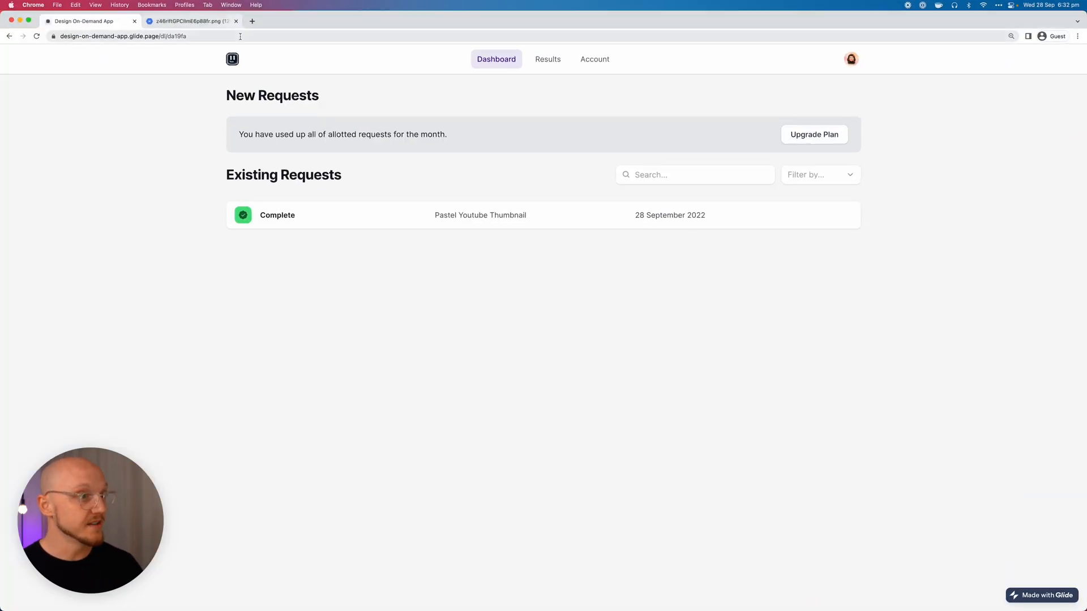
Open the copied link and submit final feedback 'I'm really happy with it!'.
left_click(278, 215)
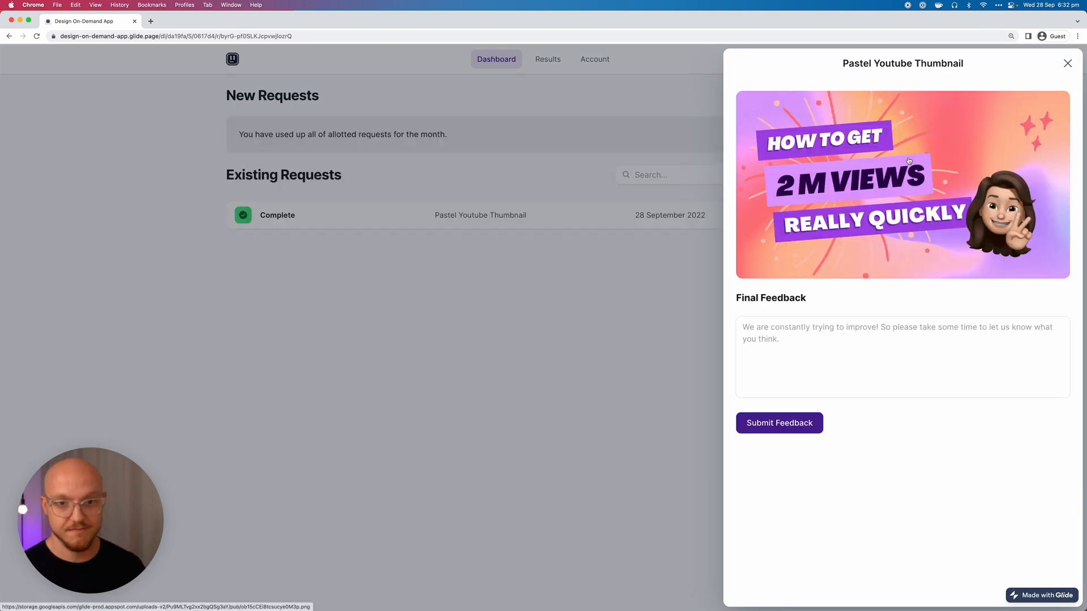
left_click(824, 343)
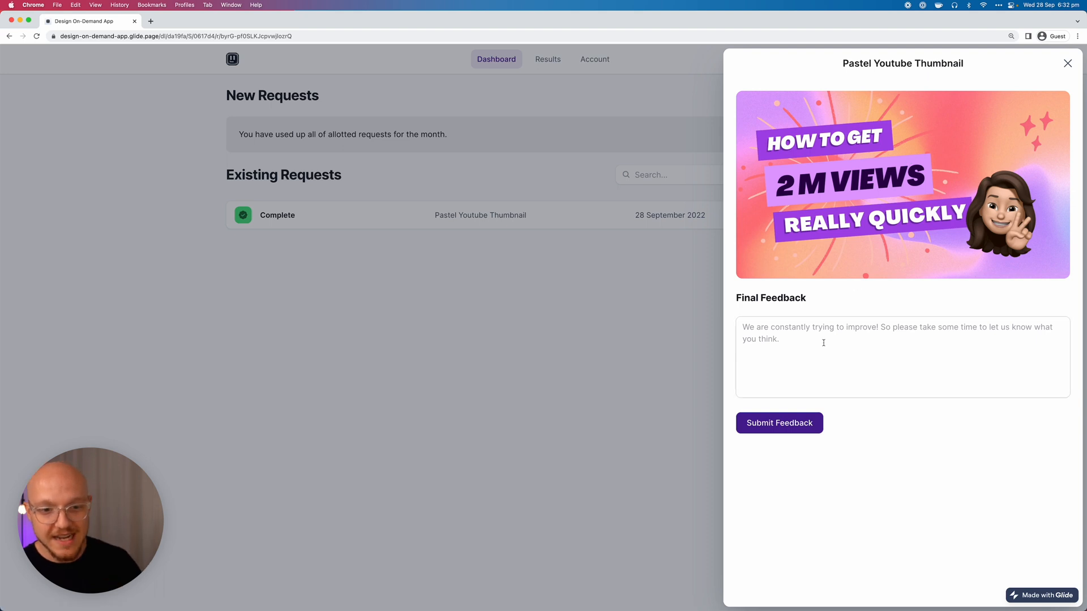
left_click(824, 342)
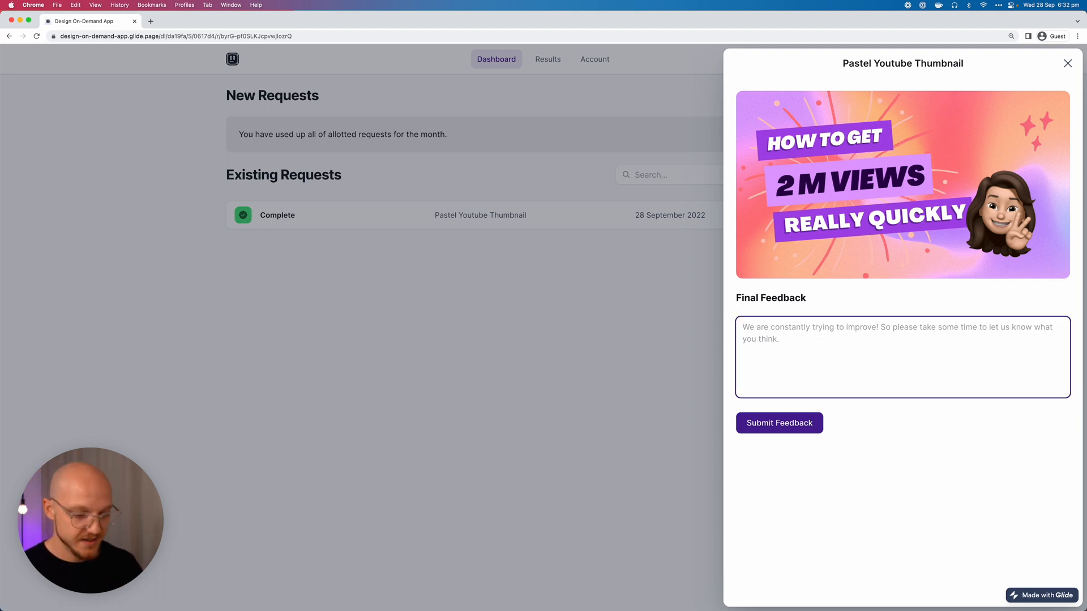
type("I'm")
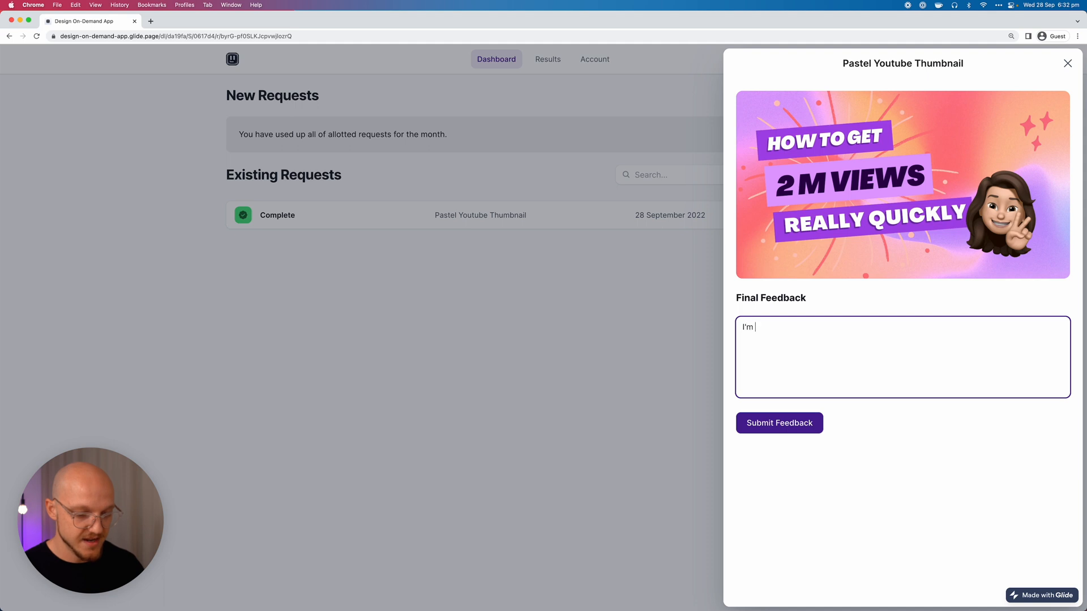
type("really haop")
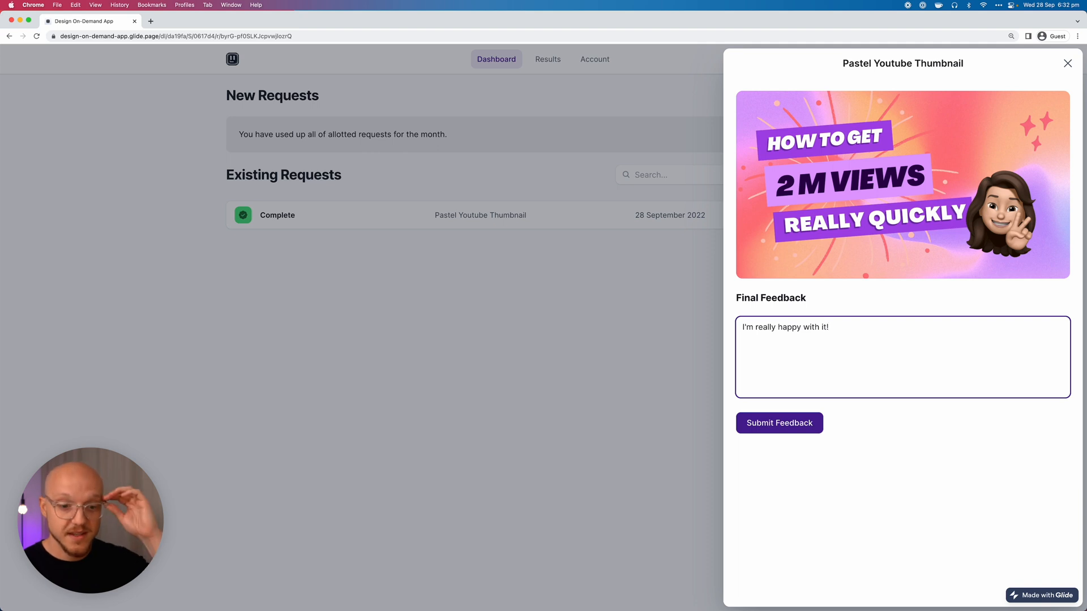
left_click(779, 423)
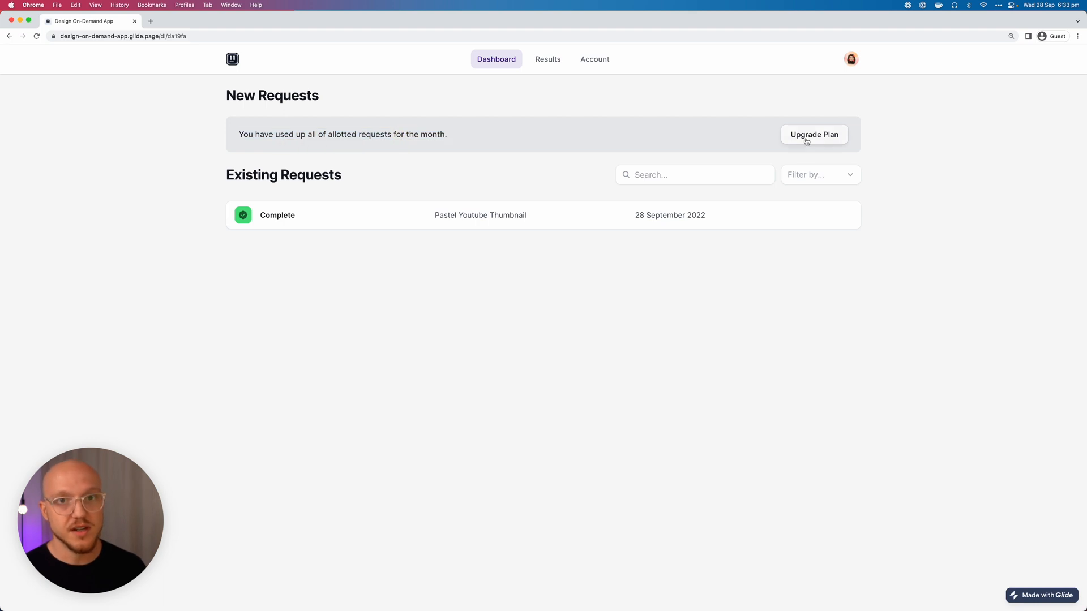
Check the client's Results and Account pages, then show the designer's Clients list.
left_click(547, 59)
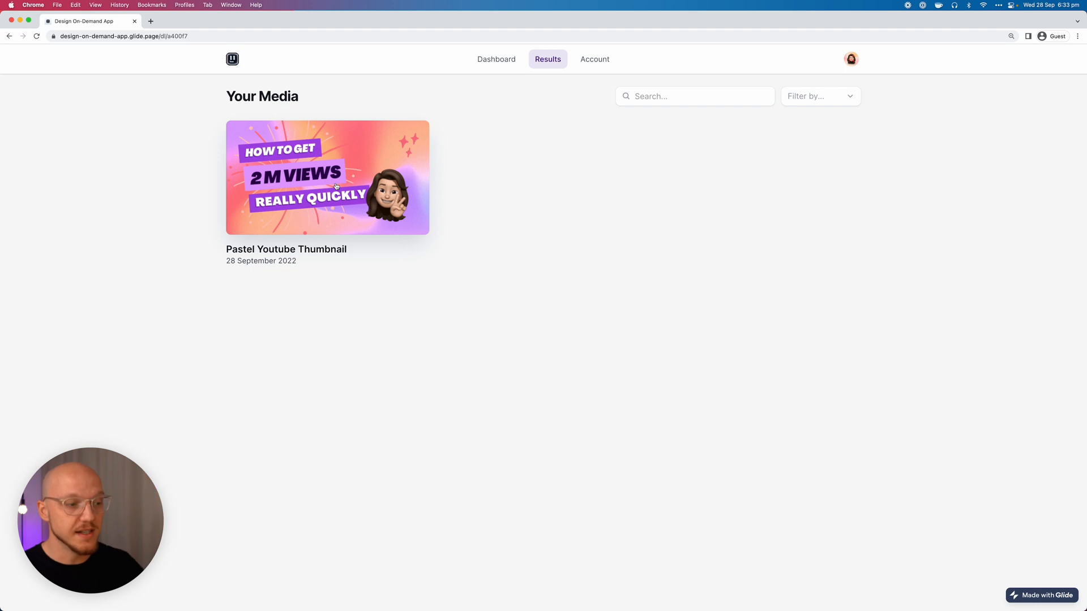
mouse_move(294, 243)
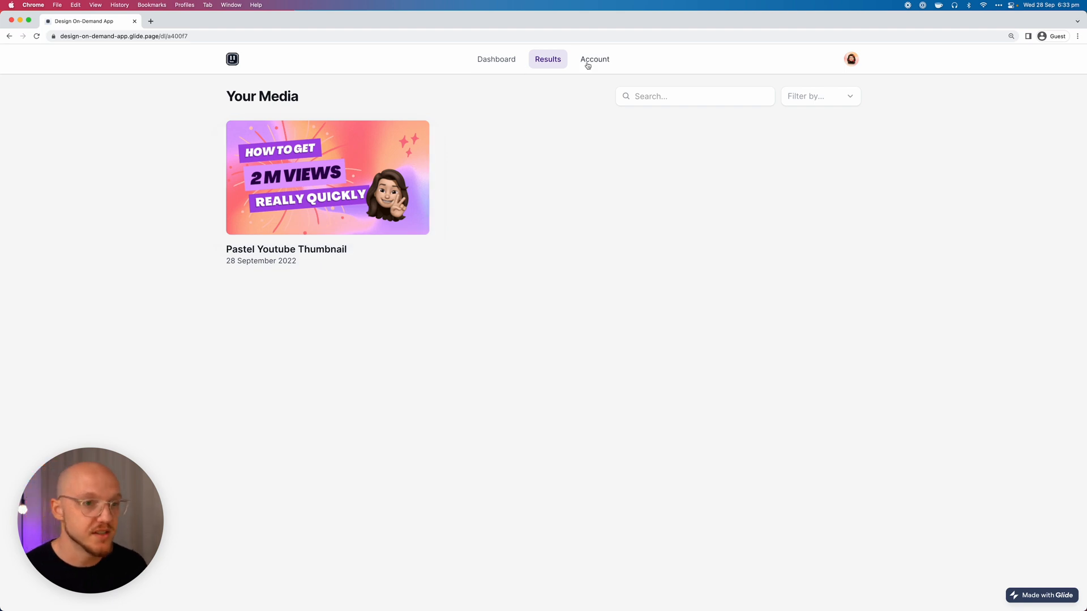
left_click(595, 59)
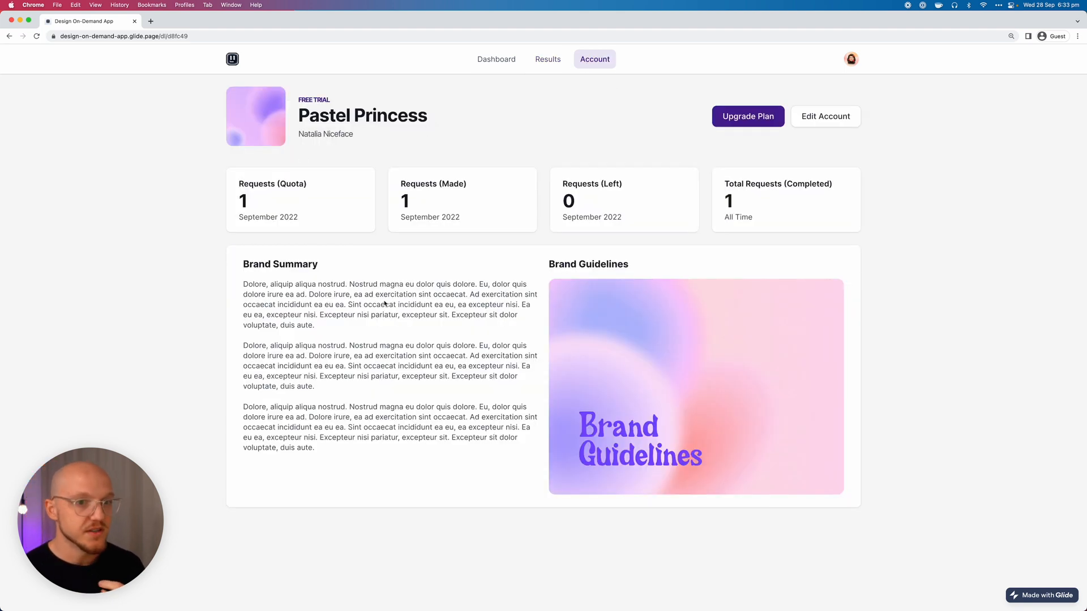
double_click(394, 294)
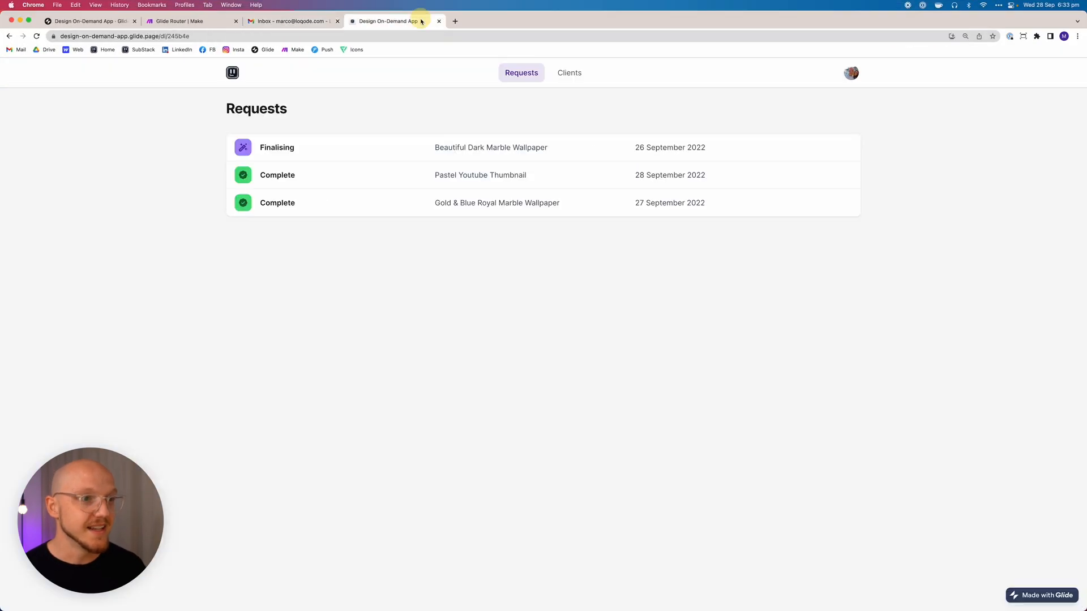
left_click(569, 72)
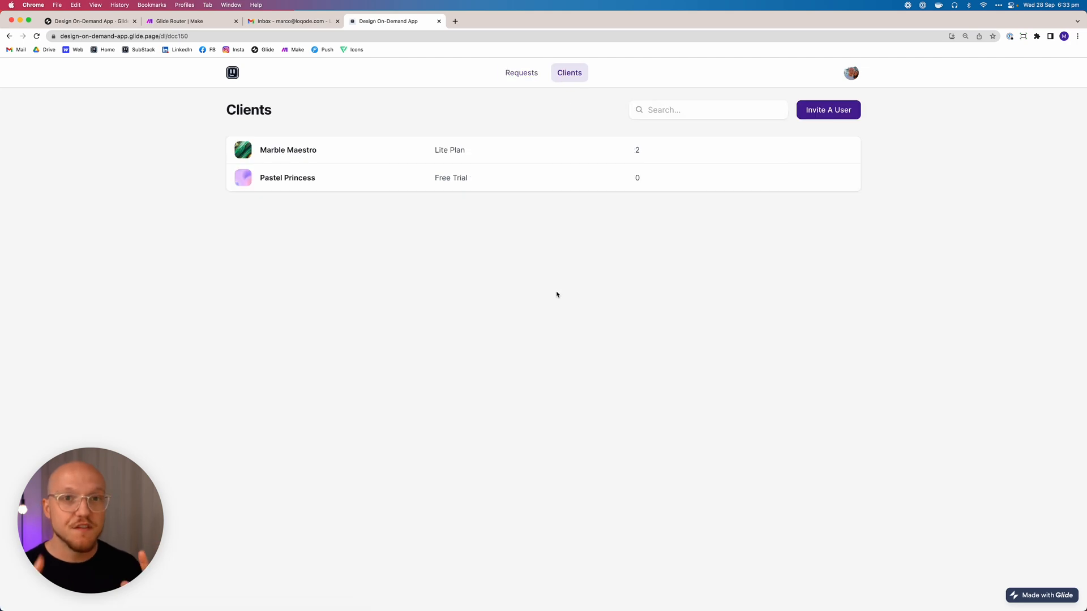